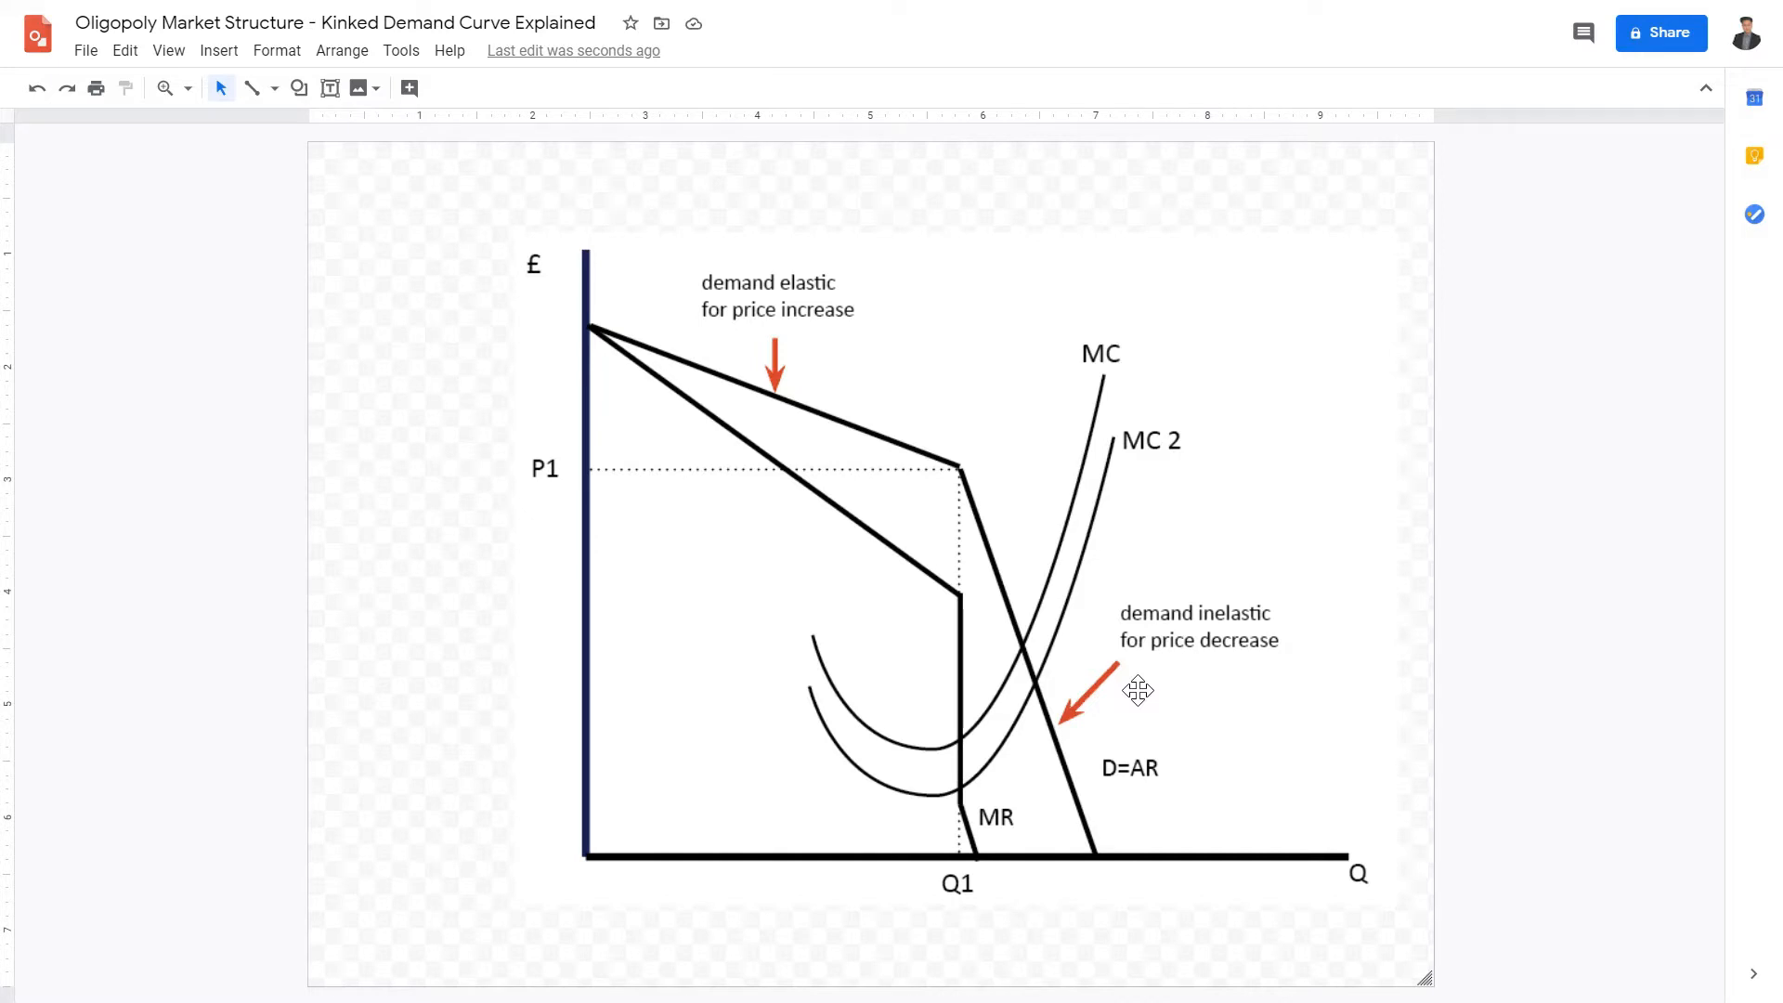
{"action": "mouse_move", "coordinate": [888, 468]}
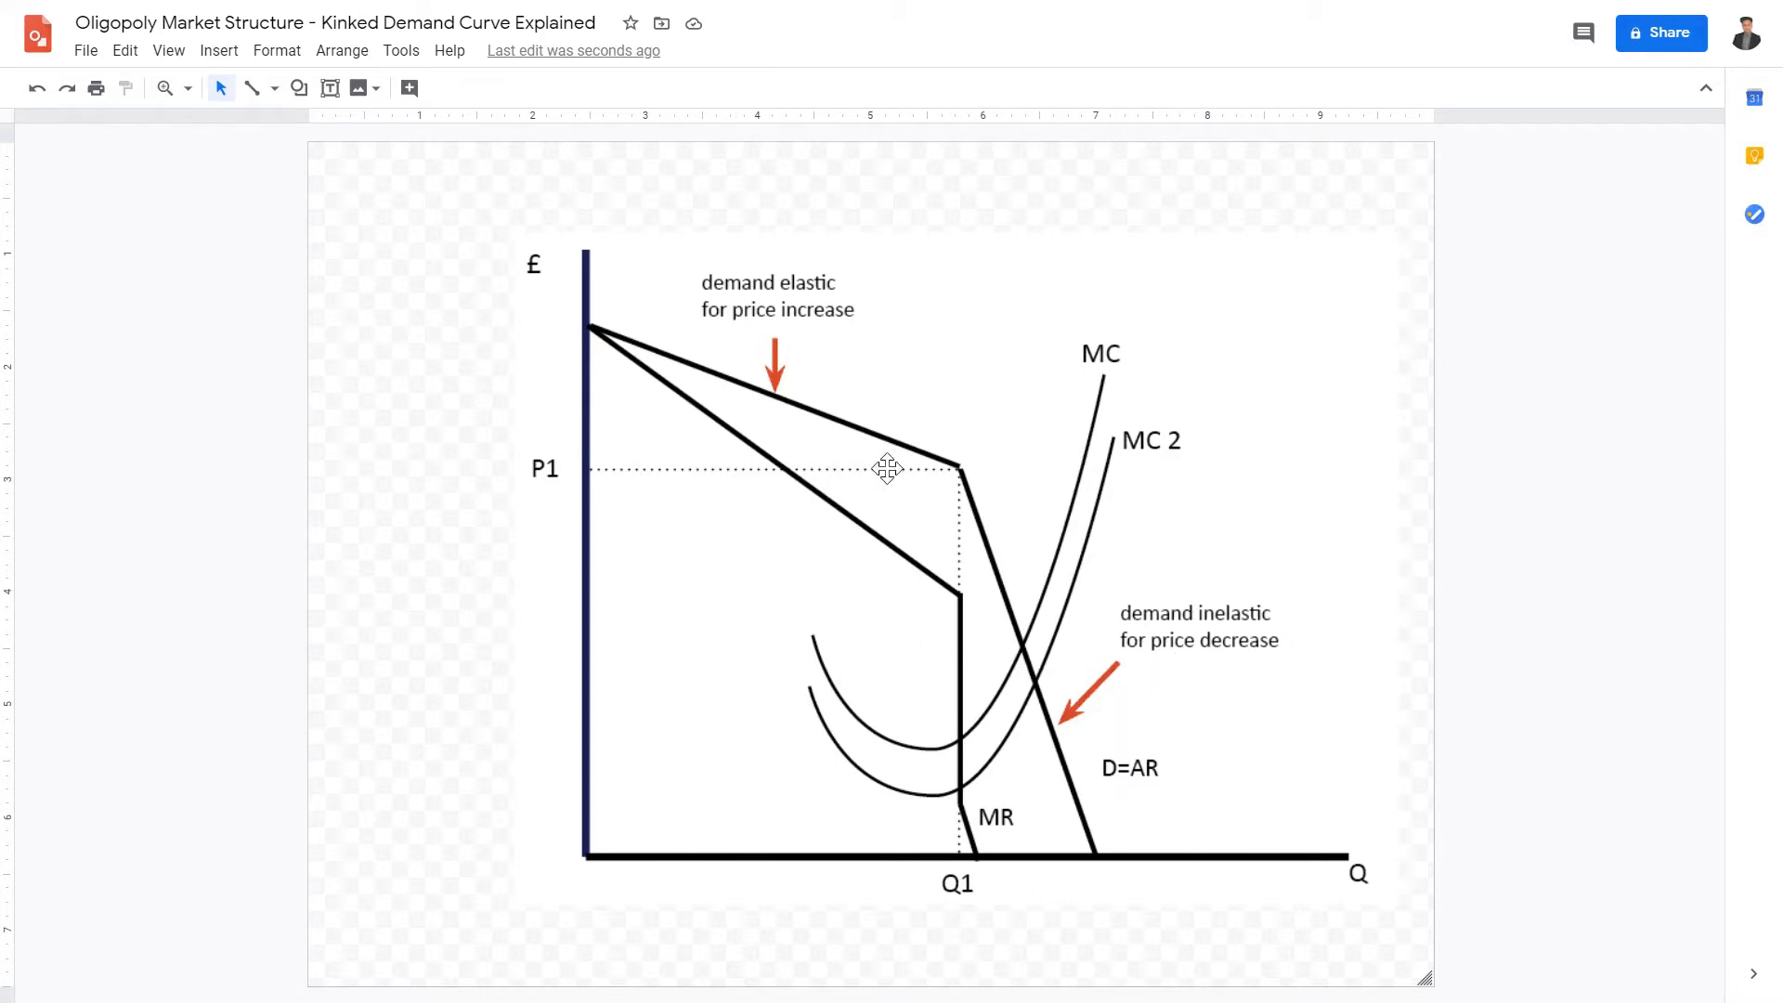
{"action": "mouse_move", "coordinate": [1157, 809]}
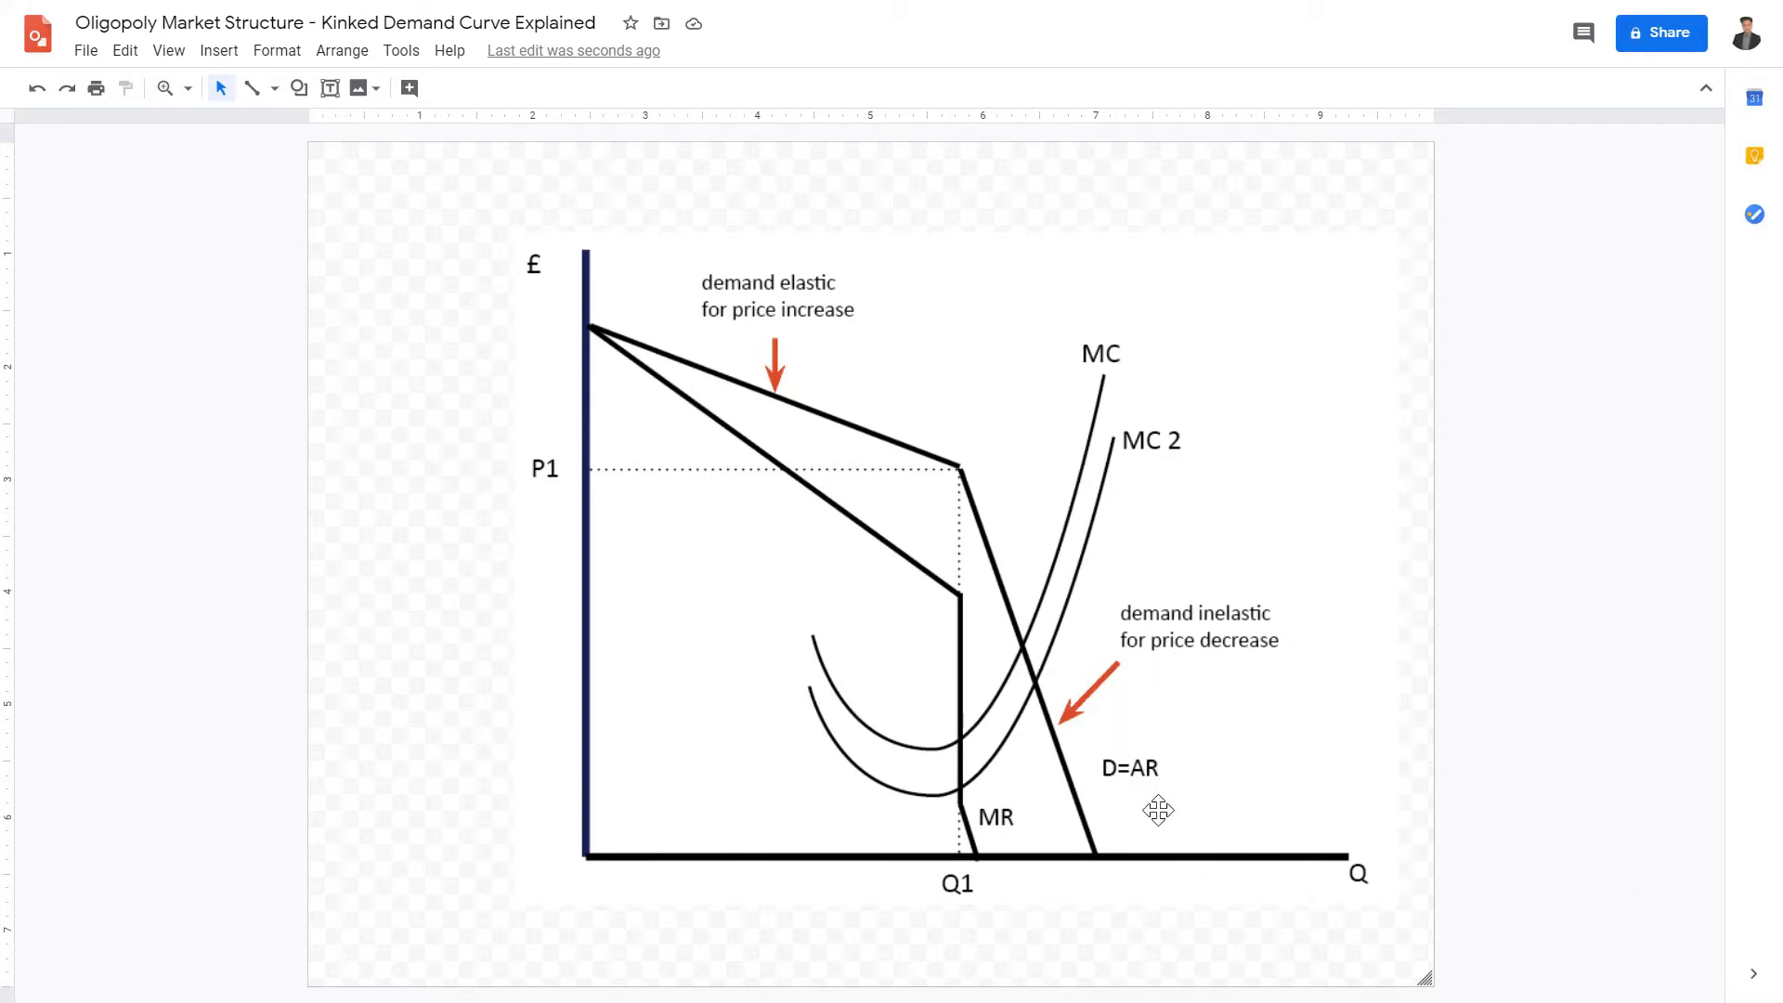
{"action": "mouse_move", "coordinate": [691, 368]}
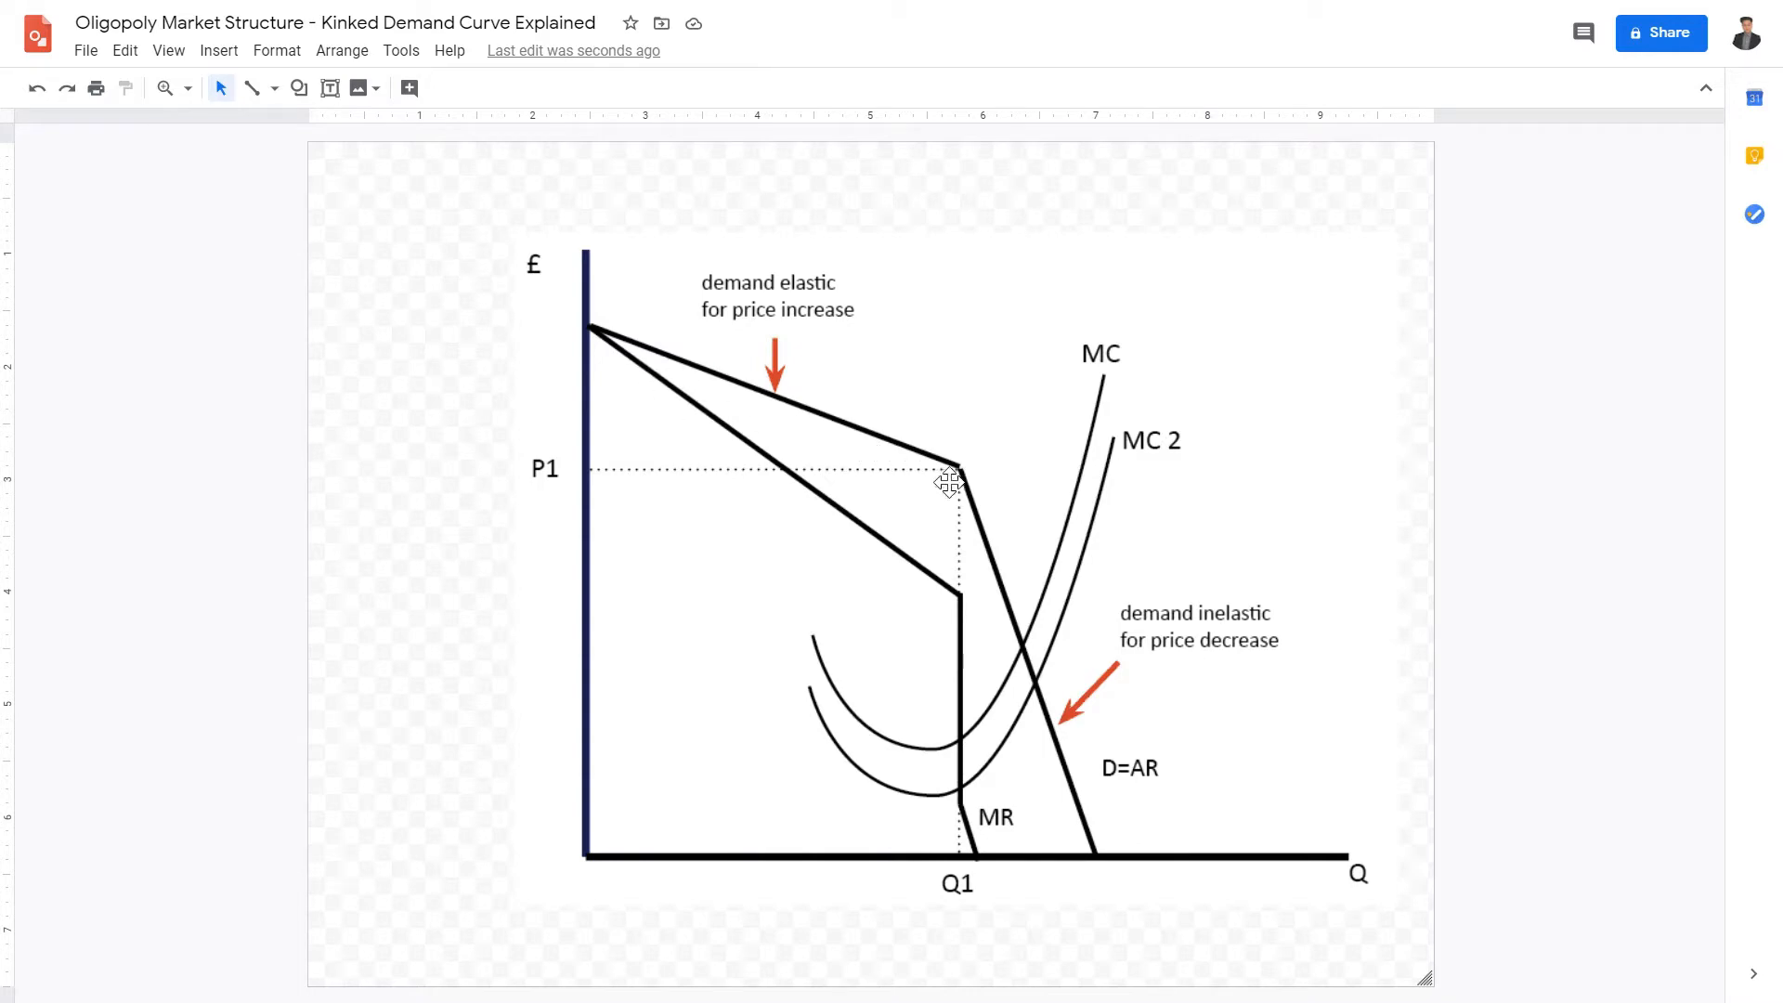
{"action": "mouse_move", "coordinate": [722, 392]}
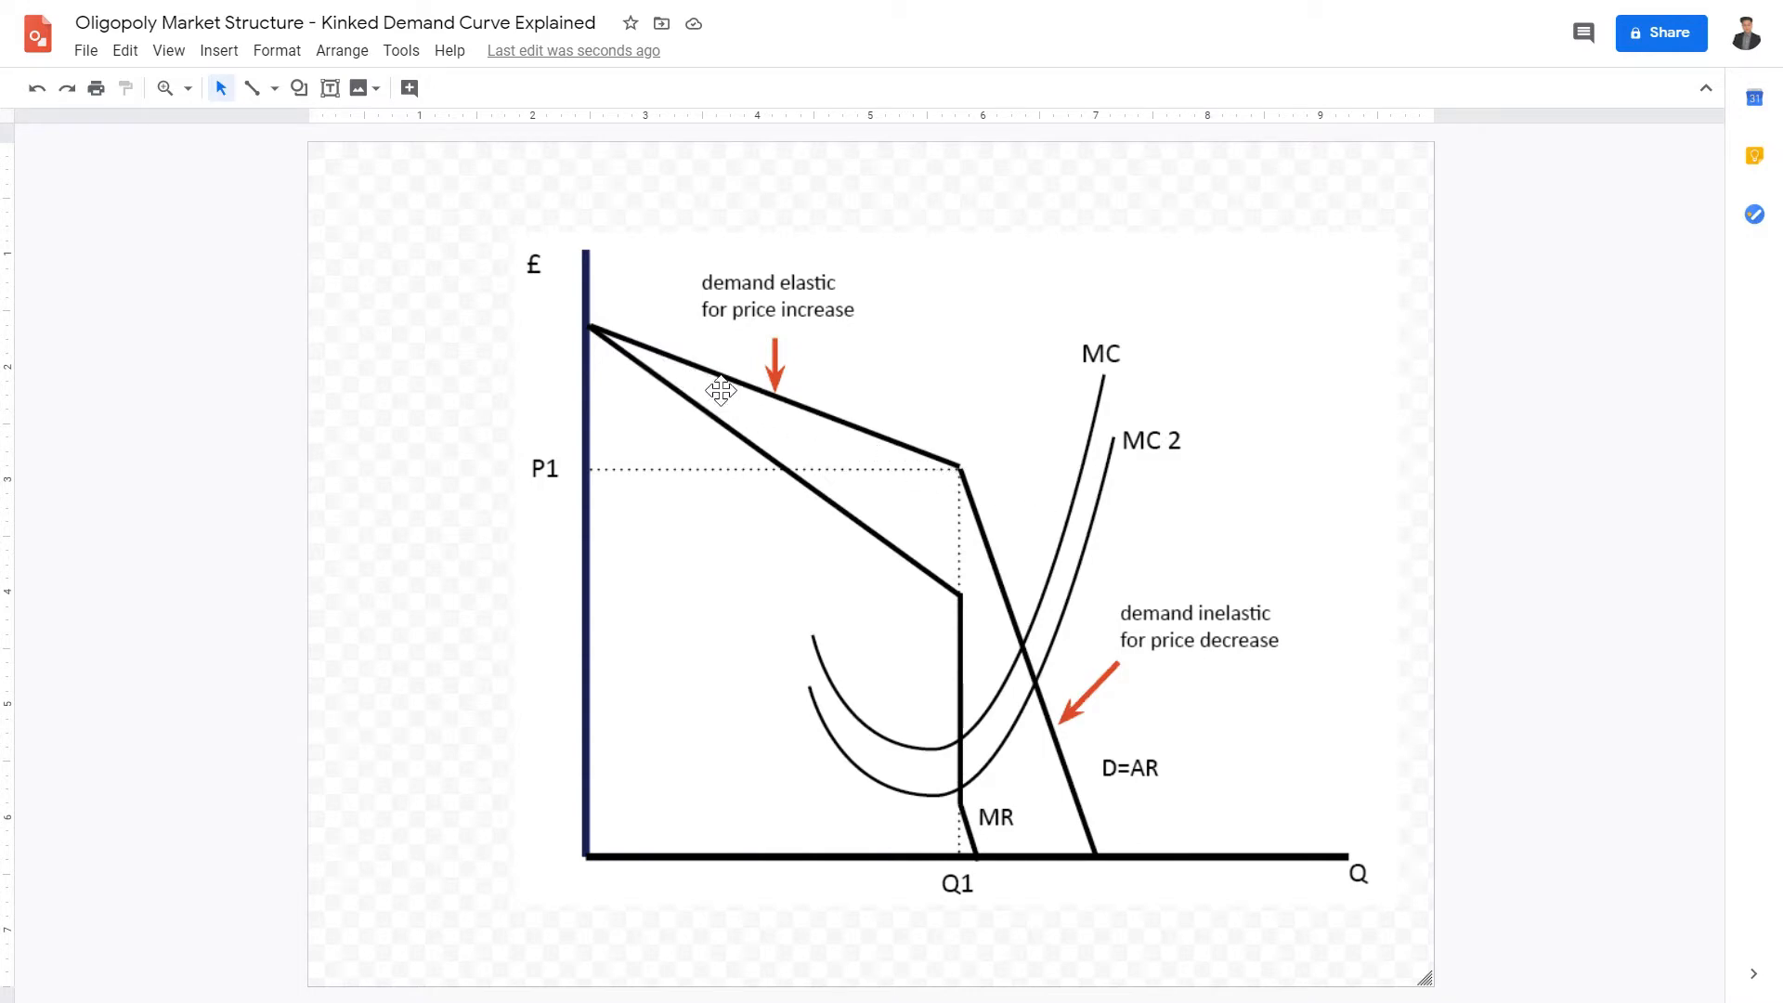
{"action": "mouse_move", "coordinate": [726, 413]}
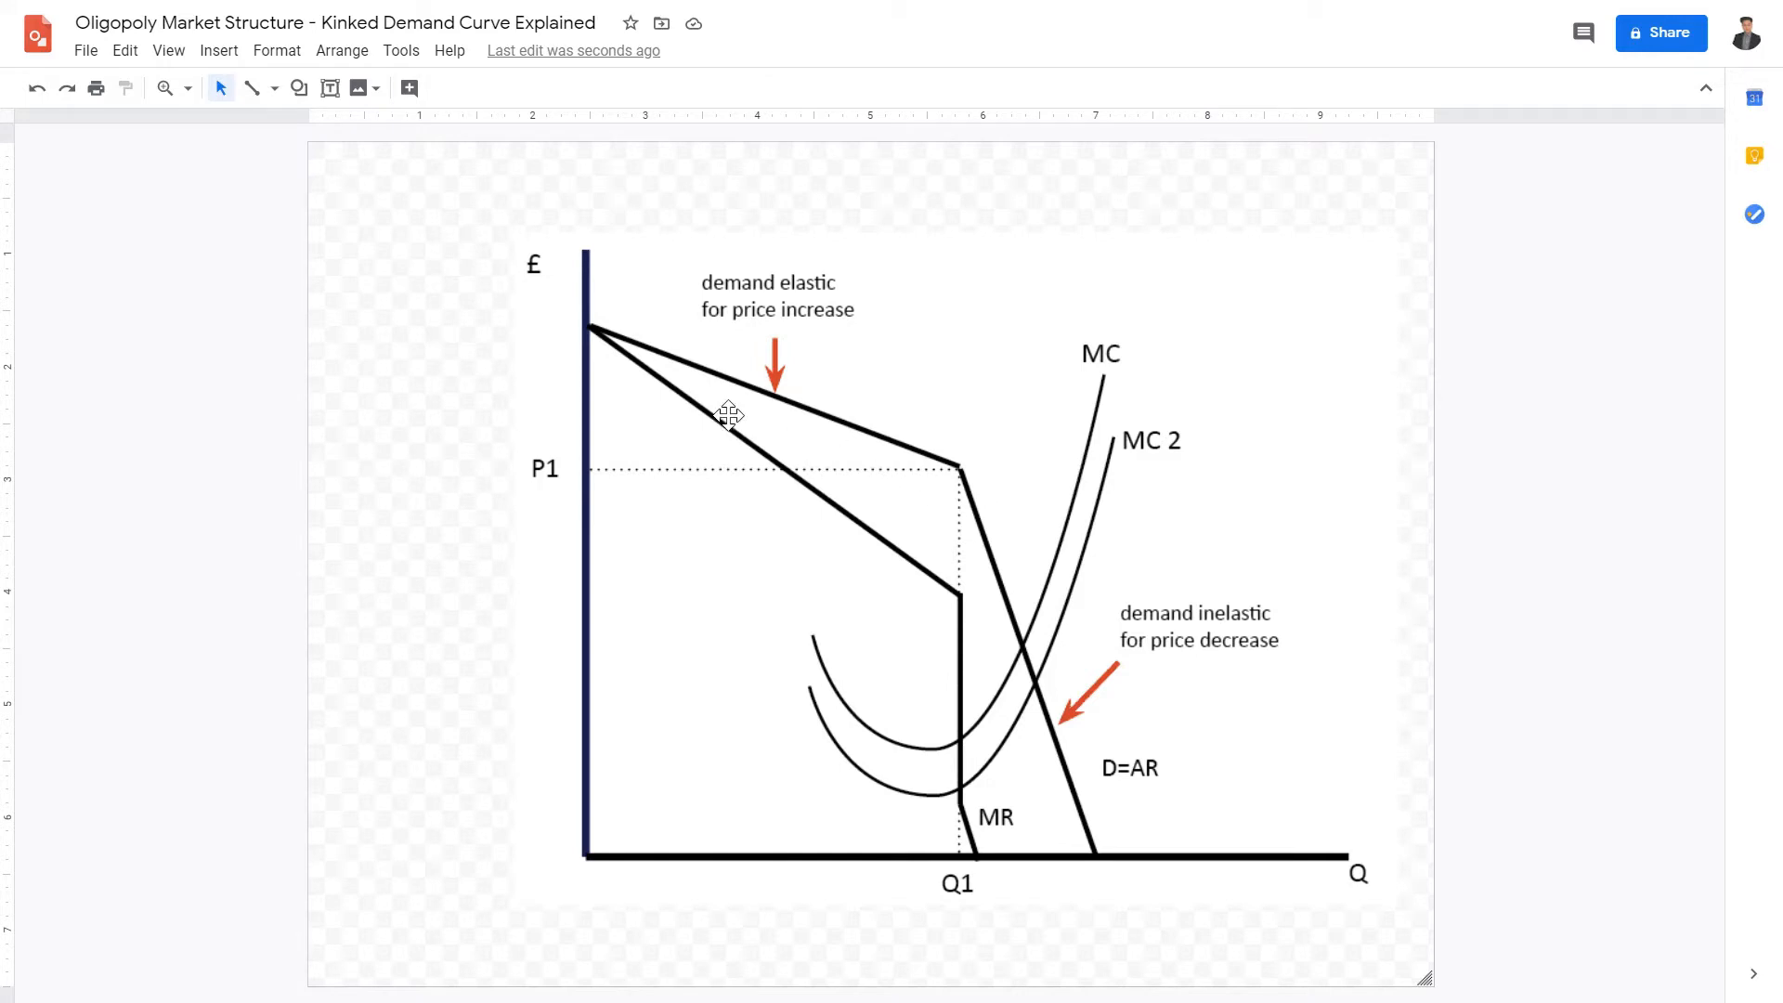
{"action": "mouse_move", "coordinate": [813, 460]}
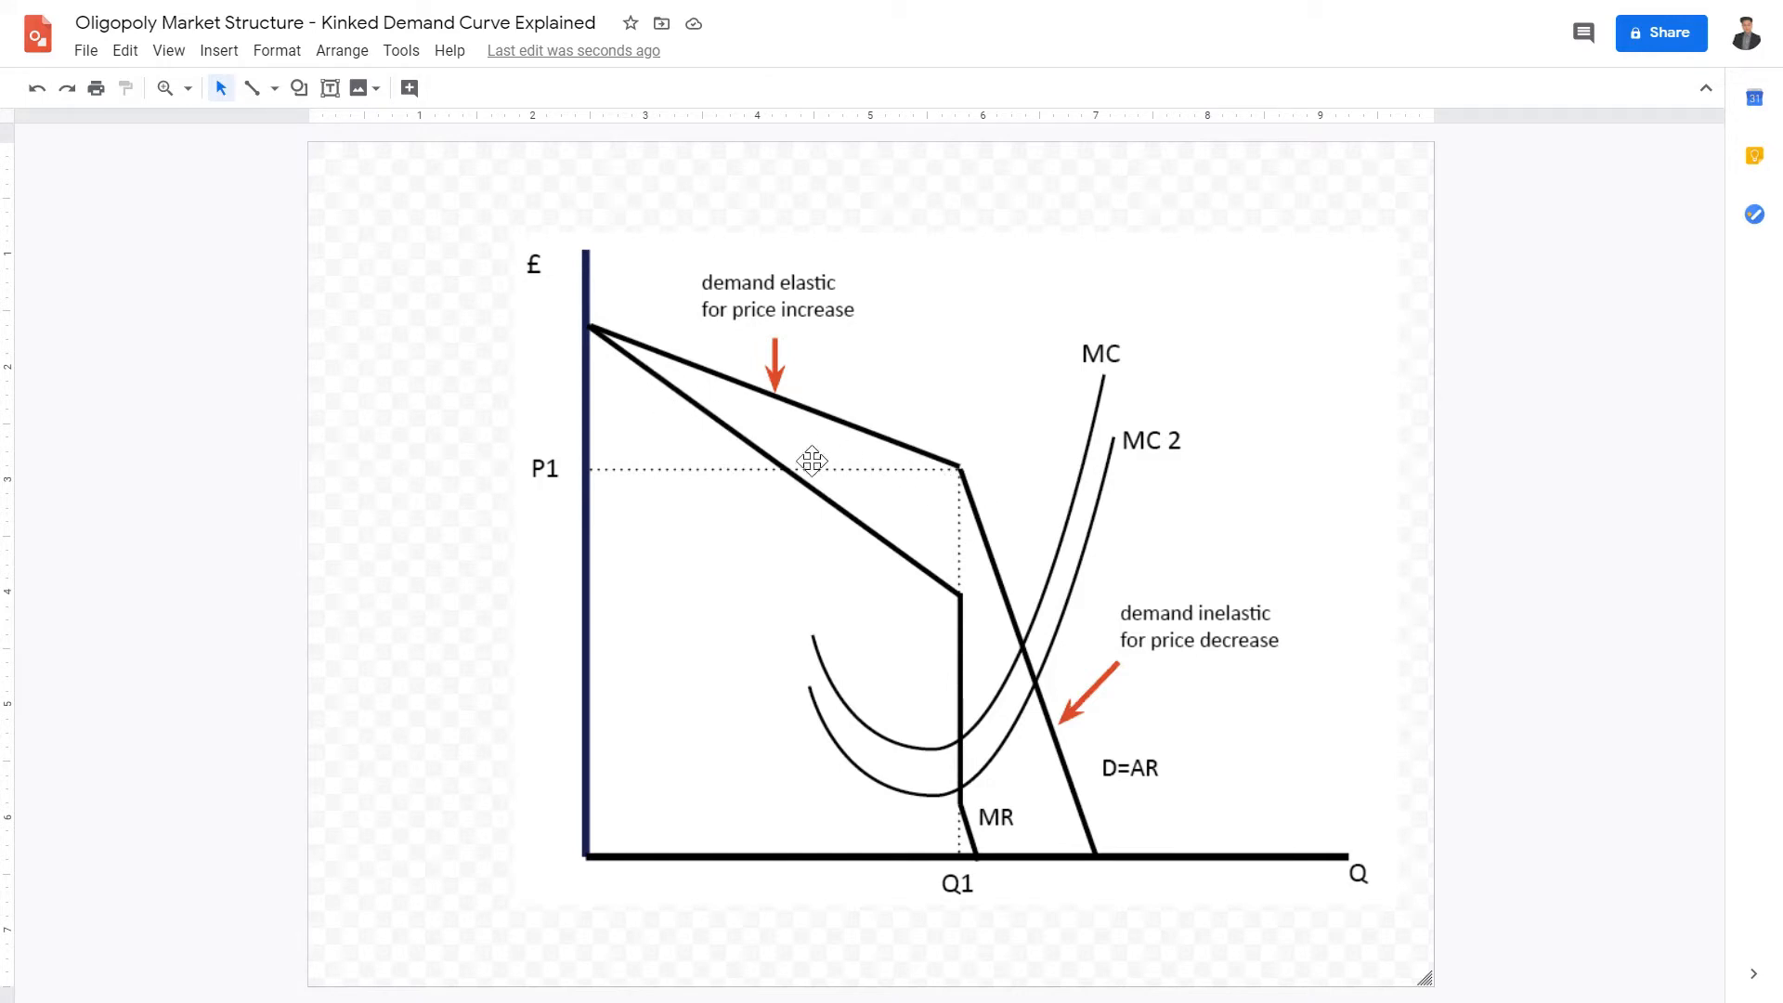
{"action": "mouse_move", "coordinate": [802, 672]}
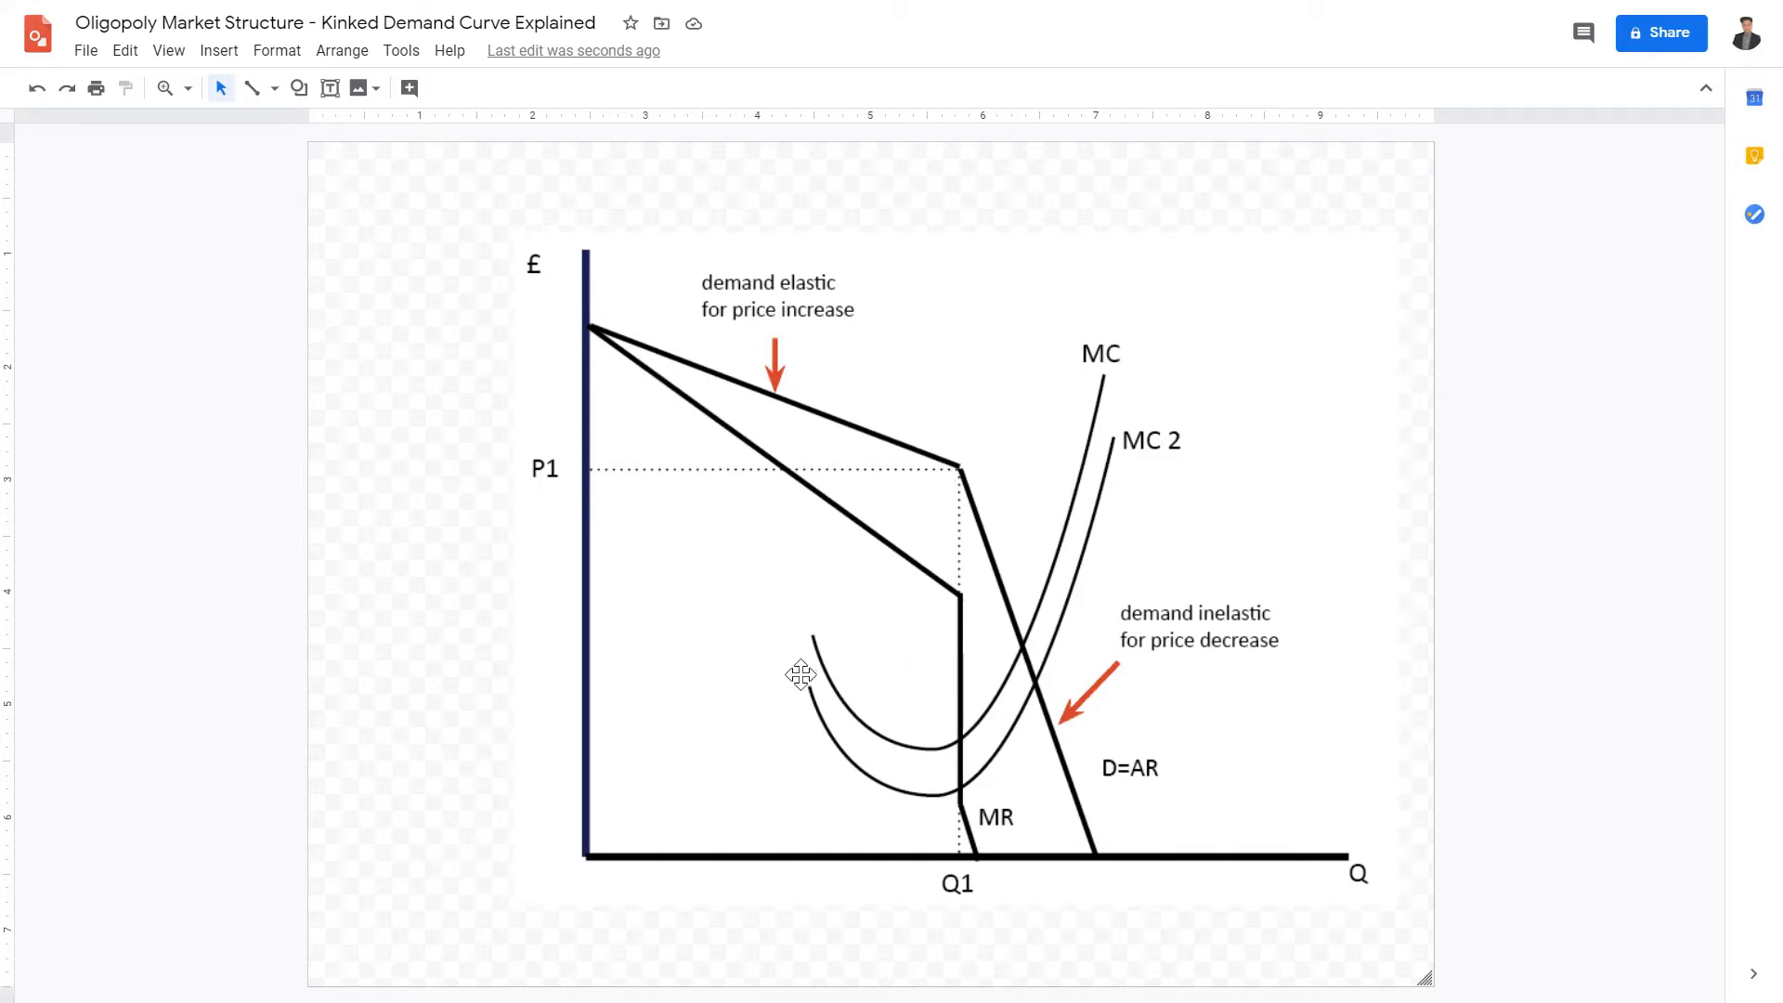
{"action": "mouse_move", "coordinate": [830, 351]}
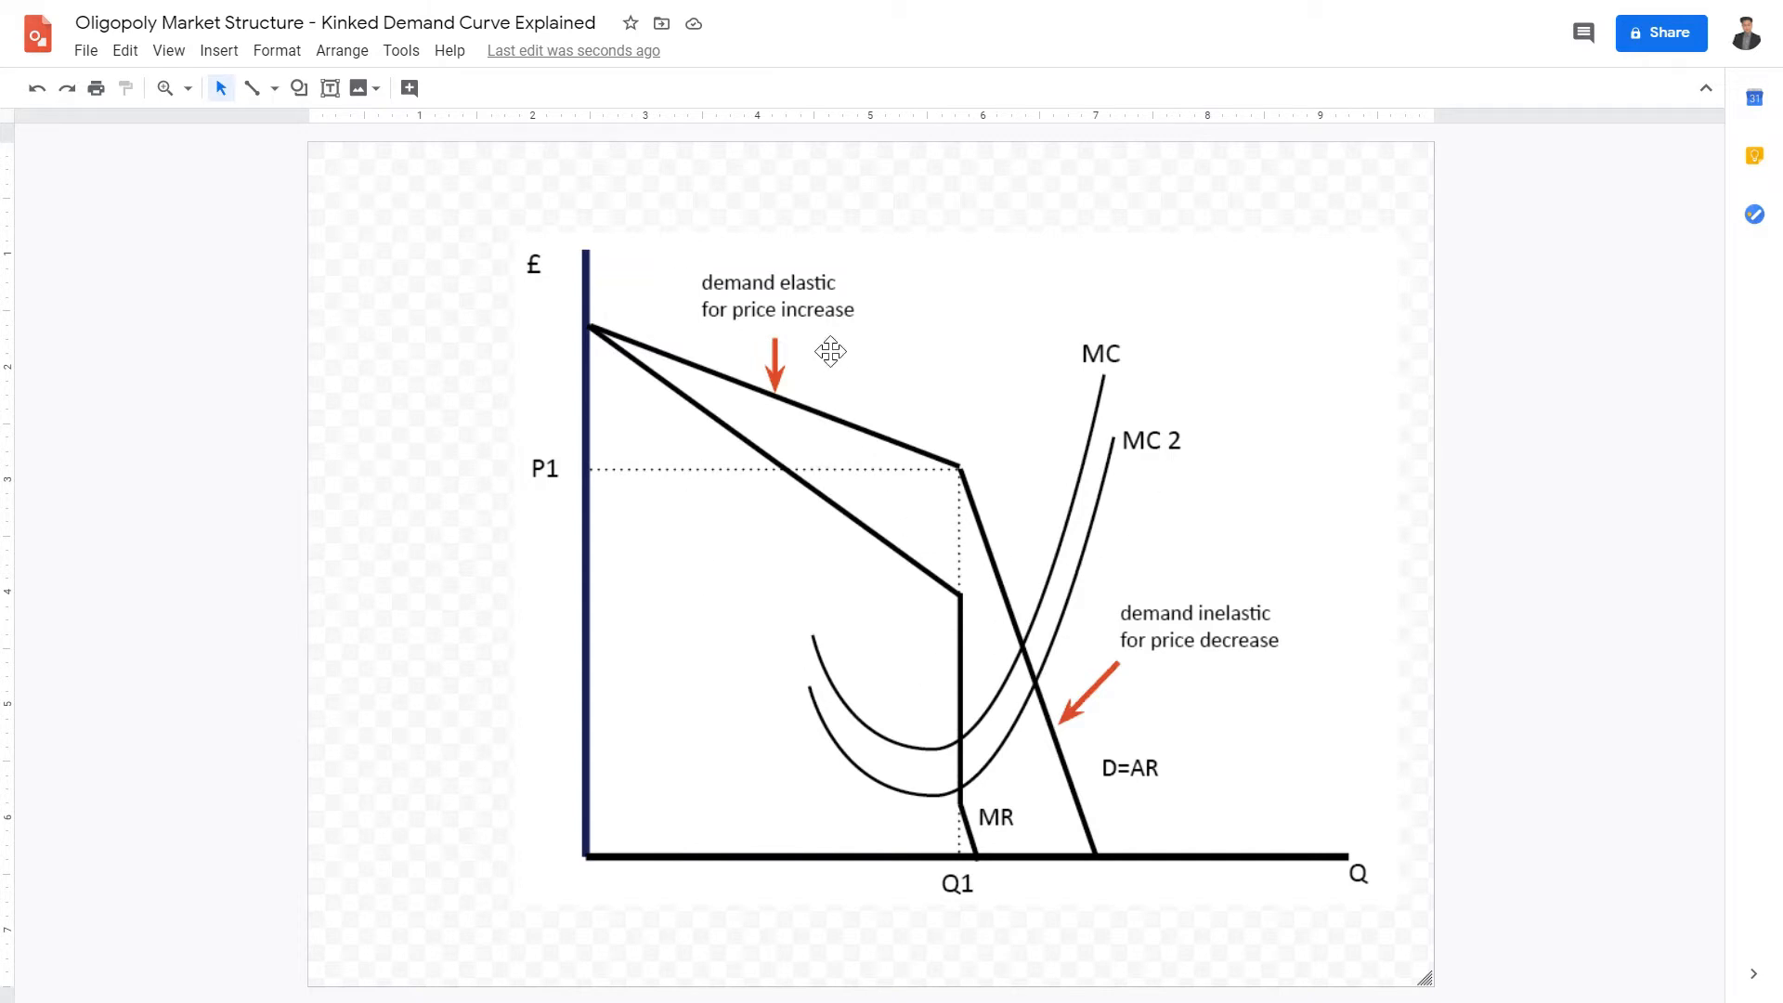
{"action": "mouse_move", "coordinate": [1017, 521]}
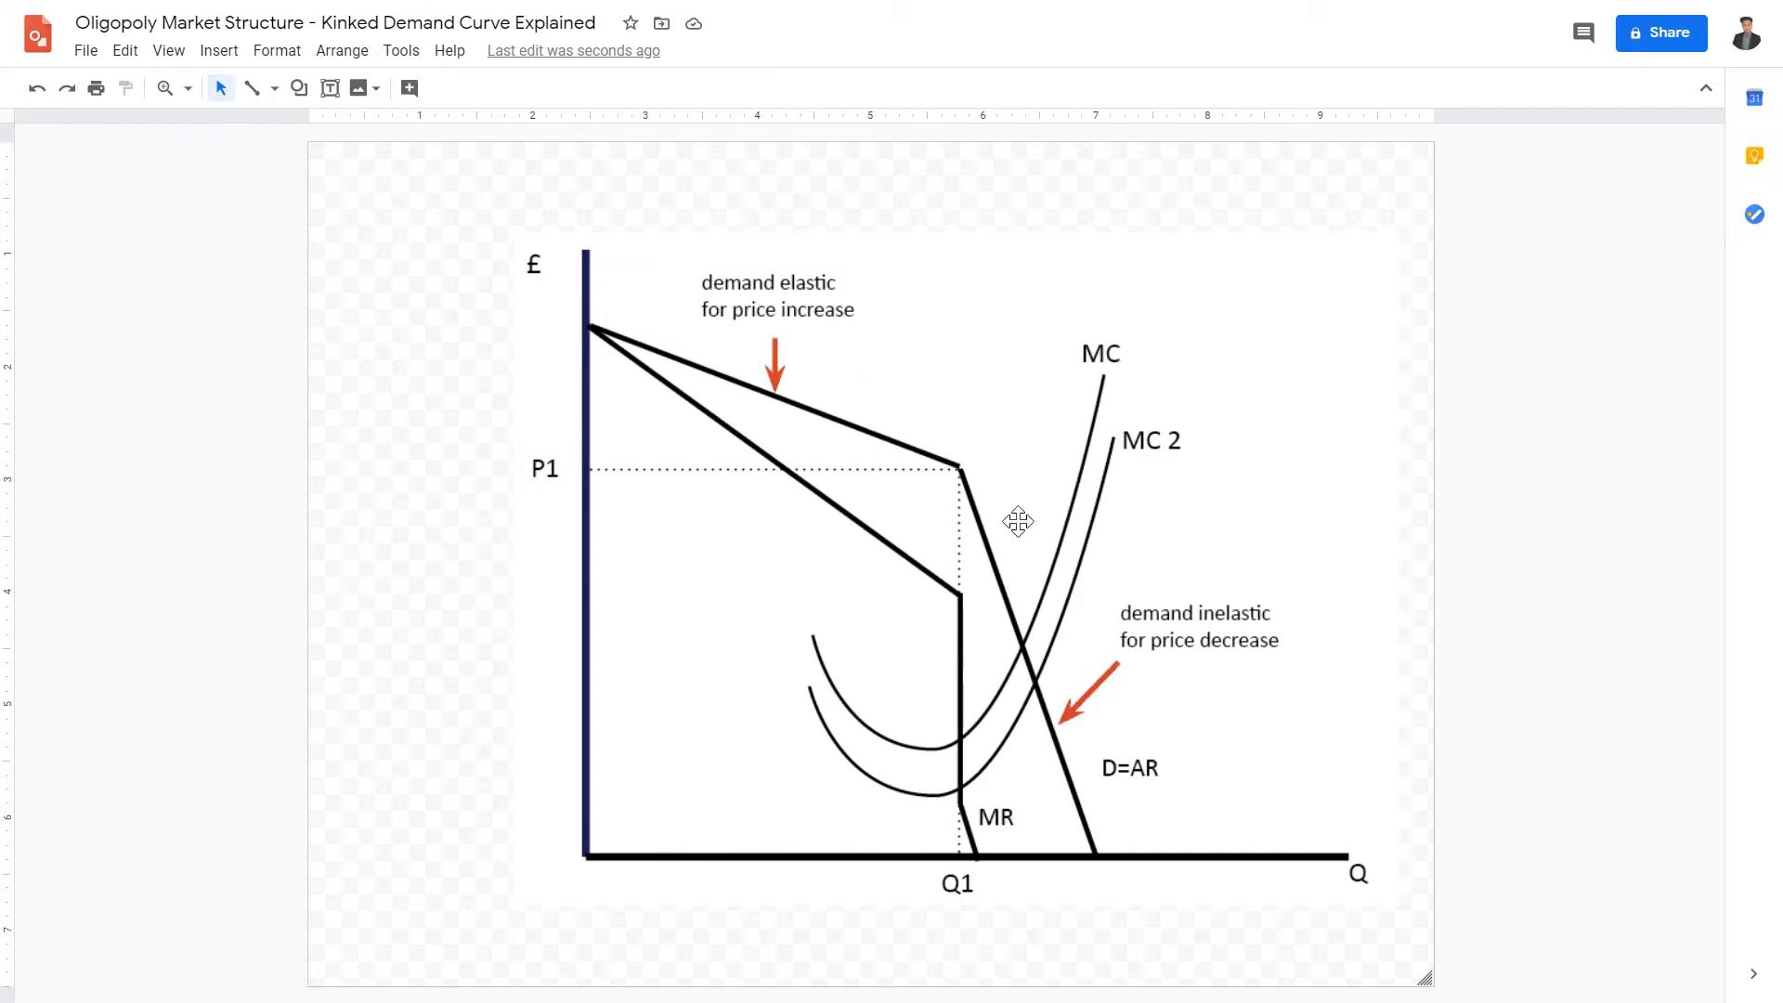
Shrink the kinked demand curve diagram and place it in the lower-left corner
{"action": "left_click", "coordinate": [1017, 522]}
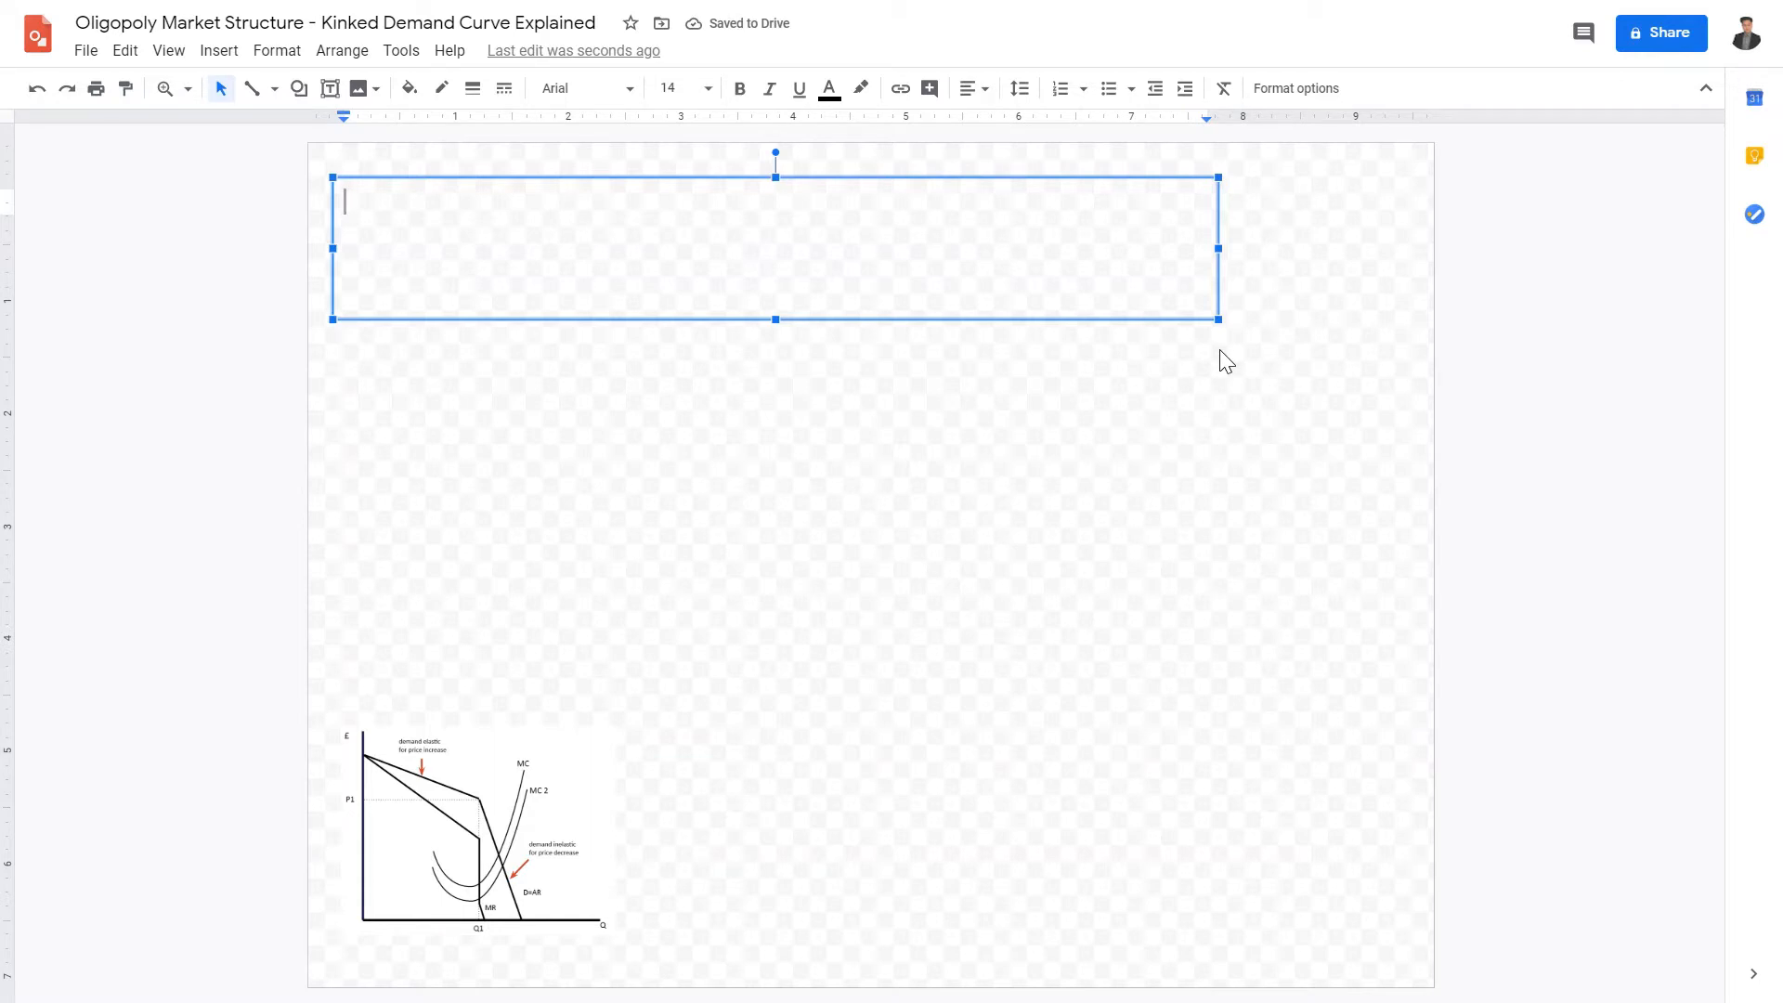
{"action": "mouse_move", "coordinate": [1192, 386]}
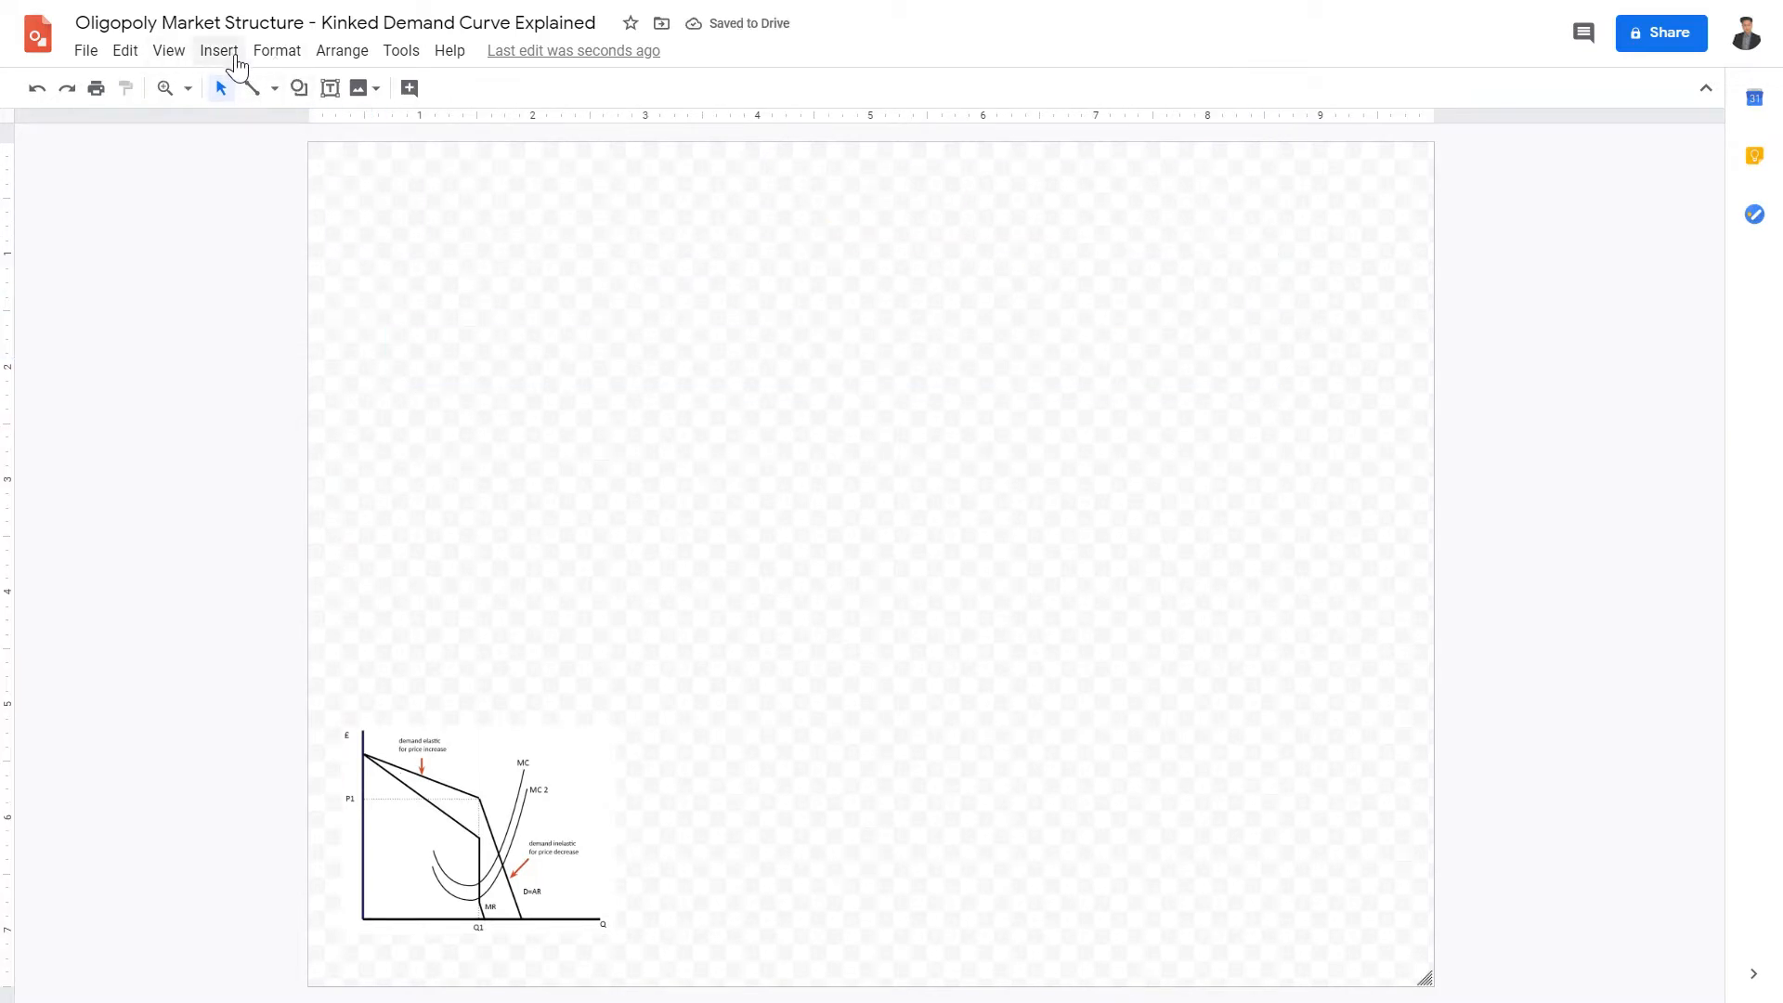
Insert a three-column table and add a row below to make it three rows
{"action": "left_click", "coordinate": [219, 51]}
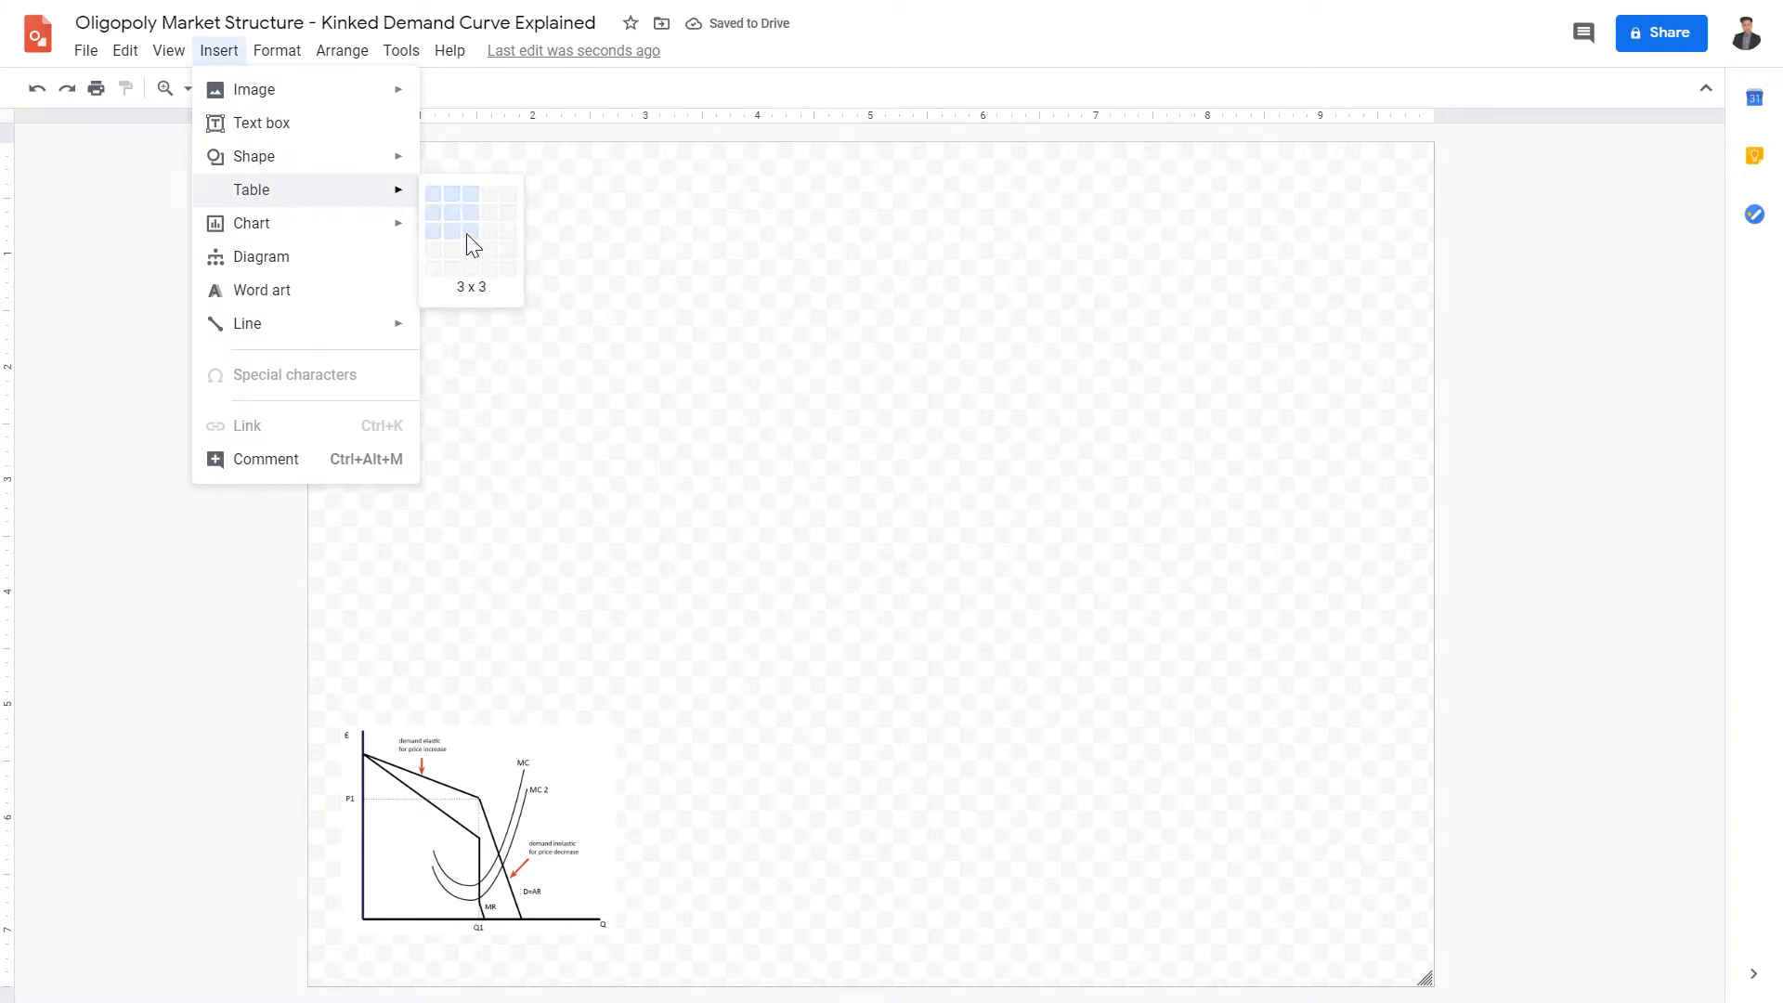
{"action": "left_click", "coordinate": [472, 226]}
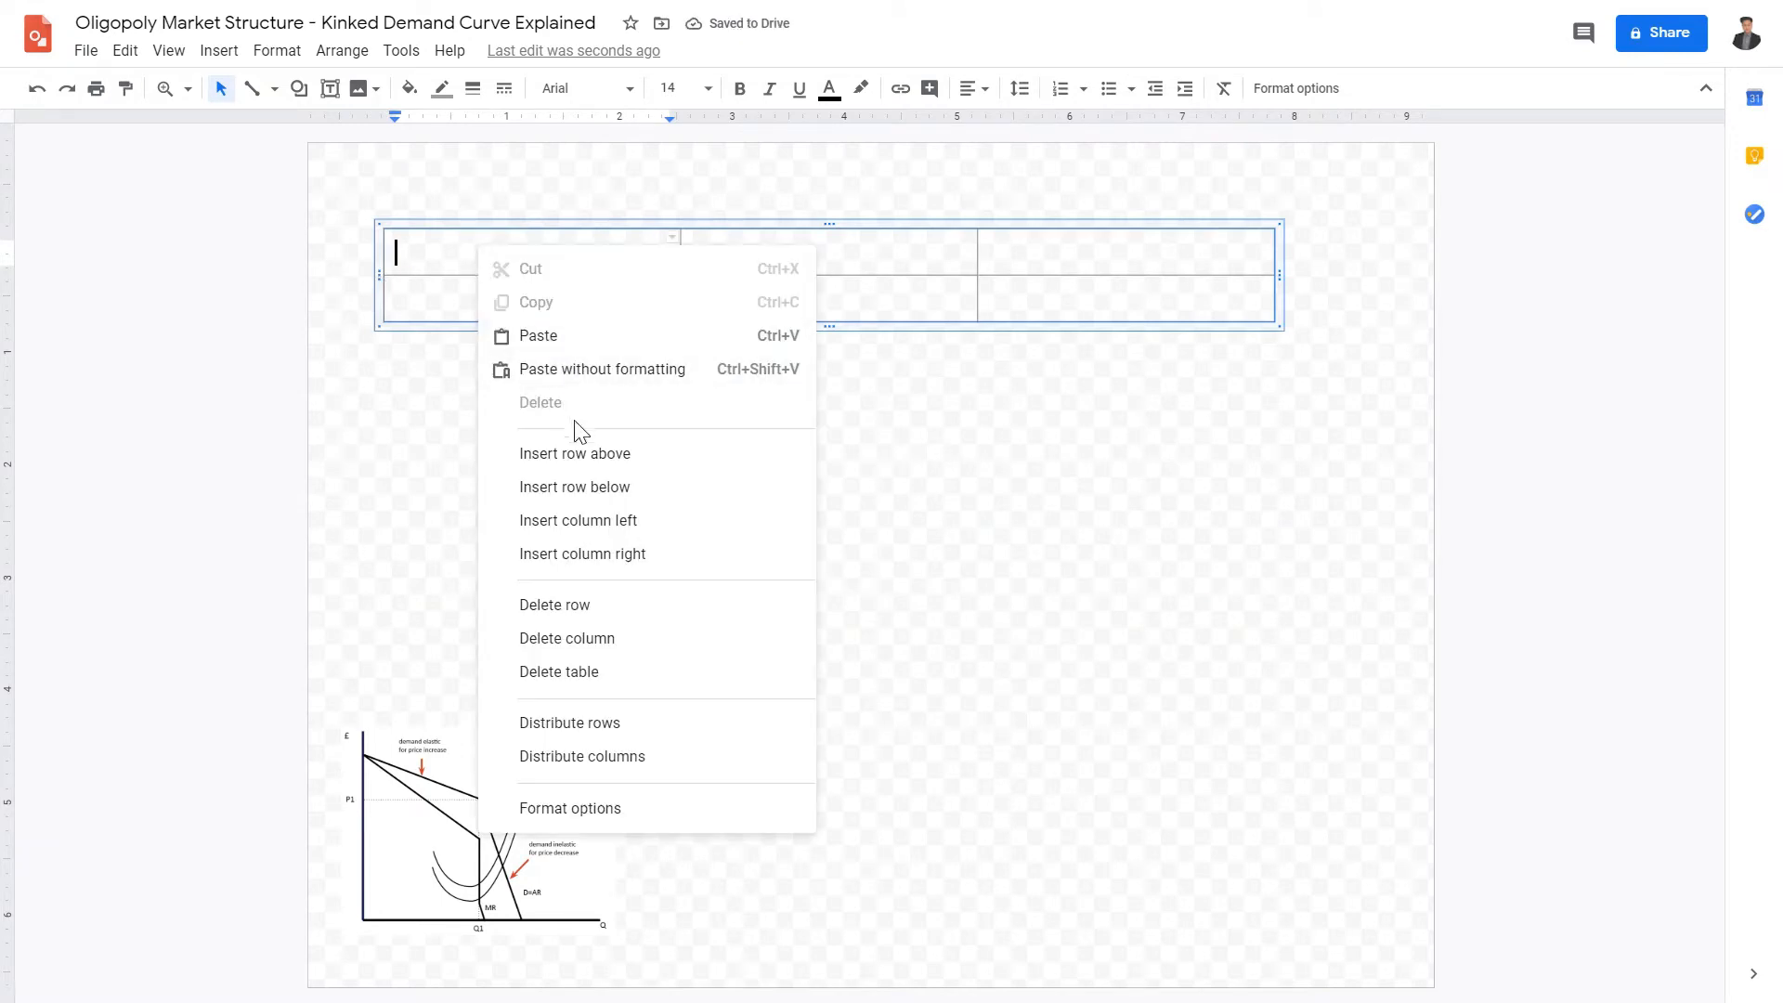
{"action": "left_click", "coordinate": [573, 486]}
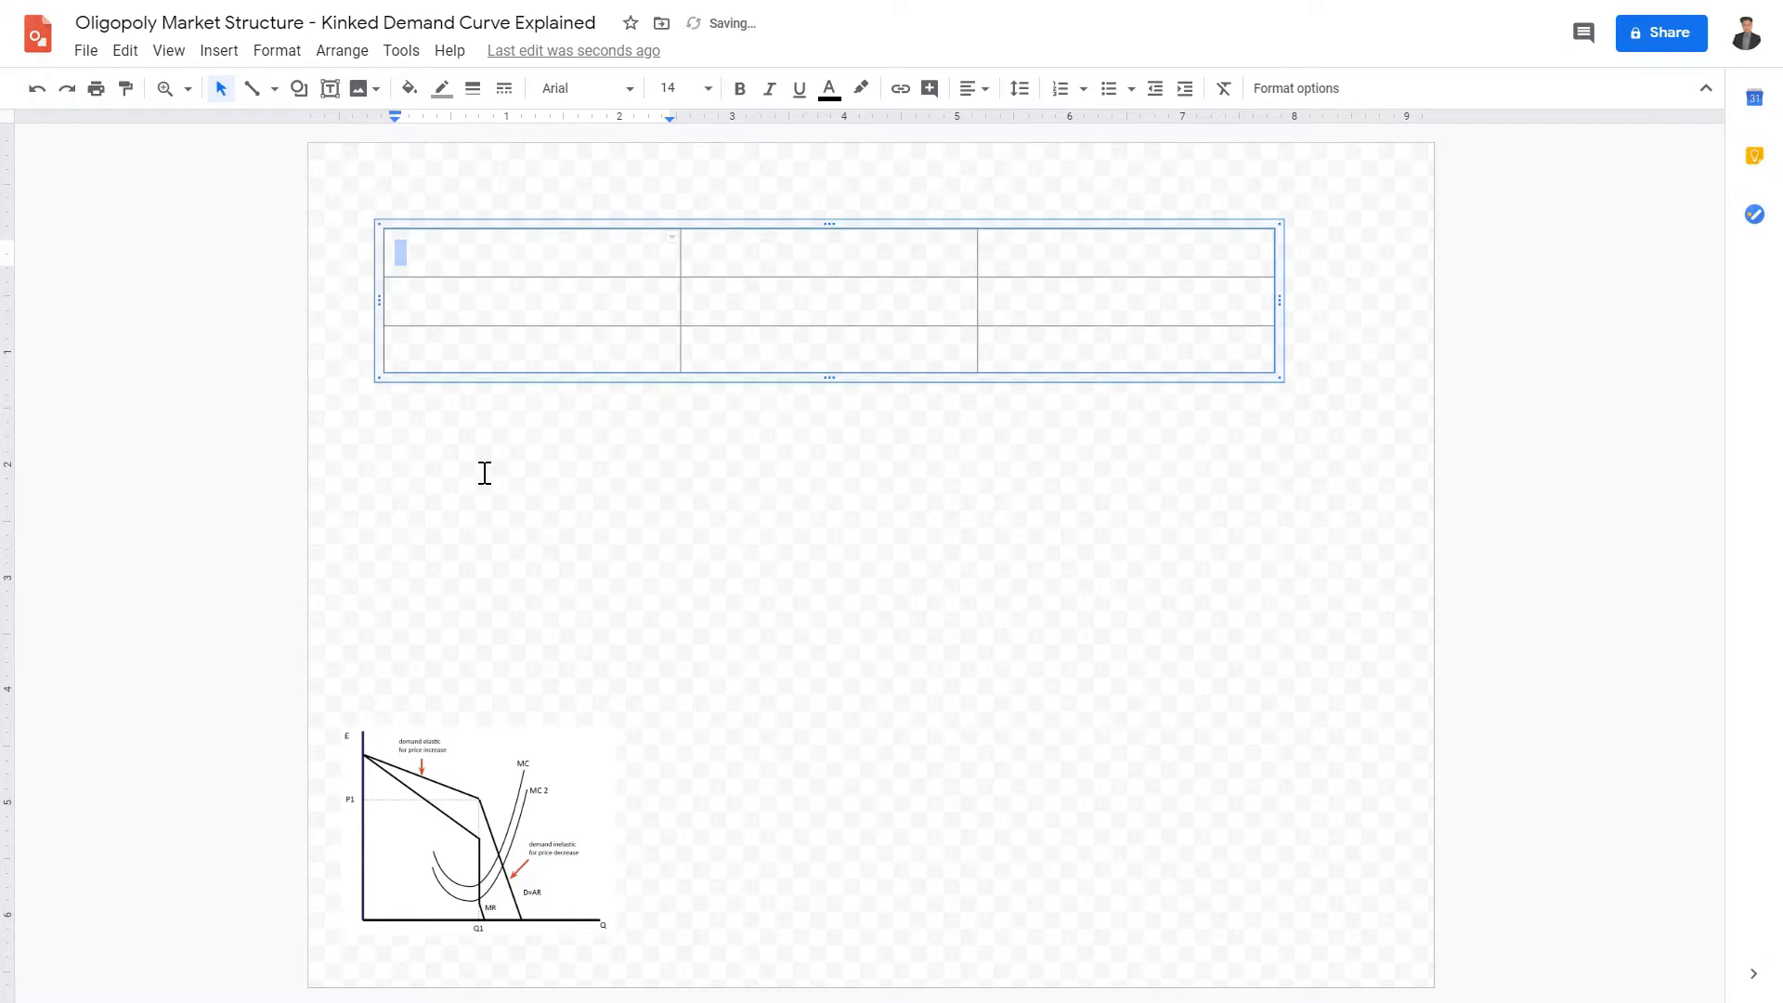
Fill the first two header cells with 'Your Actions' and 'Their Actions'
{"action": "type", "text": "Your"}
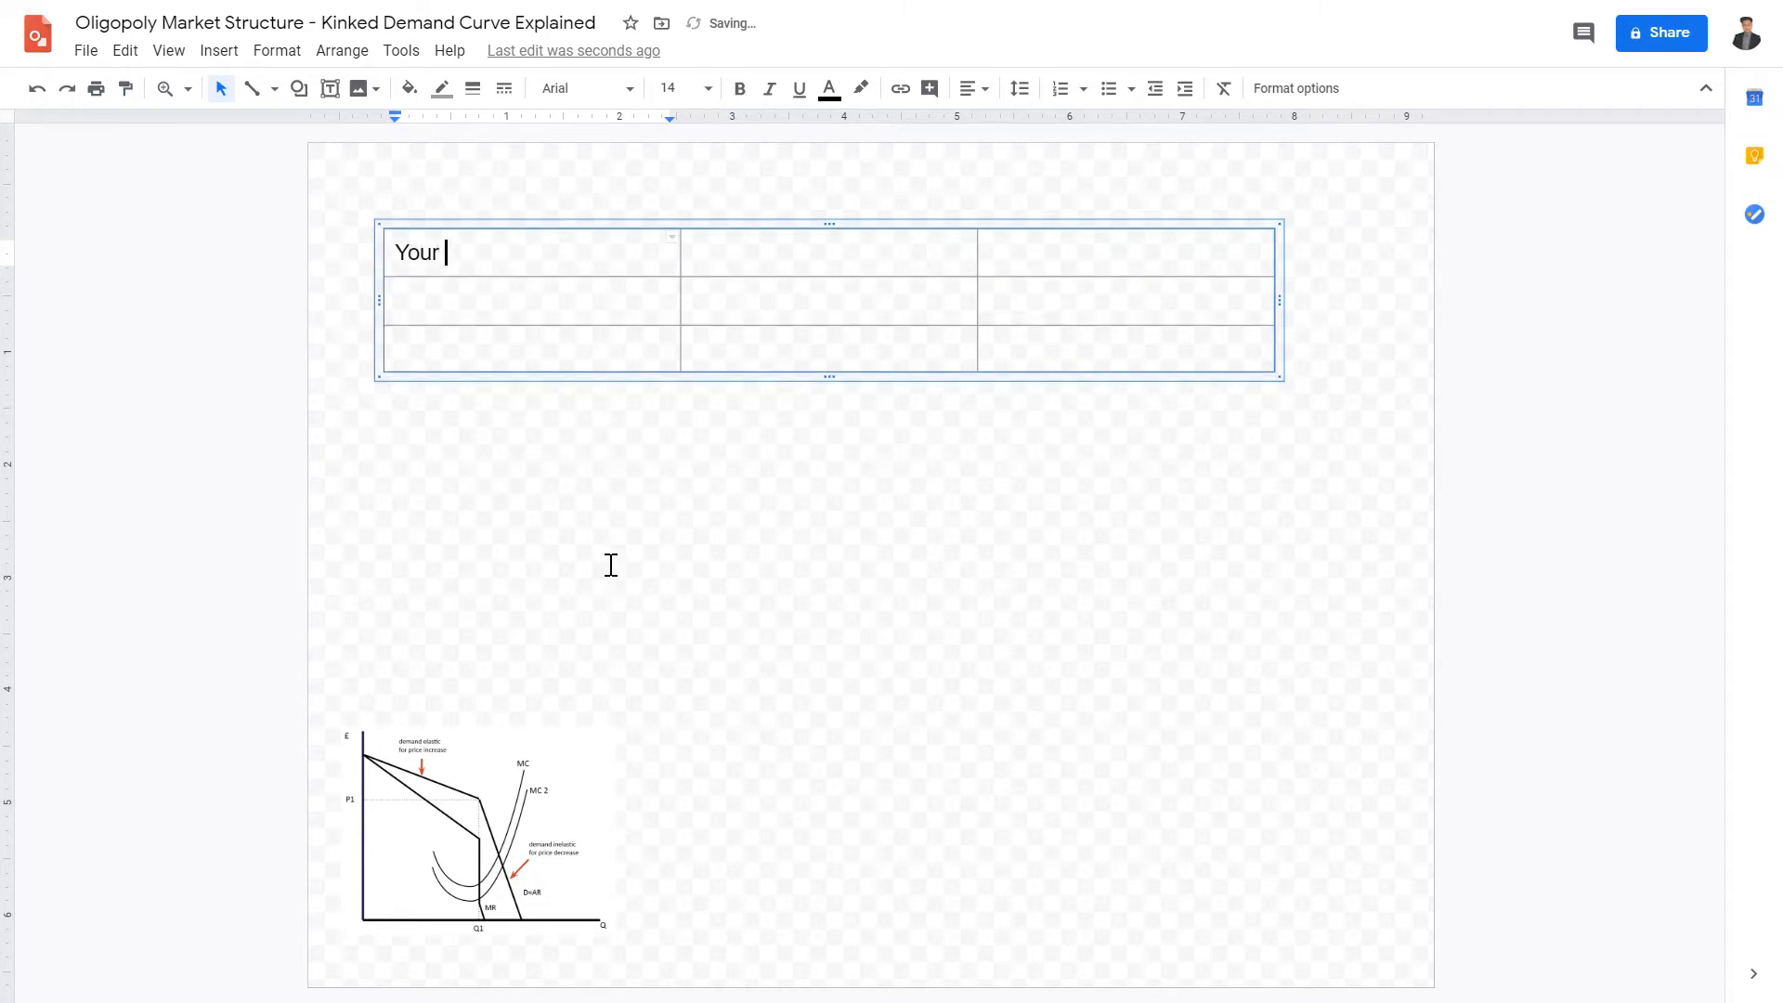
{"action": "type", "text": "Actions"}
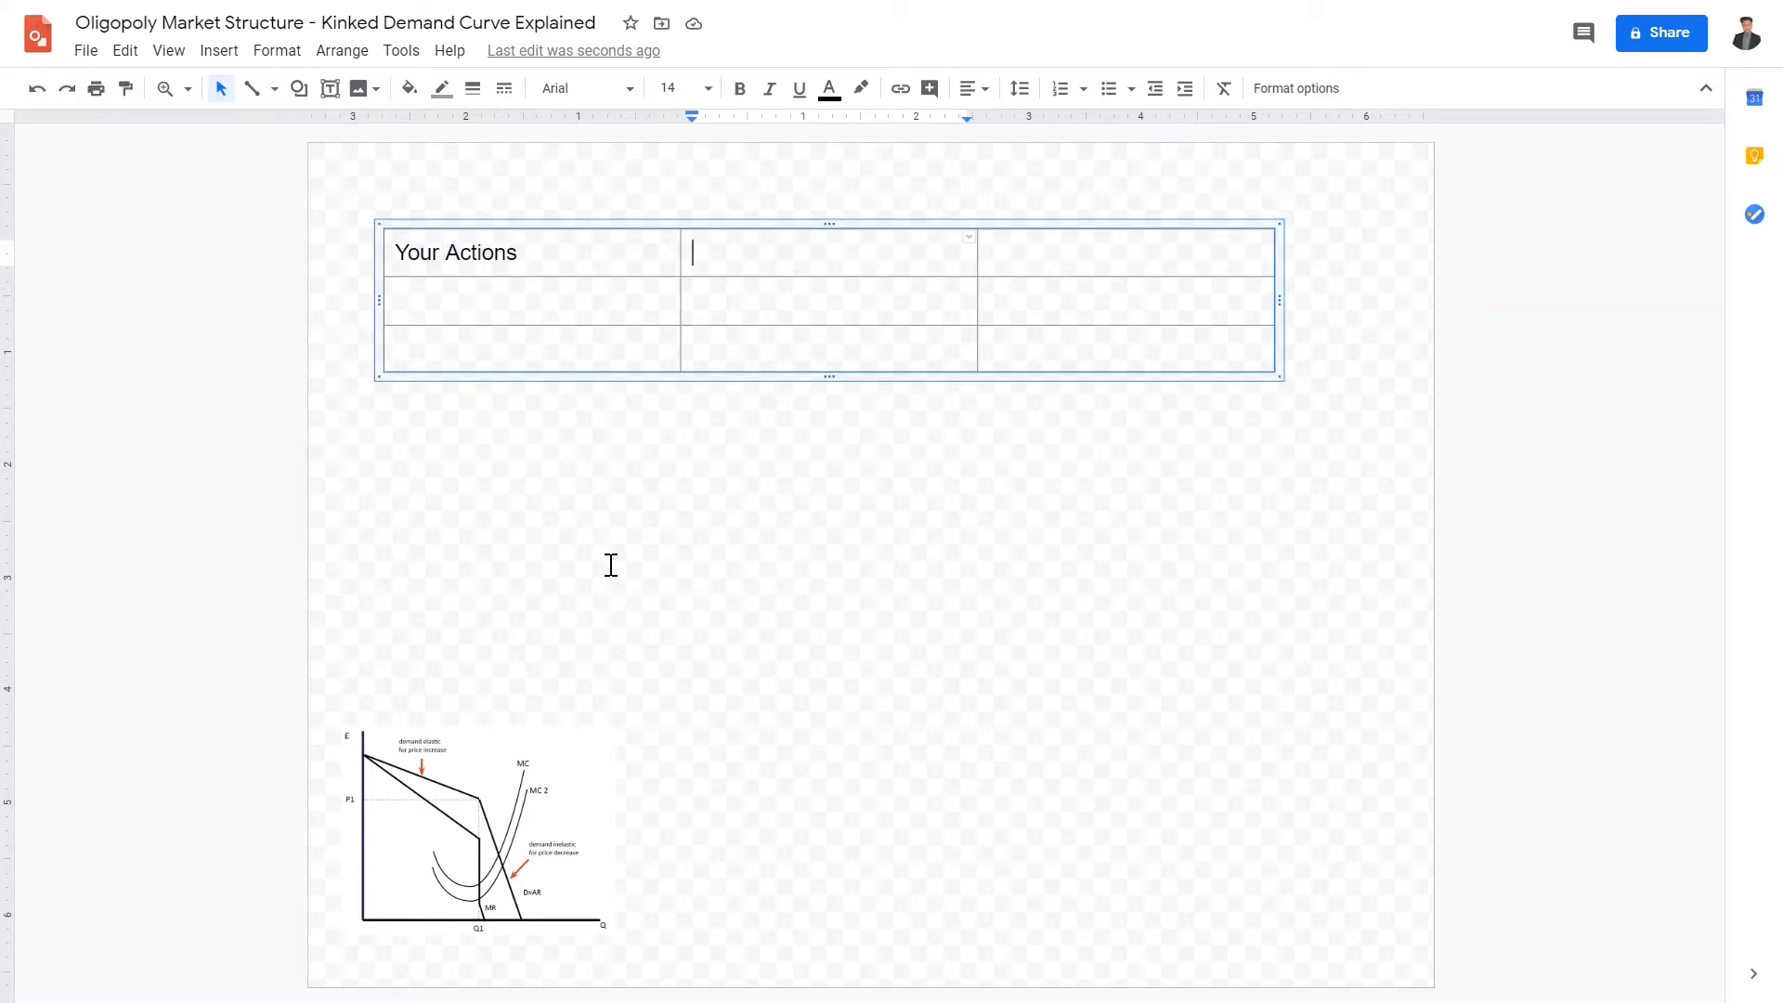
{"action": "type", "text": "Their"}
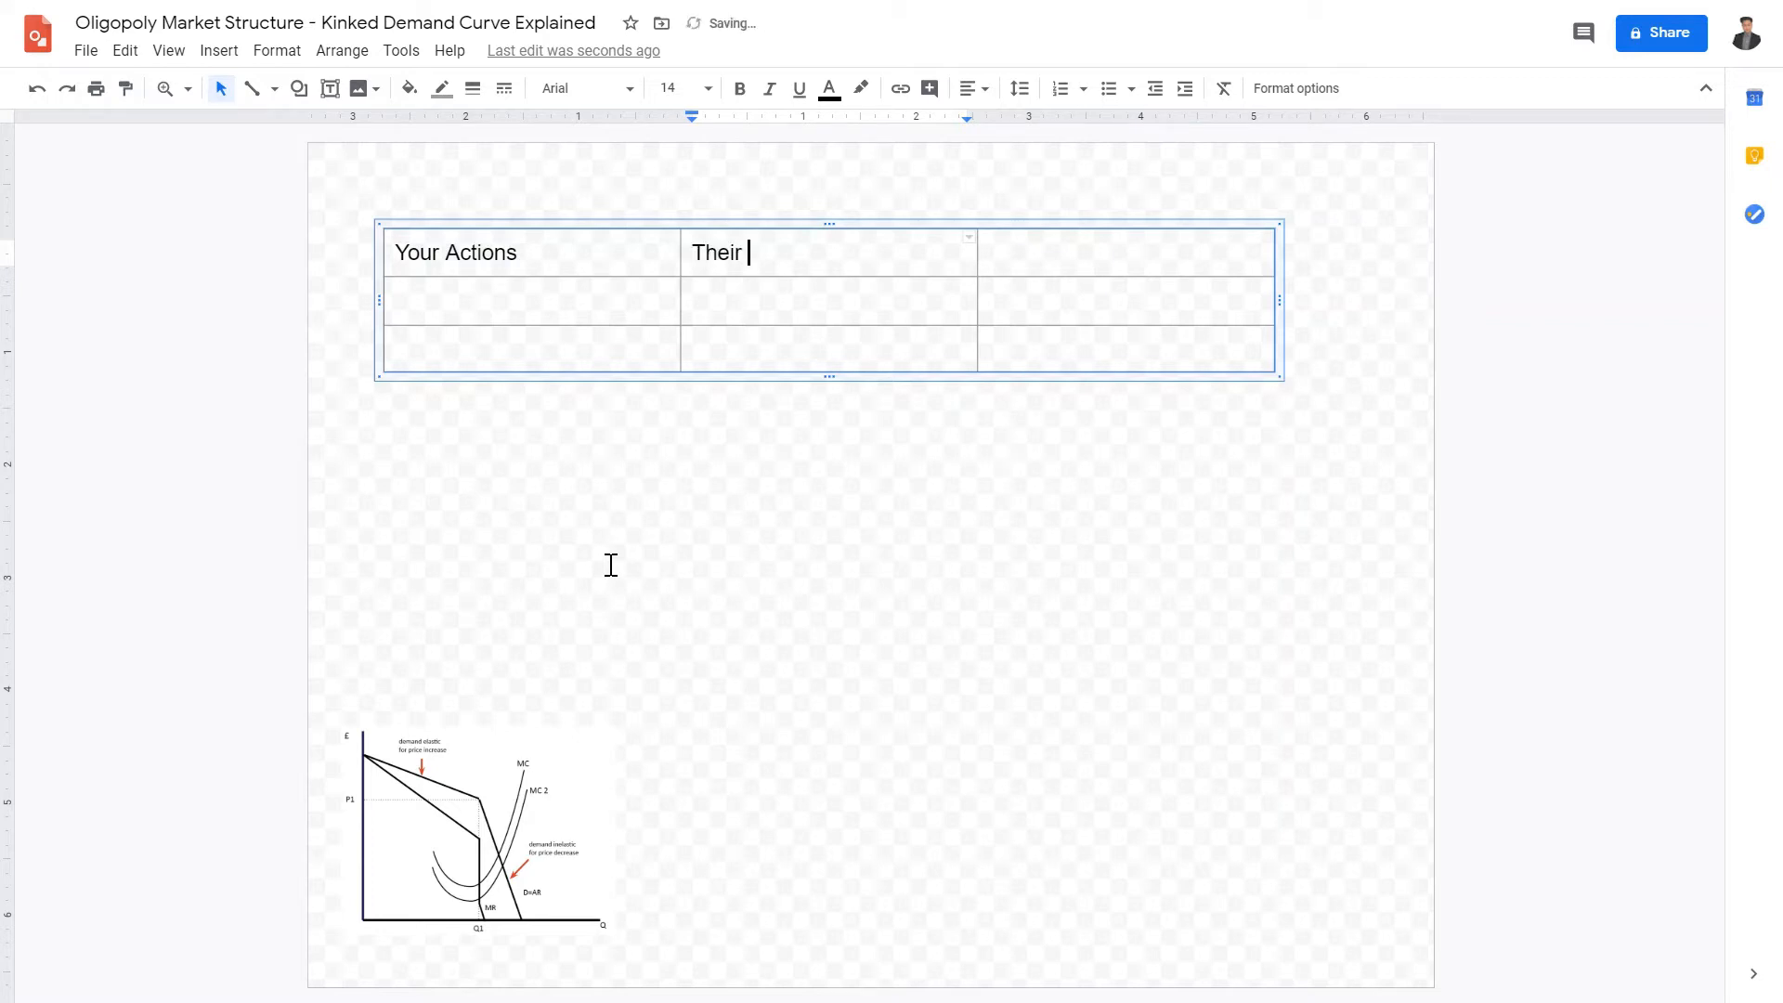
{"action": "type", "text": "Act"}
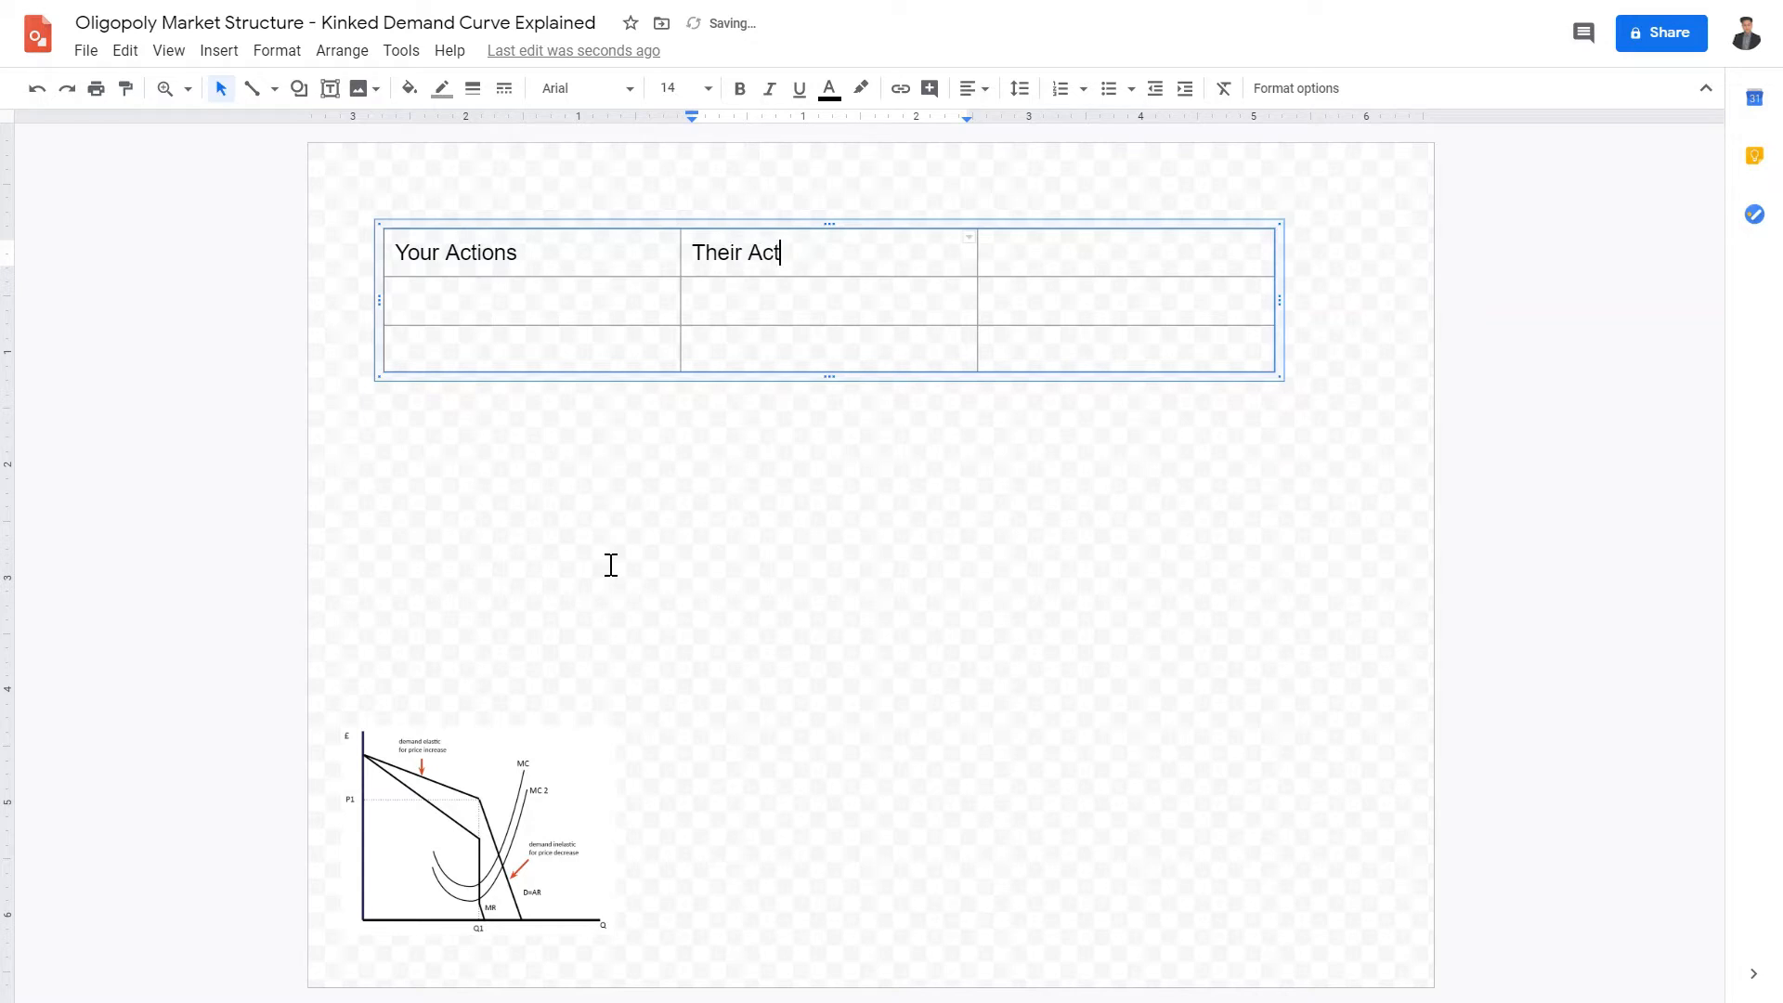
{"action": "type", "text": "ions"}
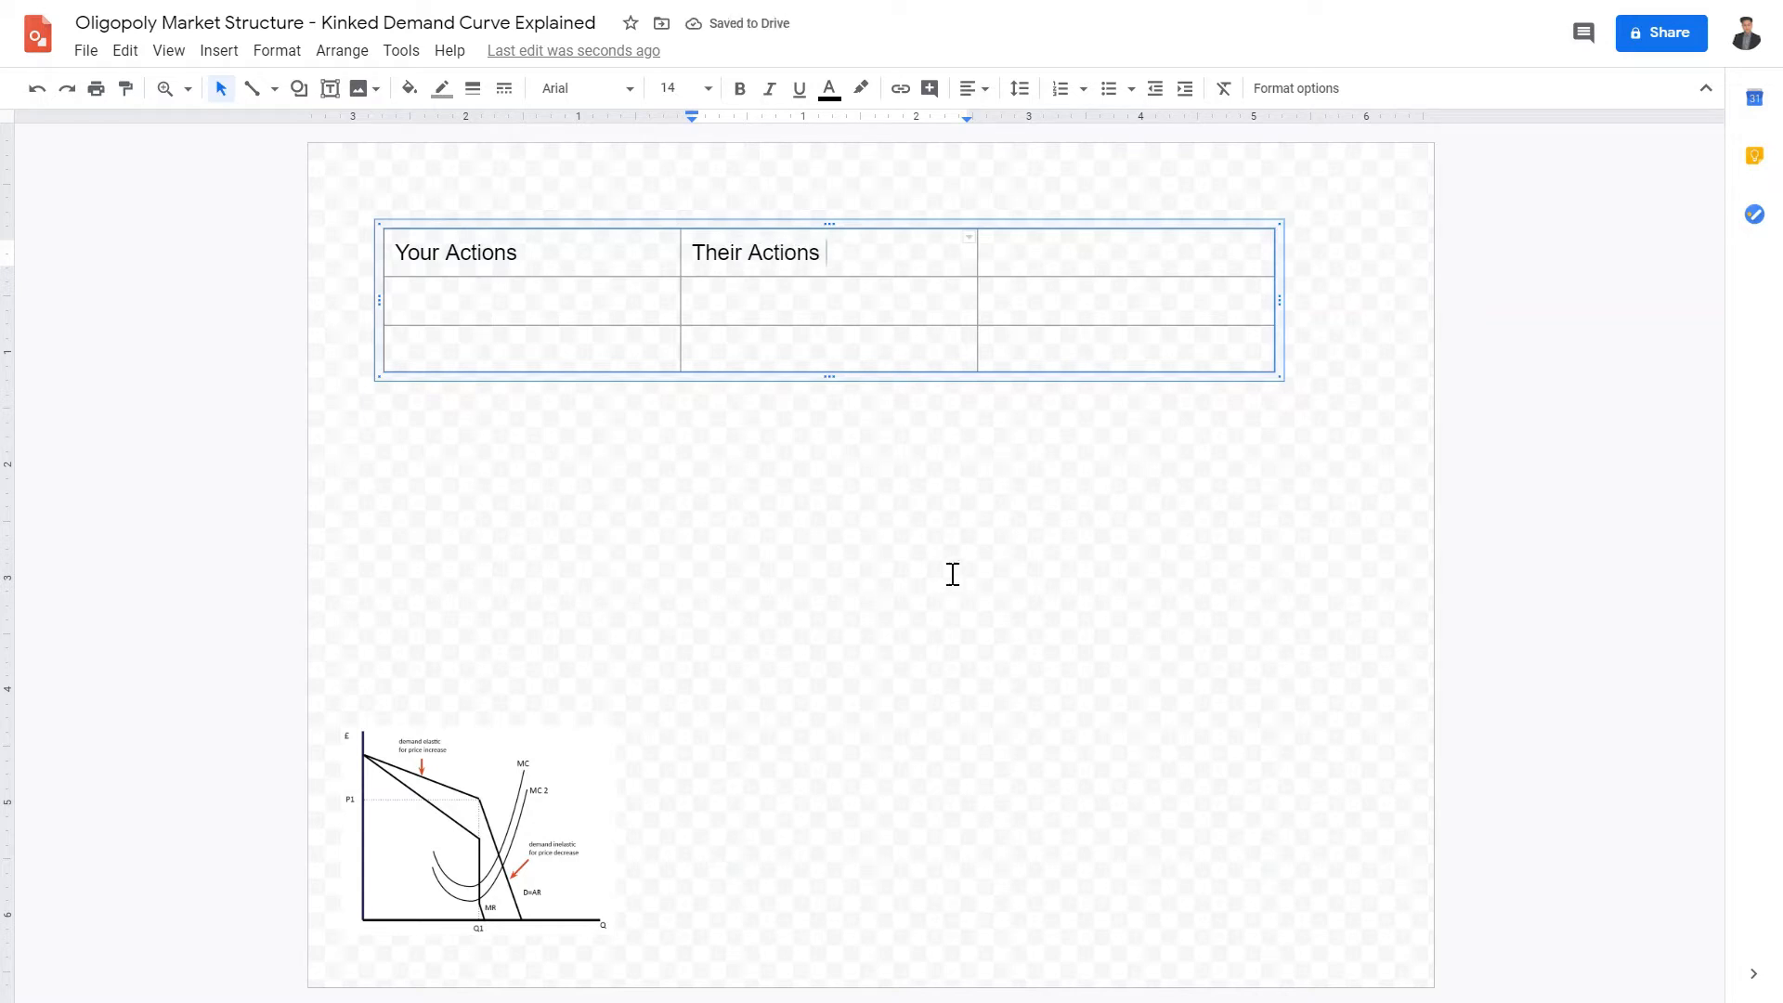
{"action": "left_click", "coordinate": [531, 299]}
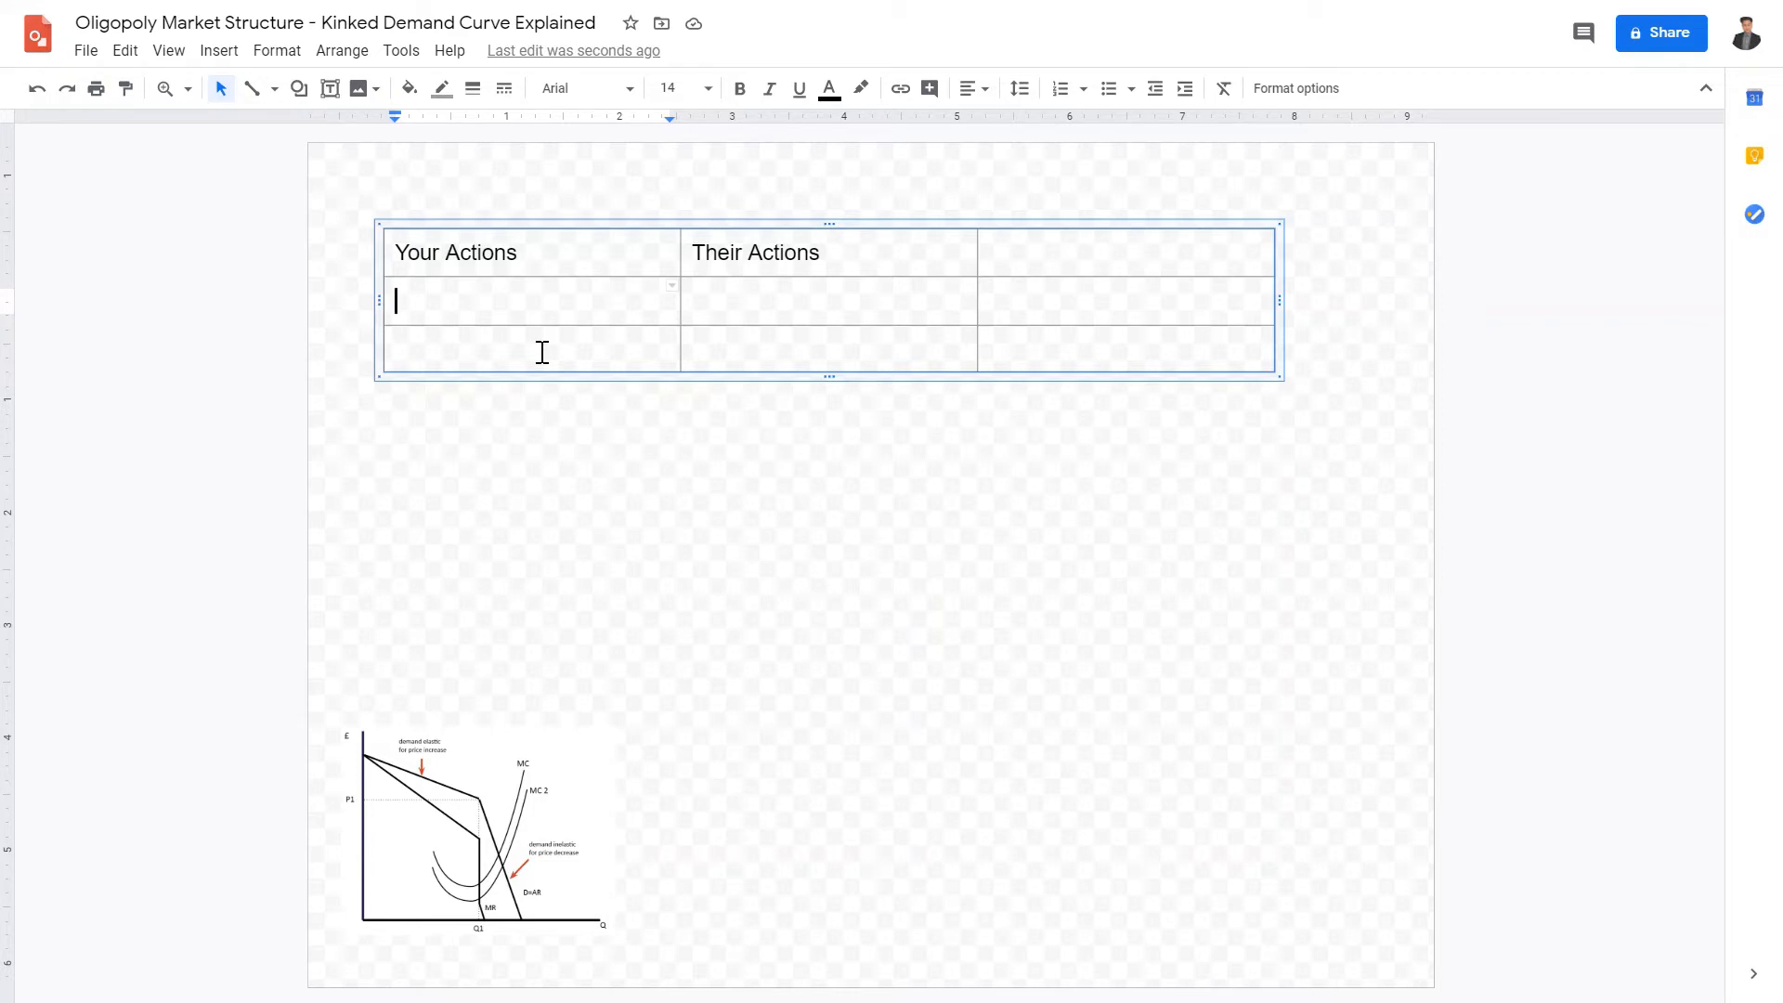
{"action": "mouse_move", "coordinate": [978, 280]}
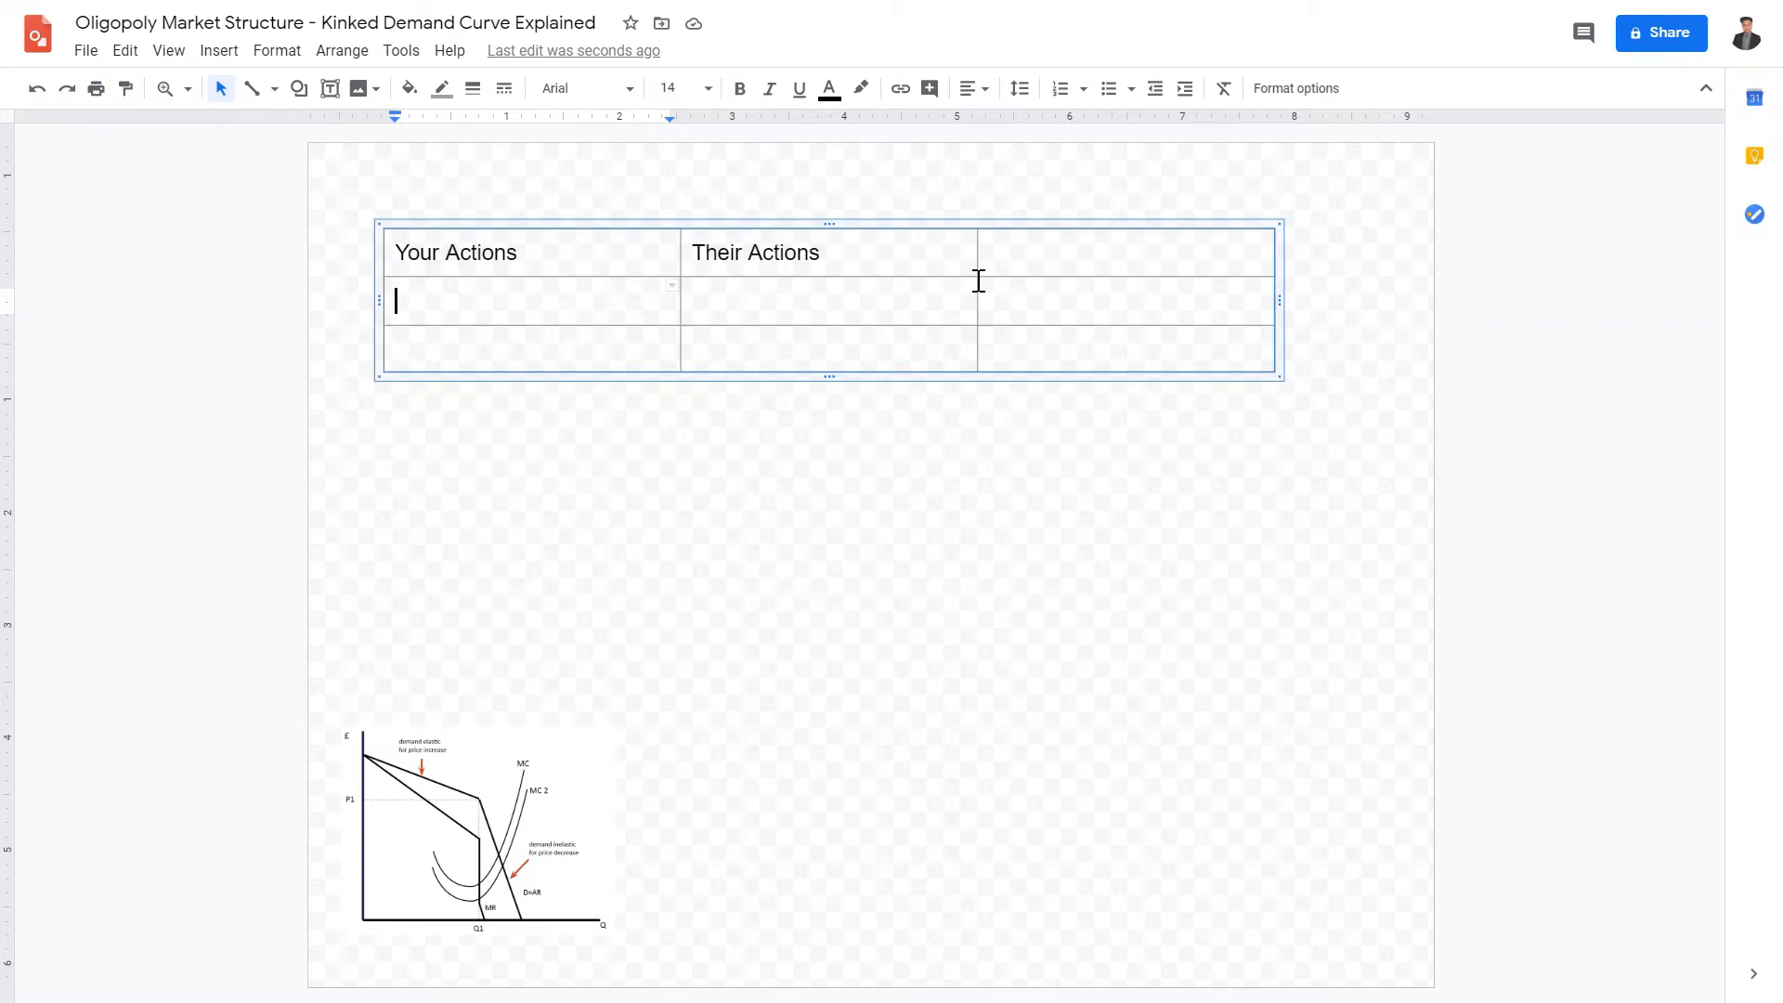
Enter 'Price Increase' in the first cell of the second row
{"action": "left_click", "coordinate": [828, 298]}
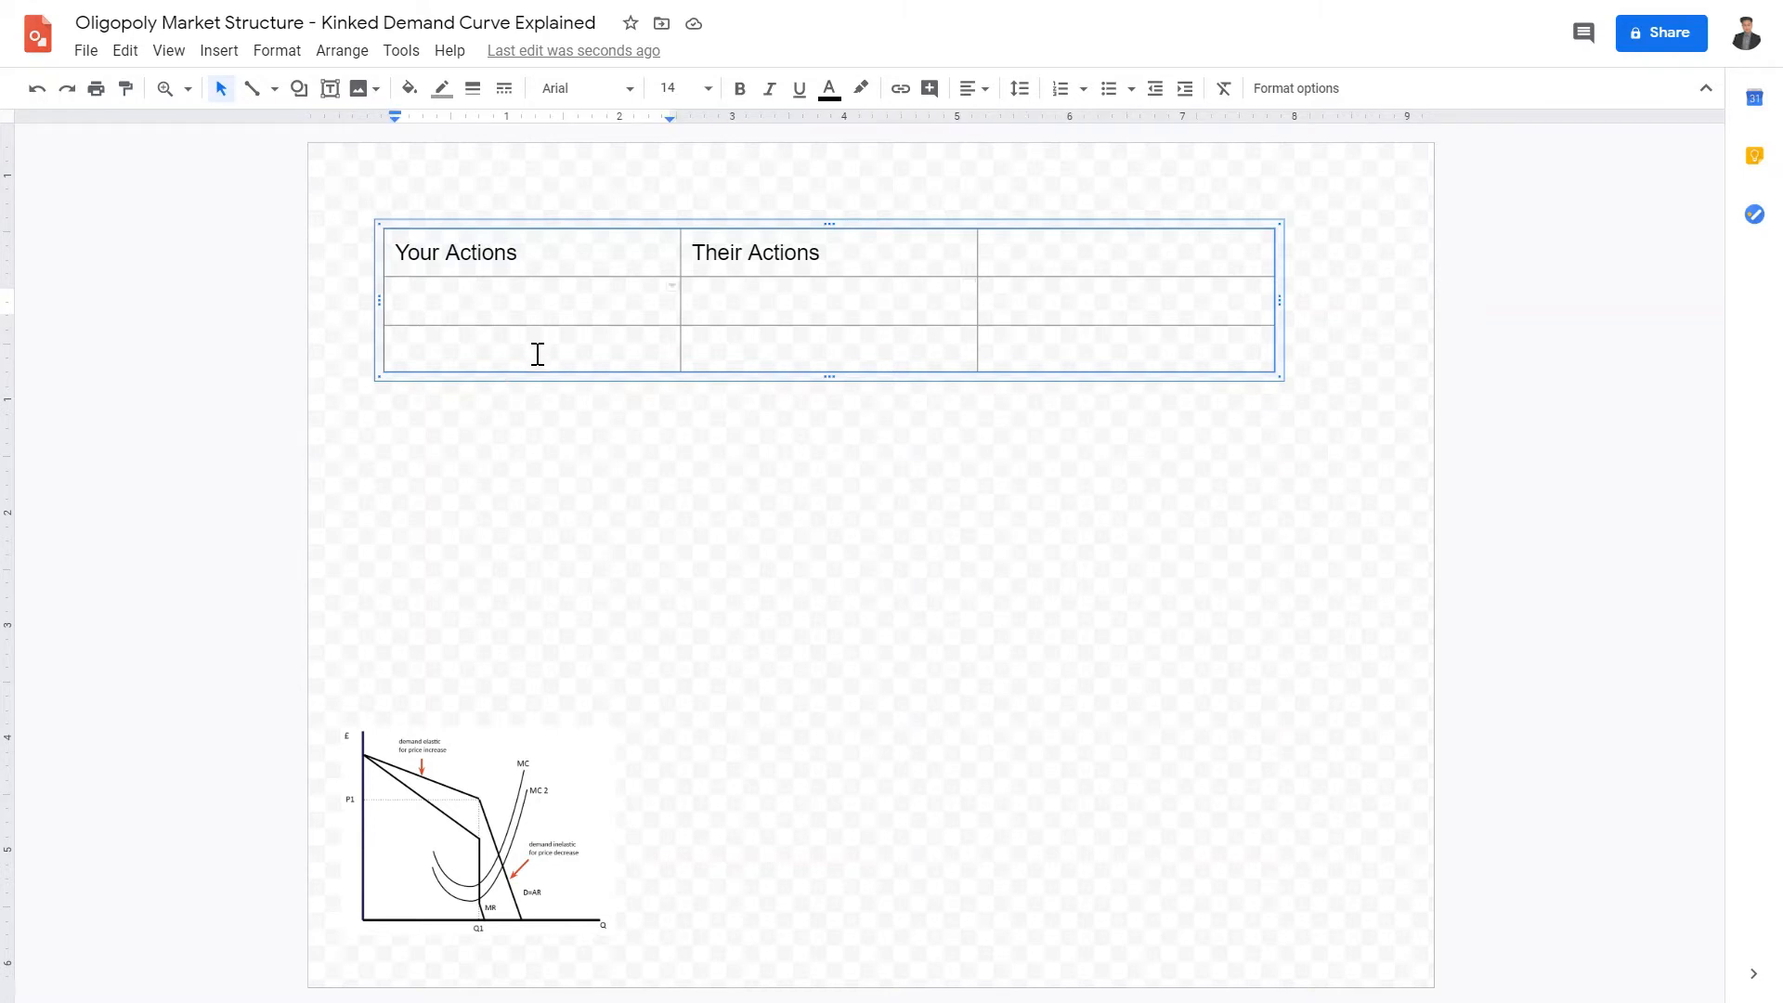
{"action": "type", "text": "Pruc"}
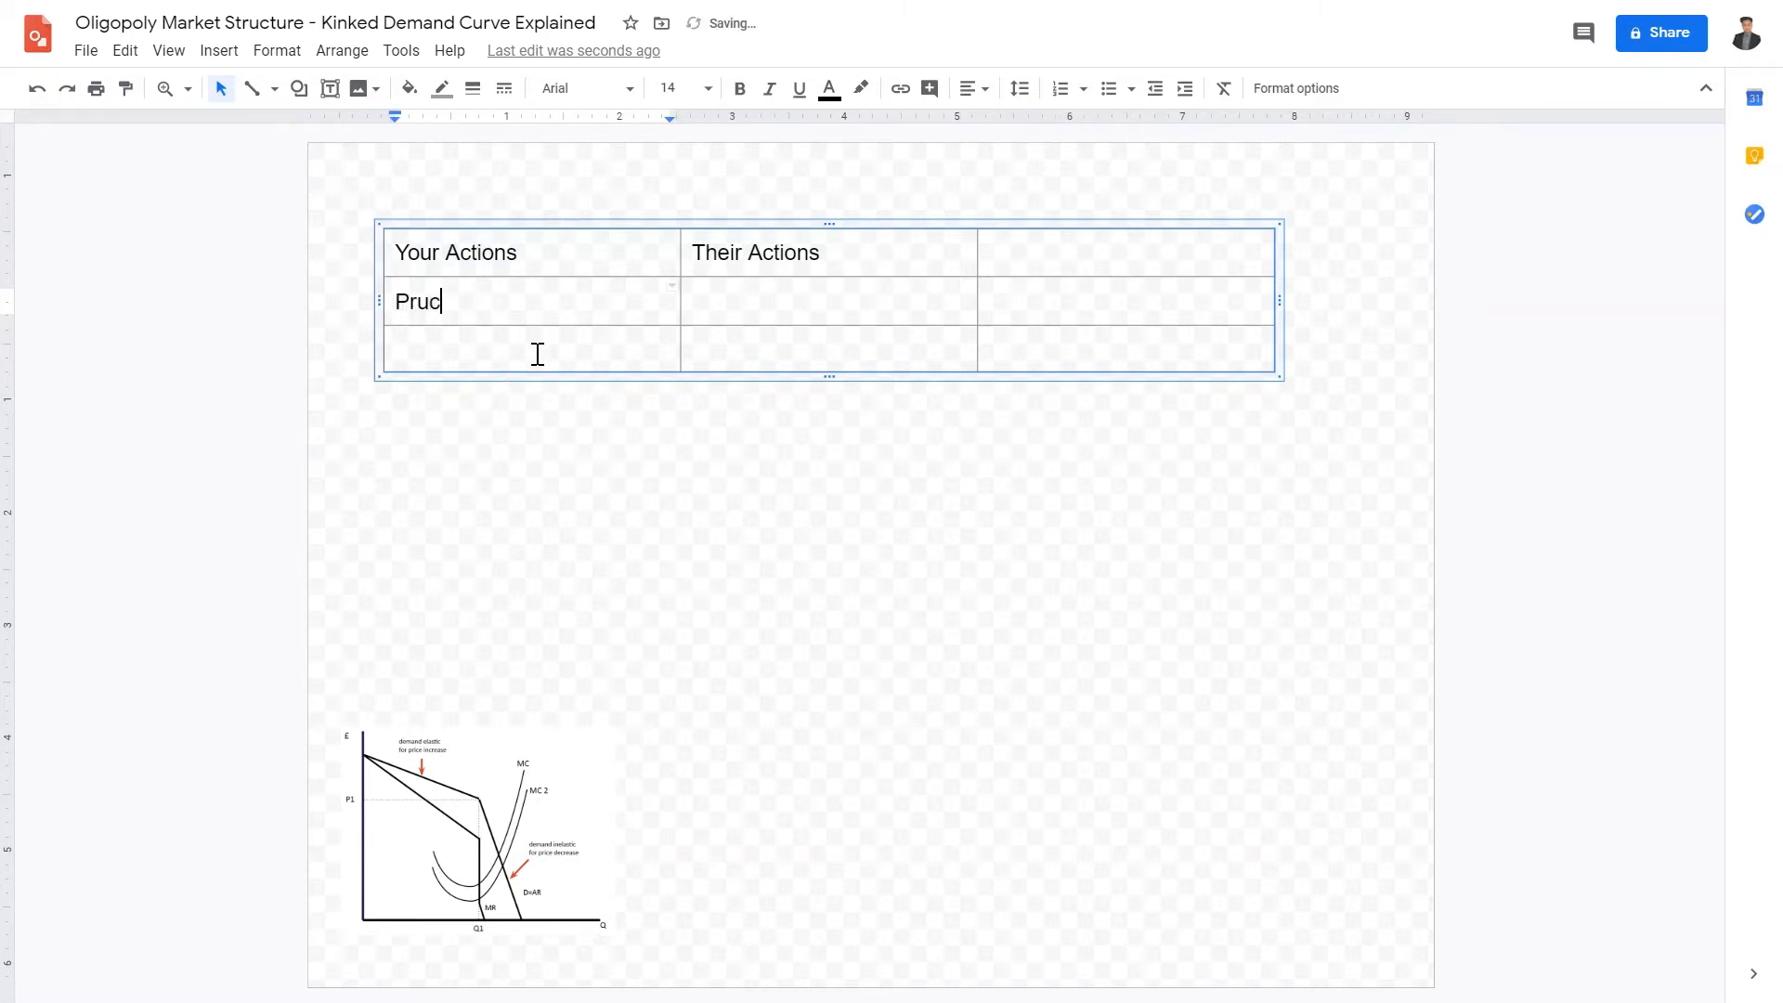
{"action": "type", "text": "Price Incrase"}
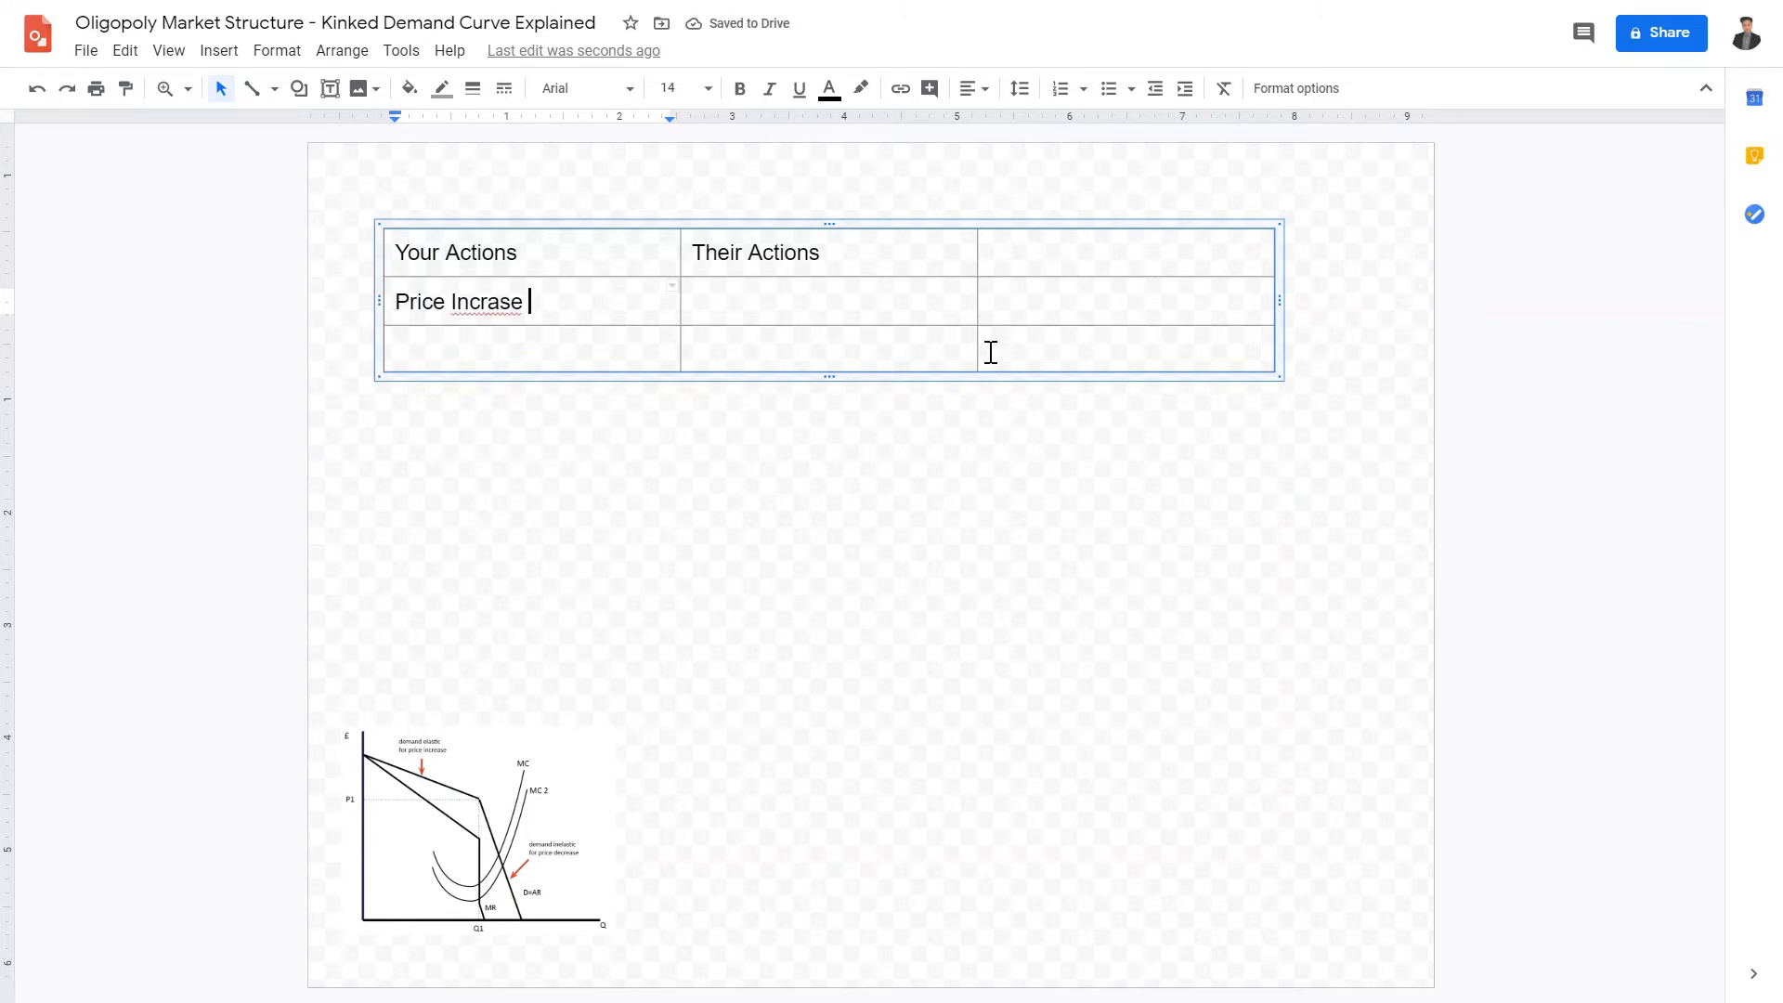
{"action": "mouse_move", "coordinate": [526, 327]}
{"action": "type", "text": "e"}
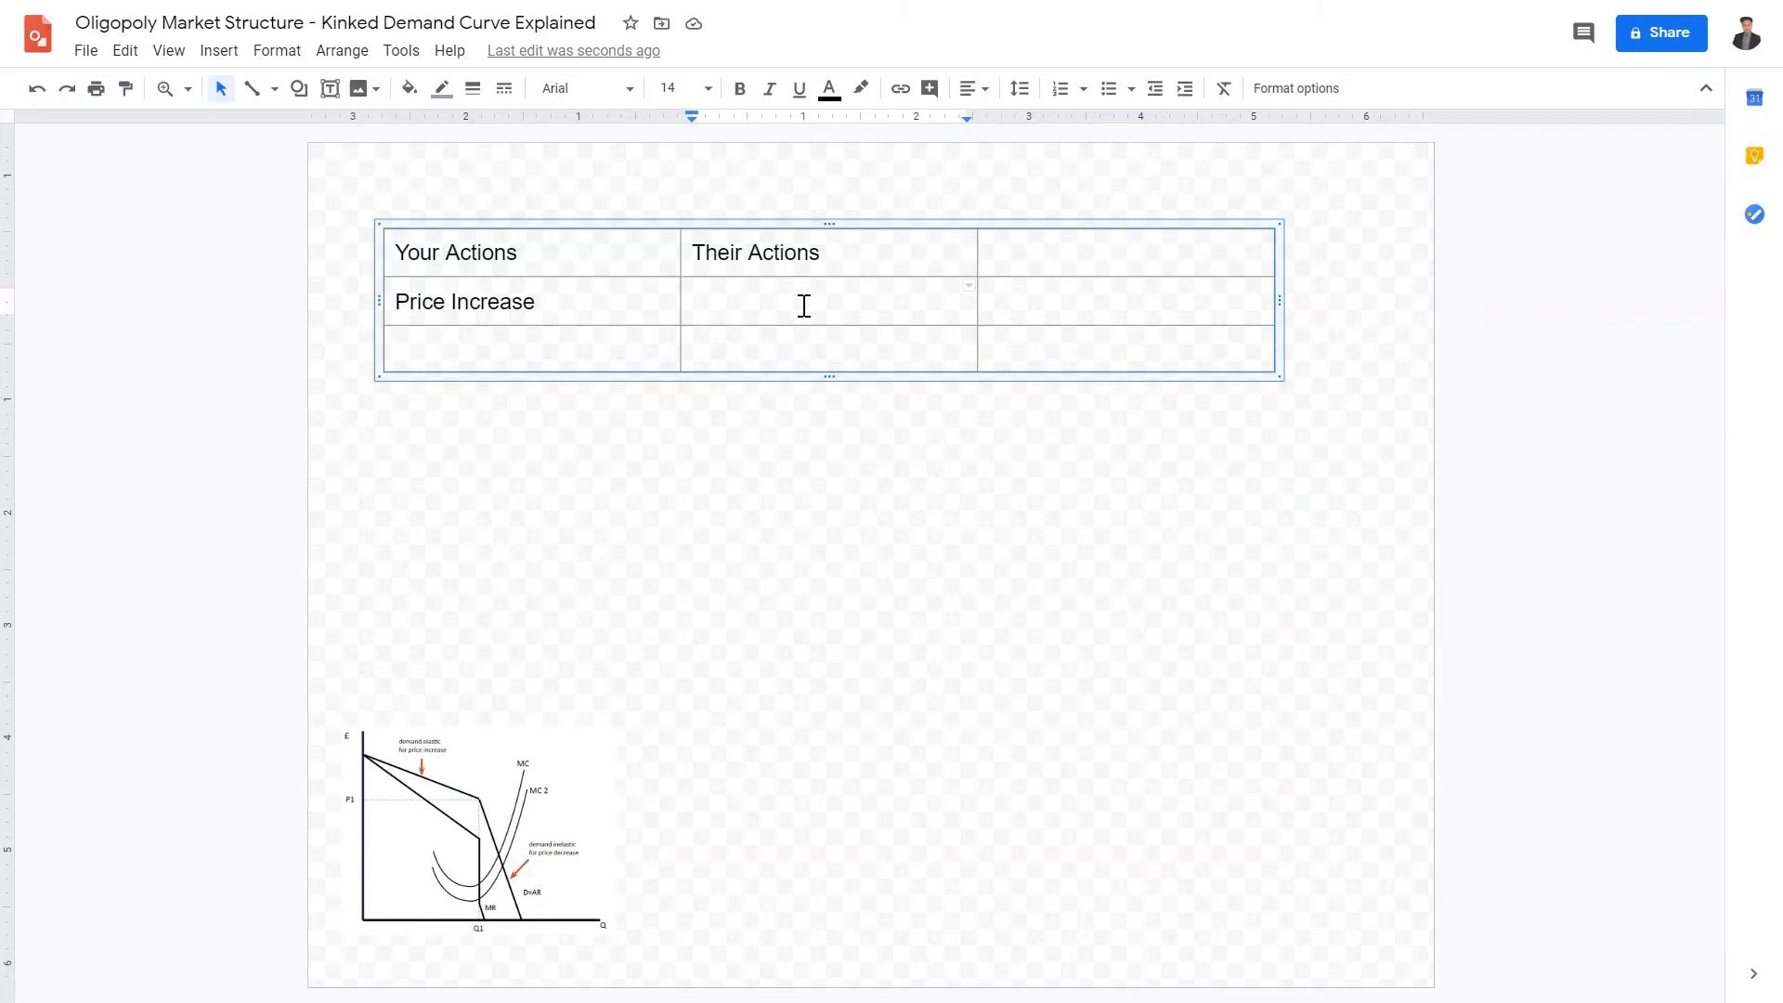
Enter 'Remain at the same price' in the second cell and correct the misspellings
{"action": "type", "text": "Rema"}
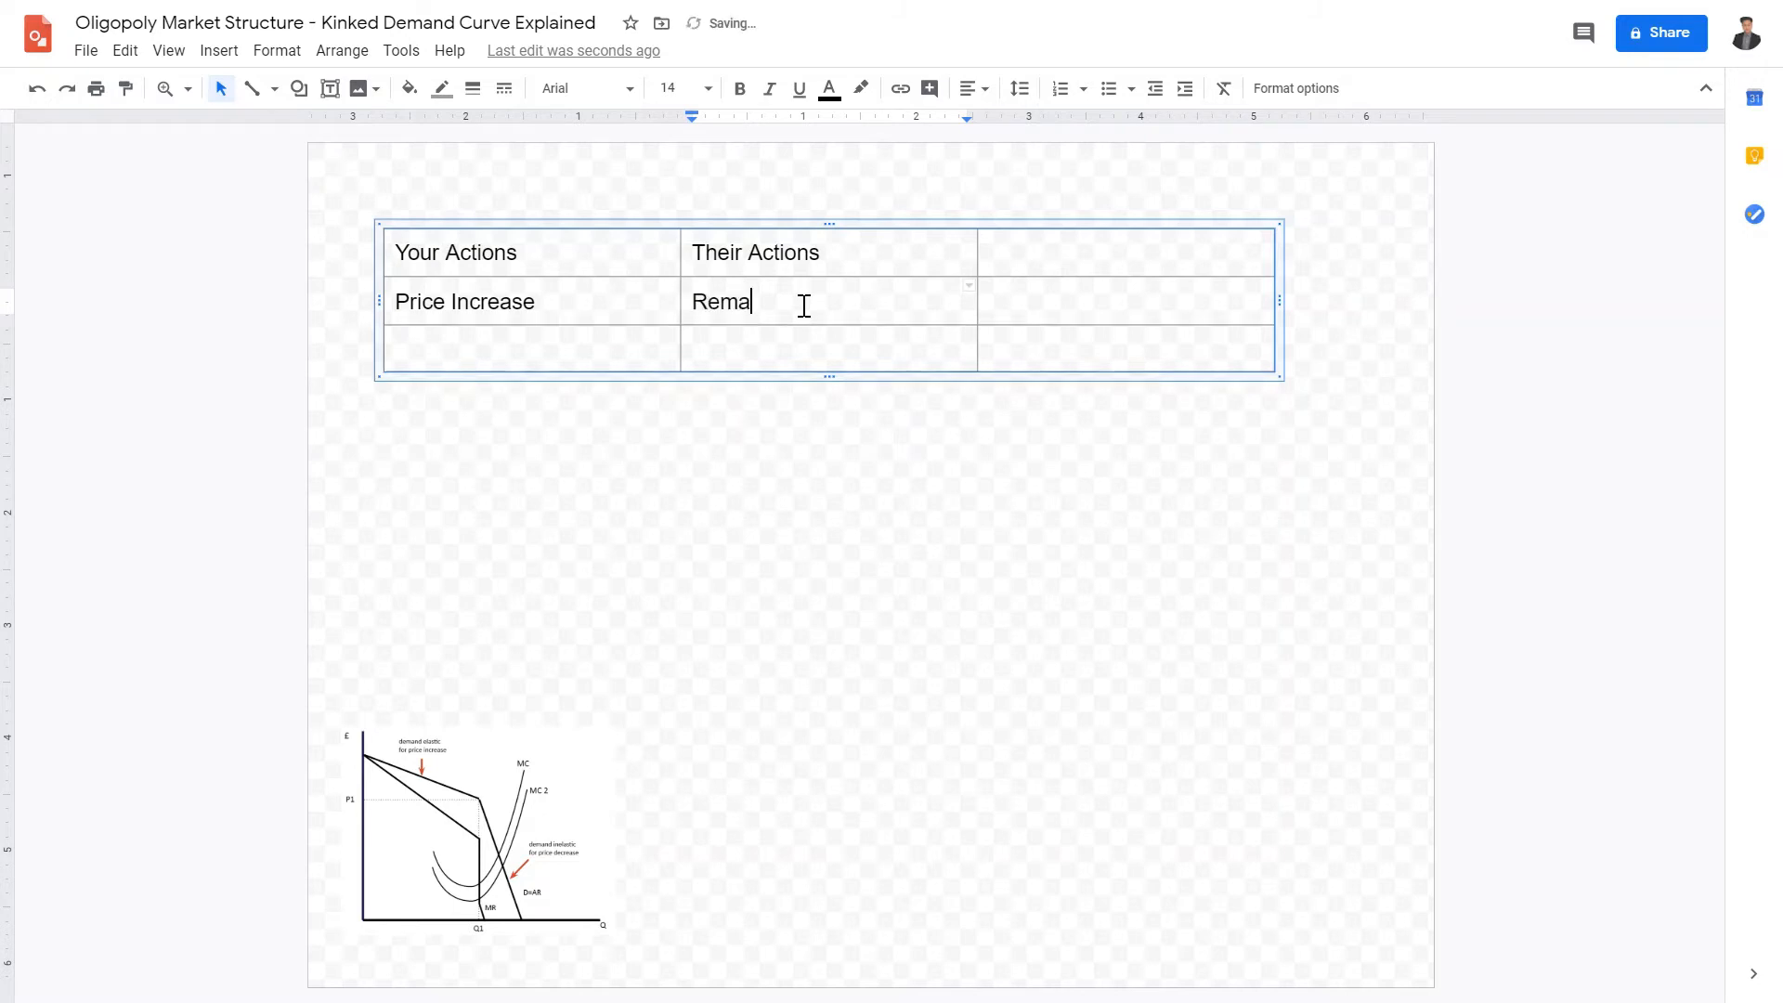
{"action": "type", "text": "ind at the smae"}
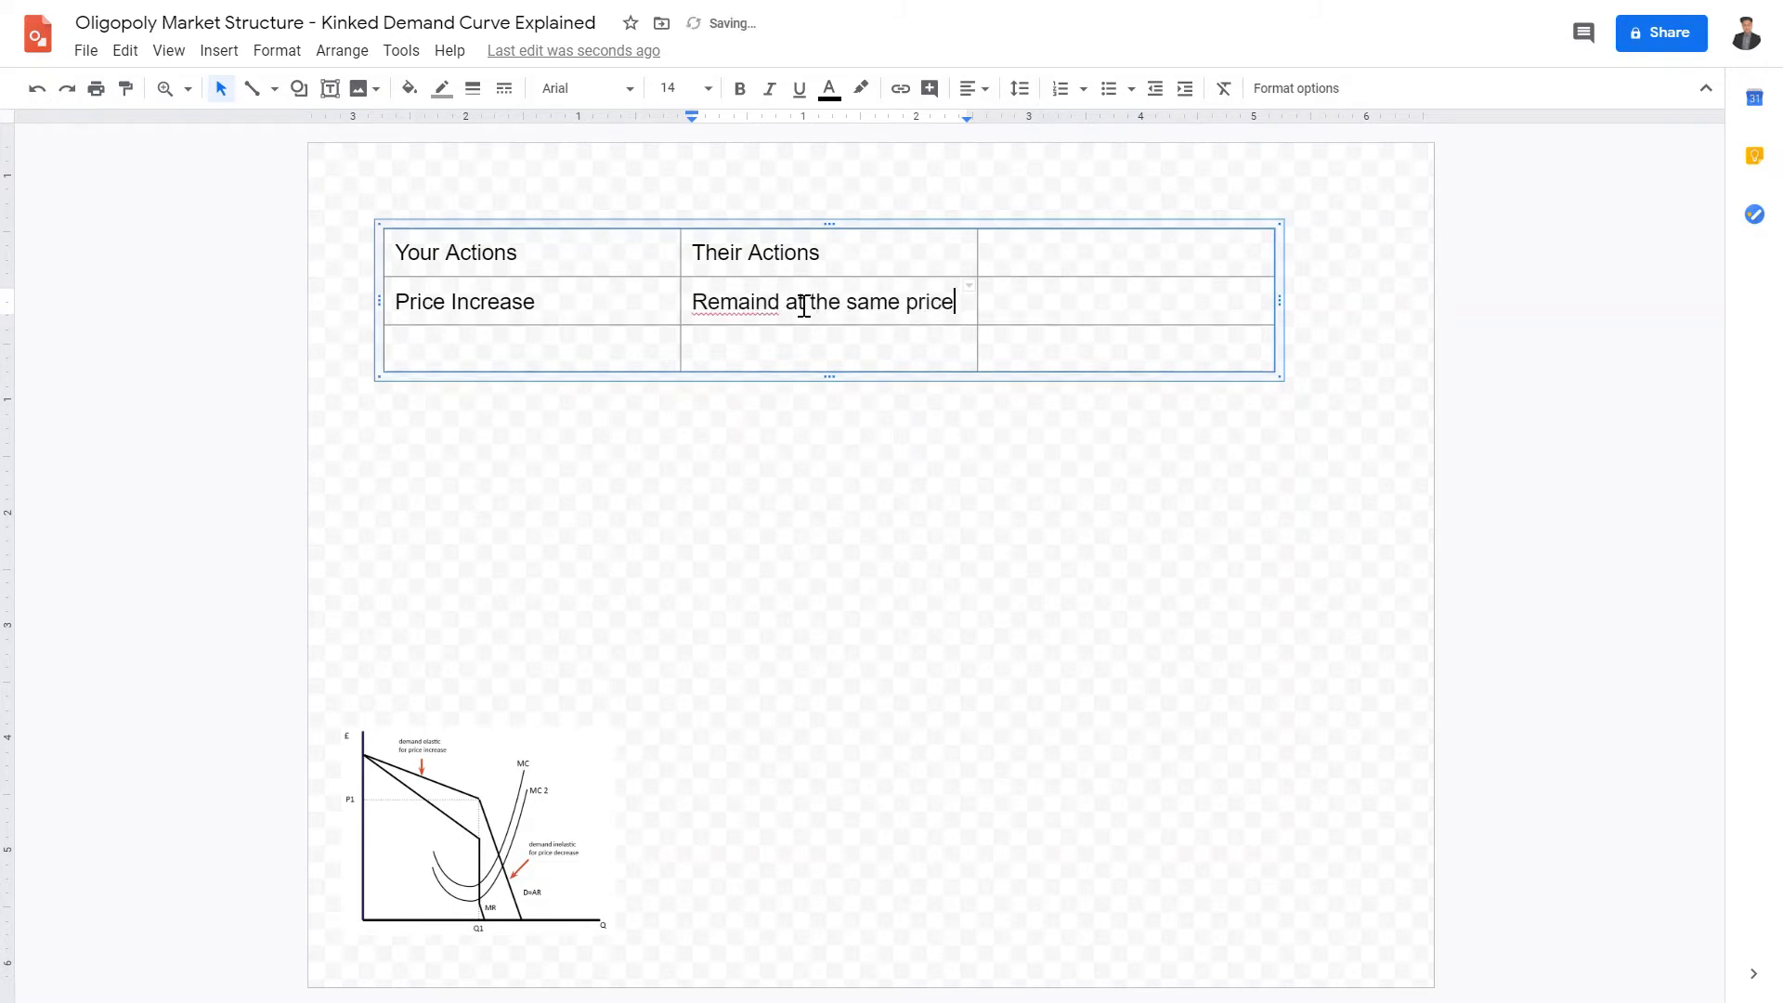
{"action": "right_click", "coordinate": [722, 321]}
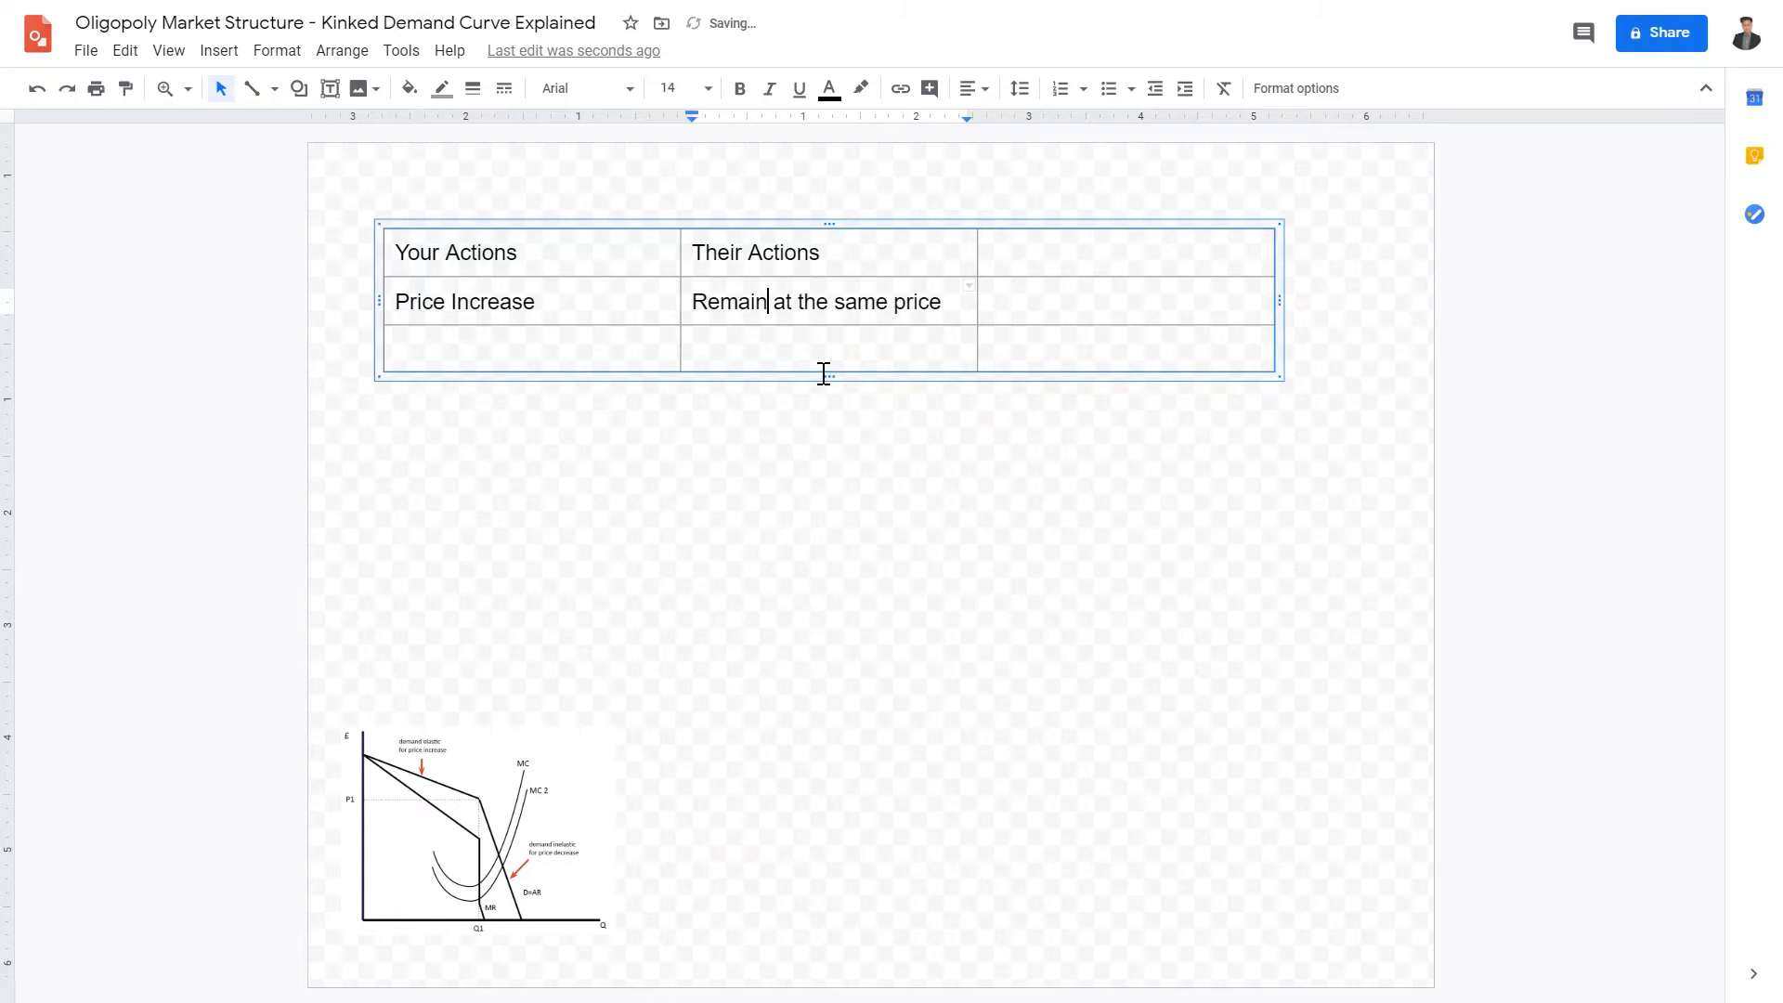
{"action": "left_click", "coordinate": [530, 349]}
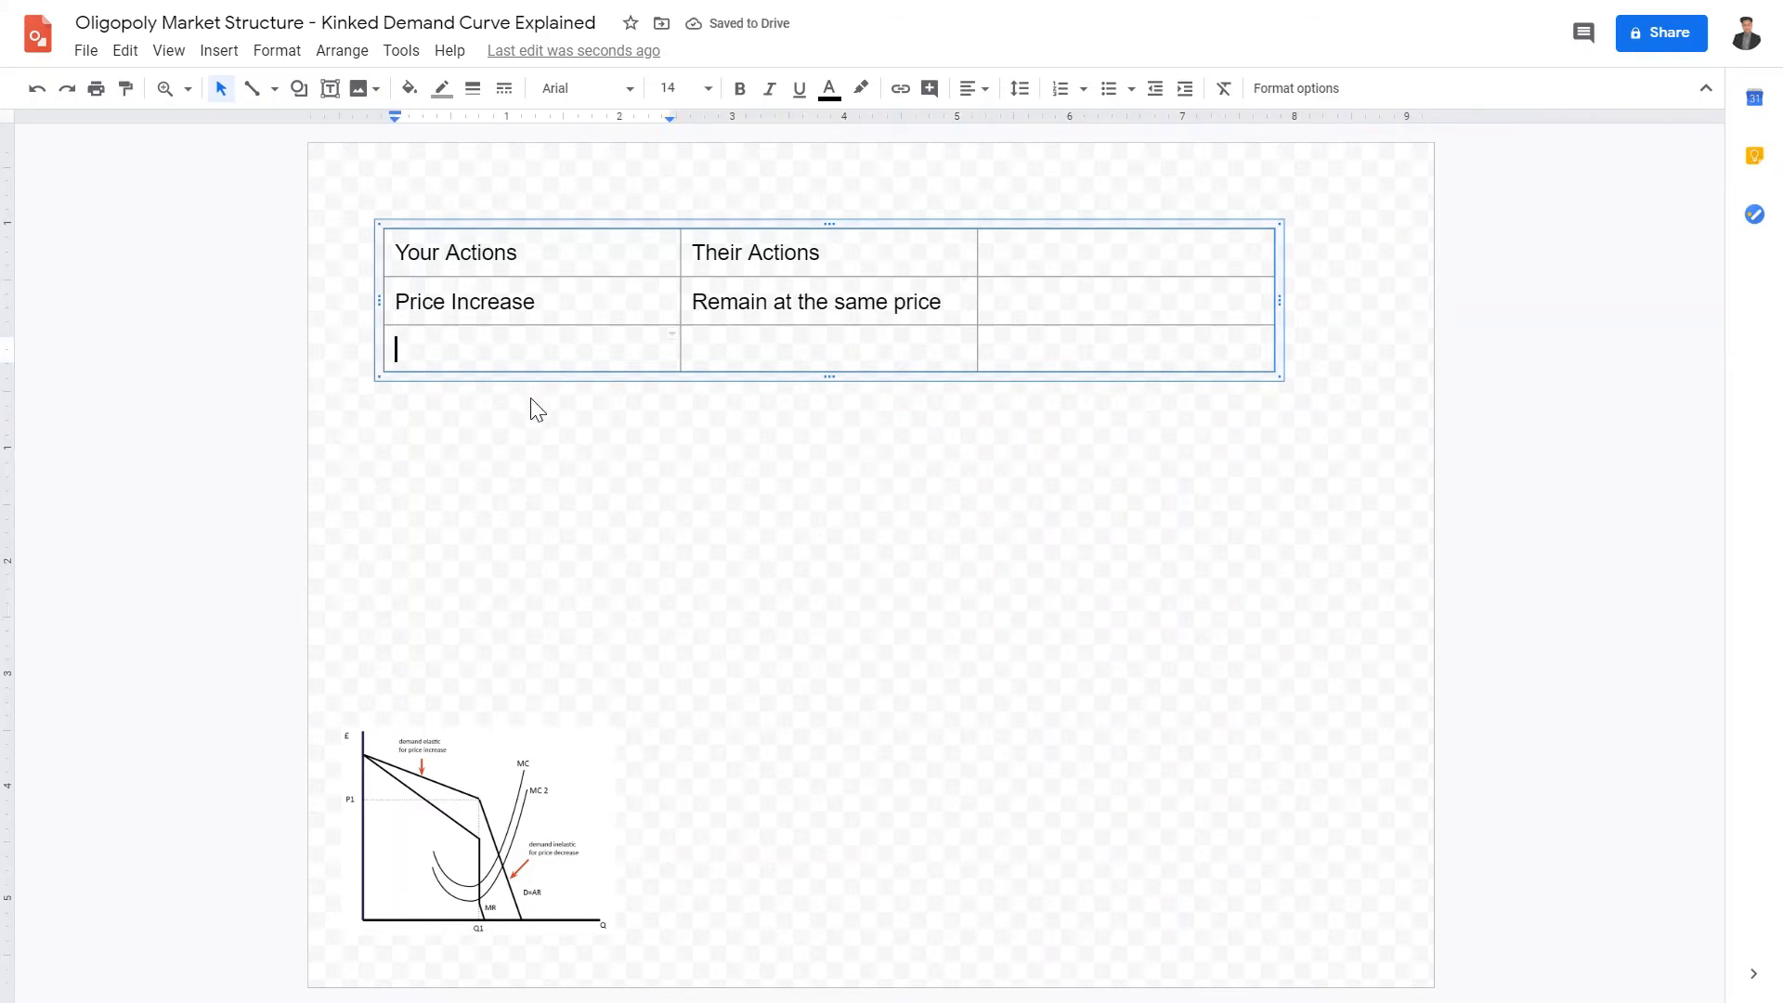
Fill the third row with 'Price Decrease' and 'Also decrease their price', starting 'Elasti' in the third header
{"action": "type", "text": "Price Decra"}
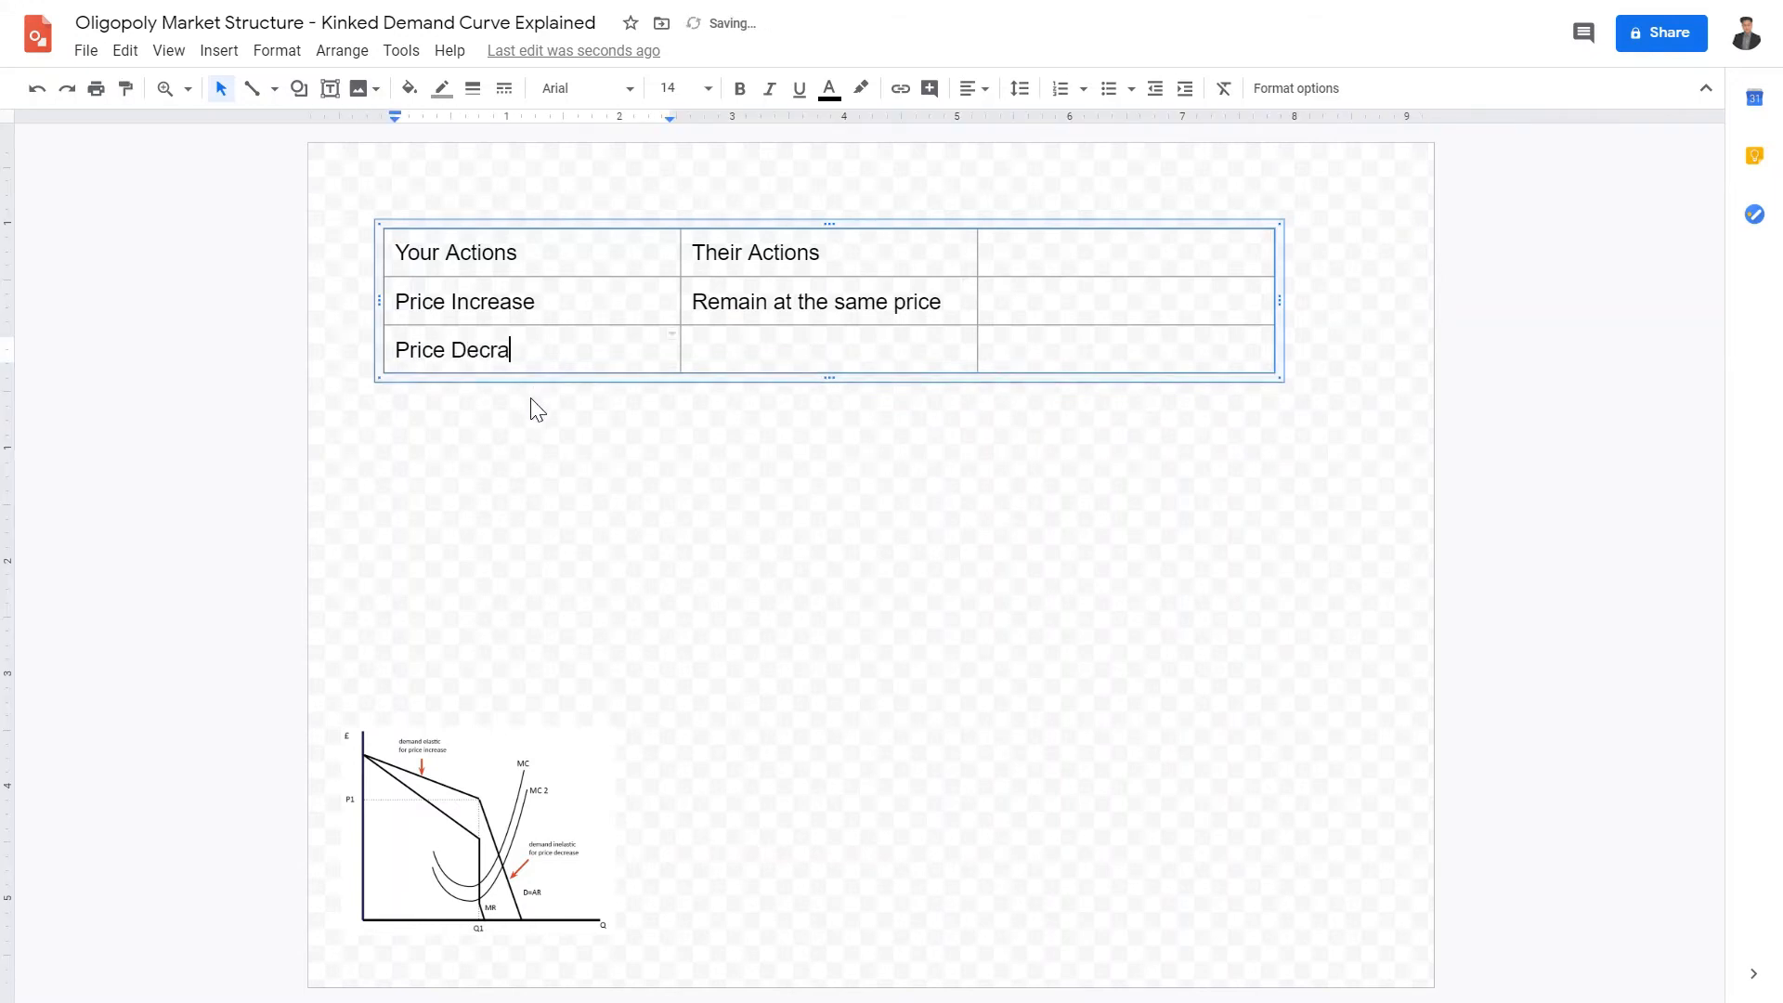
{"action": "key", "text": "Backspace"}
{"action": "type", "text": "ease"}
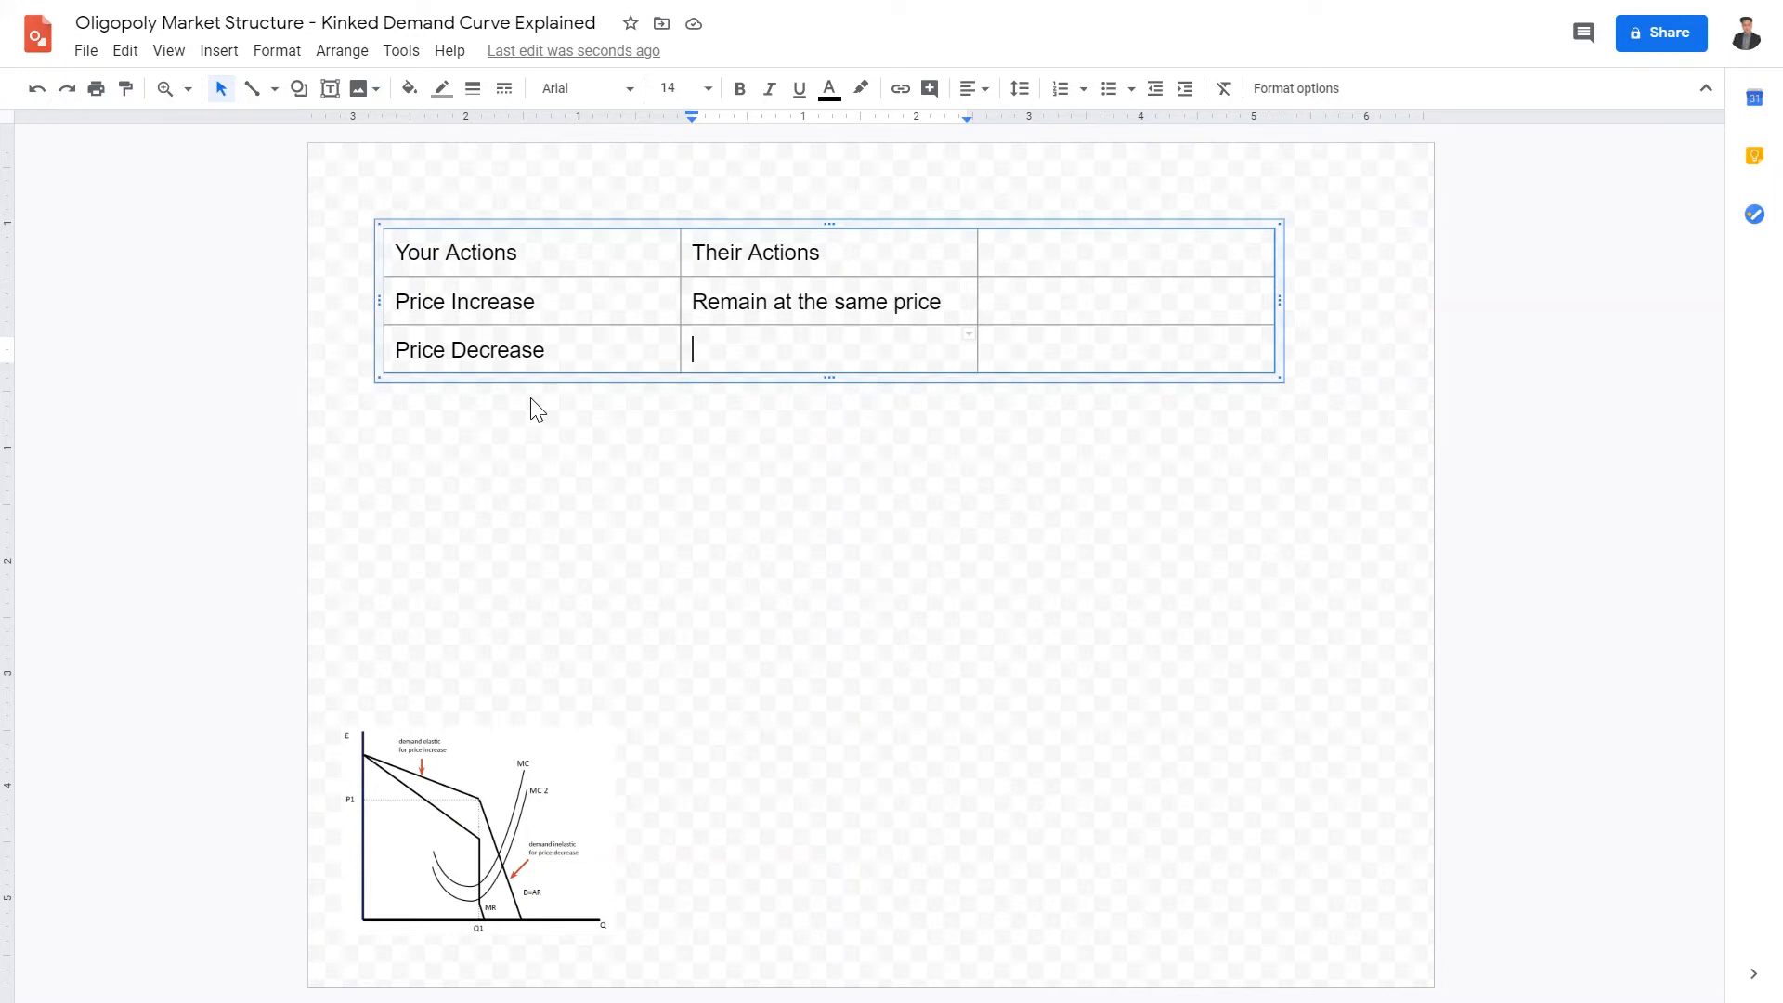
{"action": "type", "text": "Also d"}
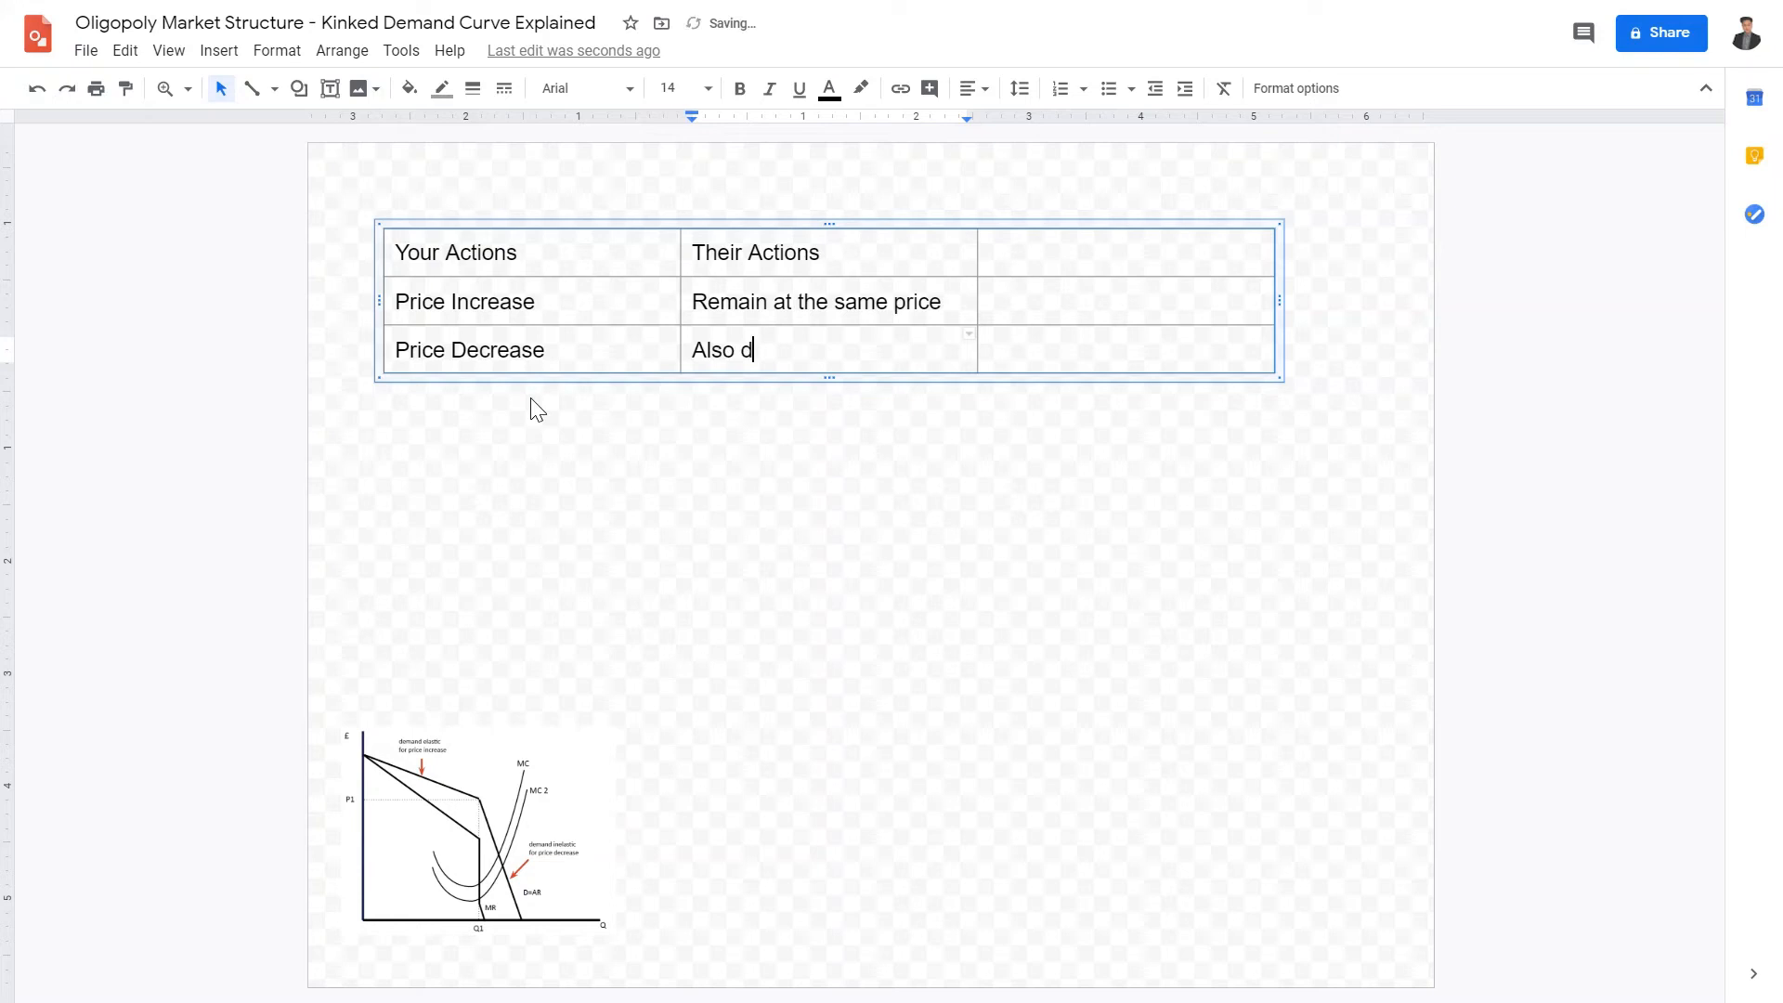
{"action": "type", "text": "ecrease their price"}
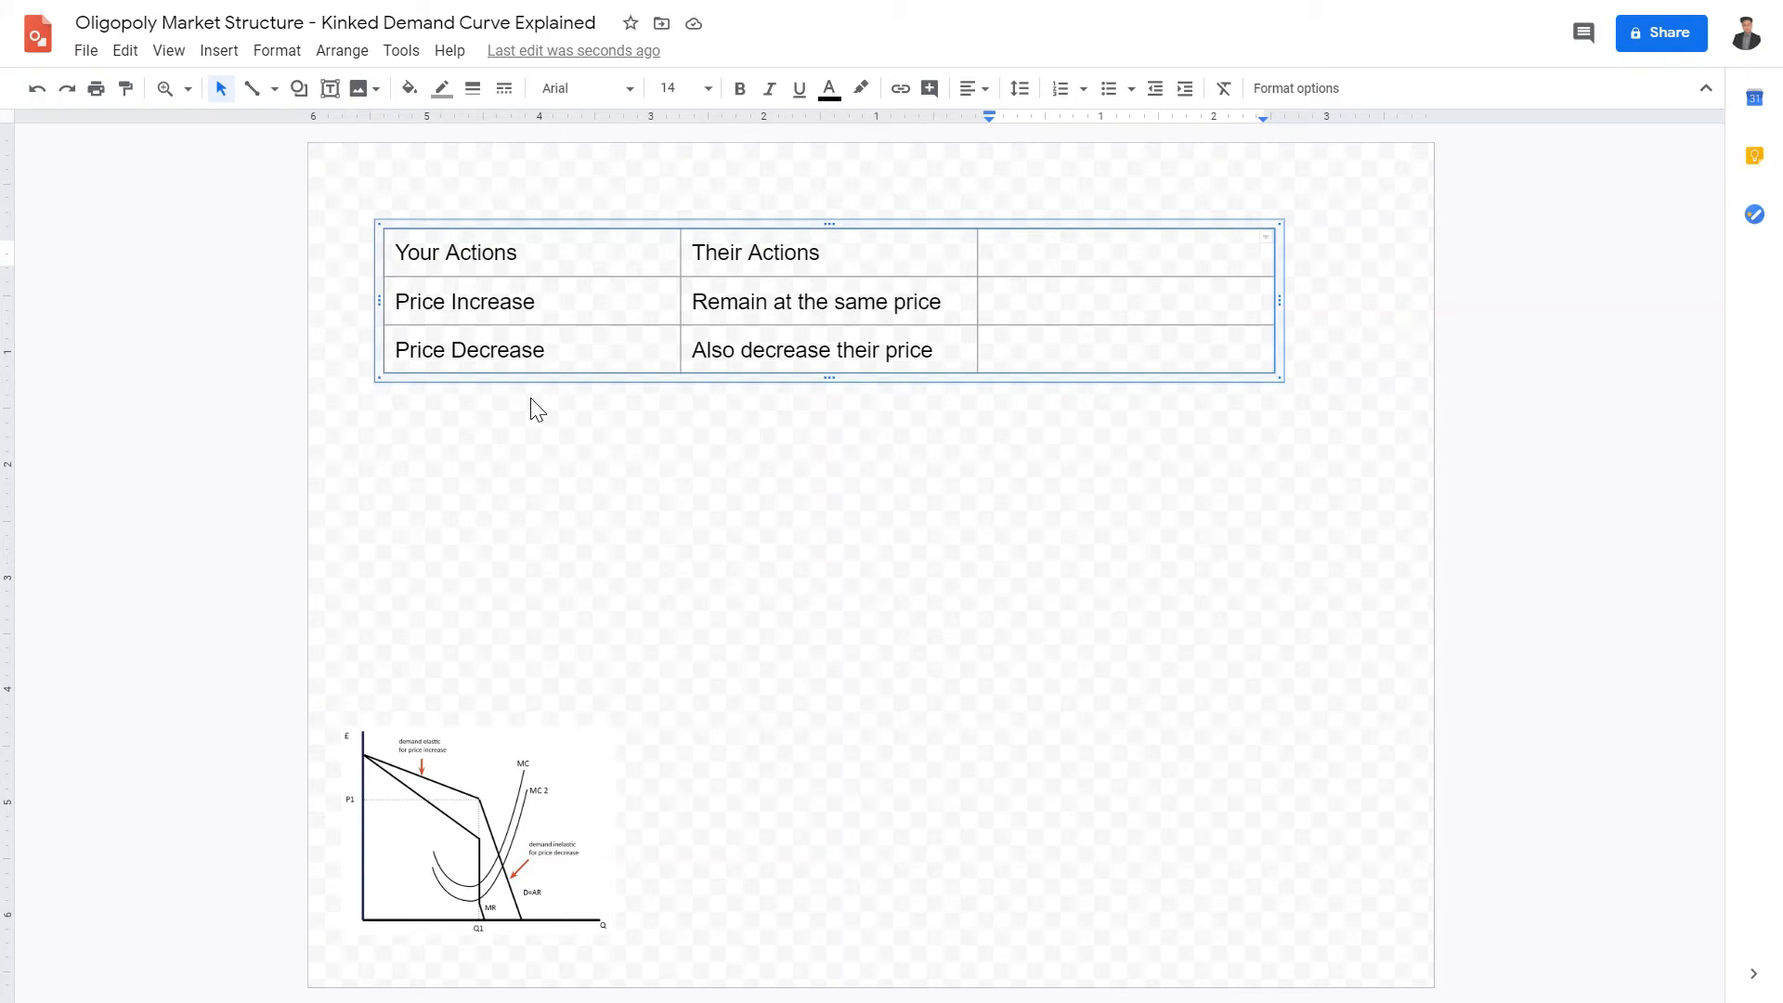
{"action": "type", "text": "Elasti"}
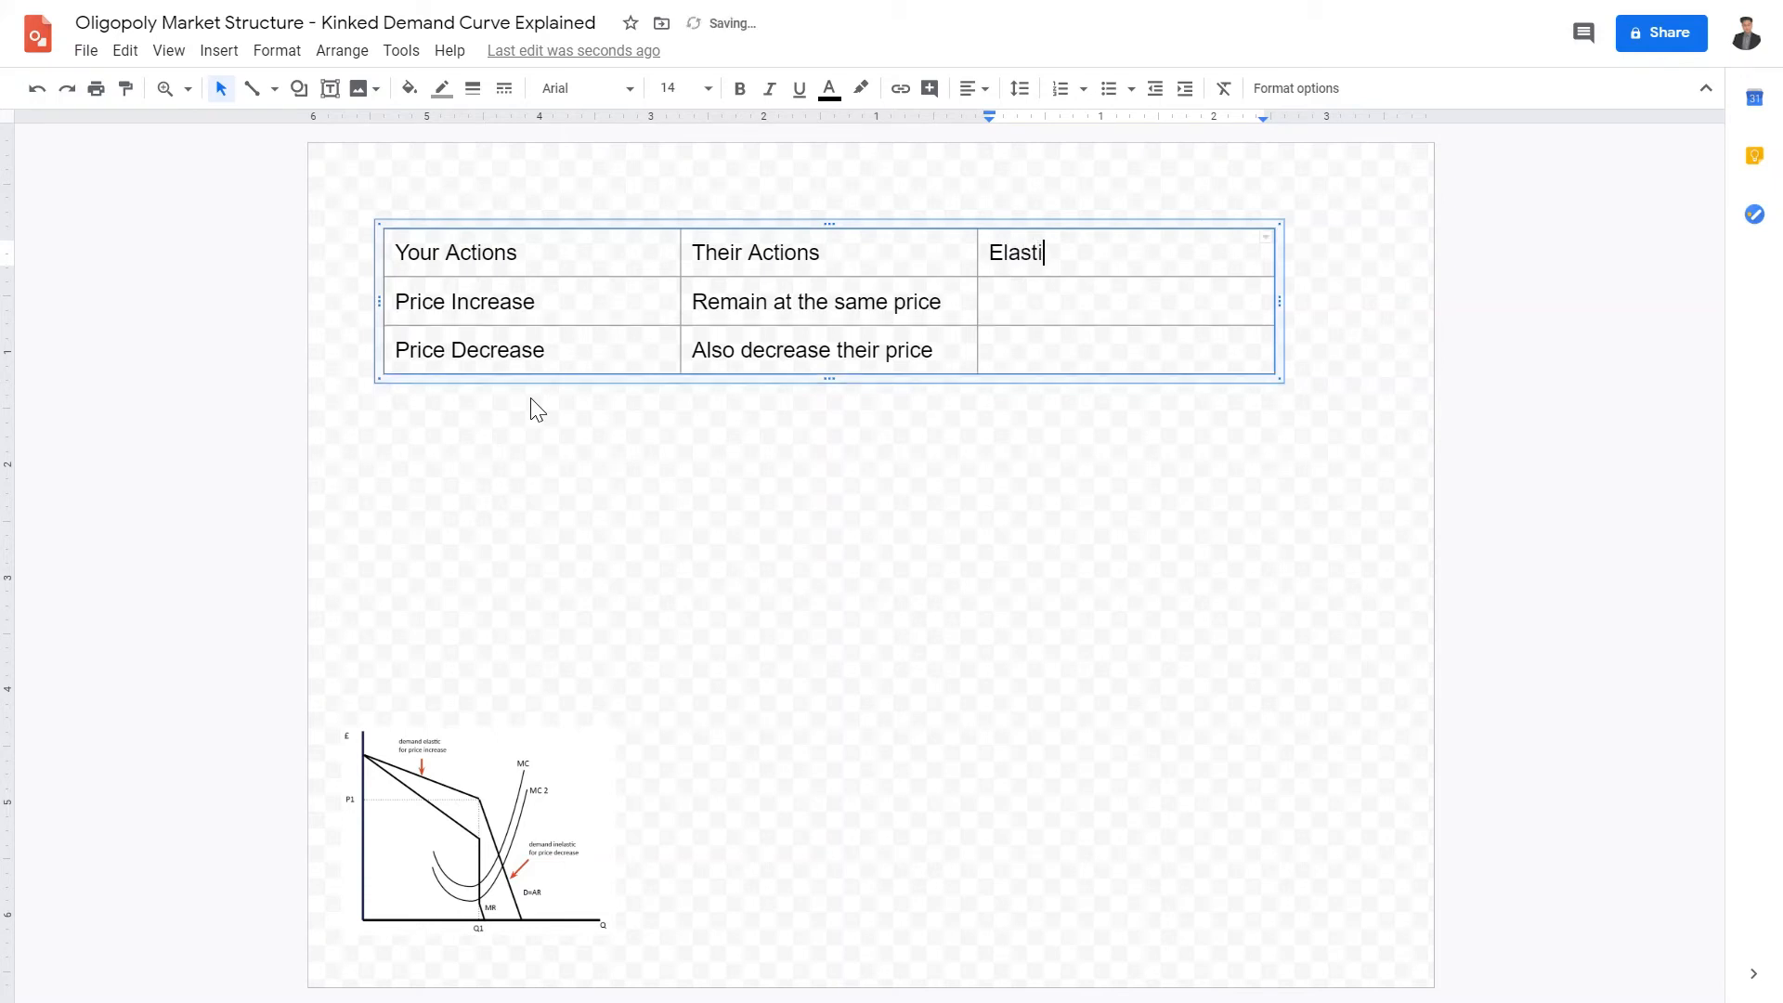
Complete the third column as 'Elasticity', 'Elastic', 'Inelastic' and enlarge the diagram beneath the table
{"action": "type", "text": "city"}
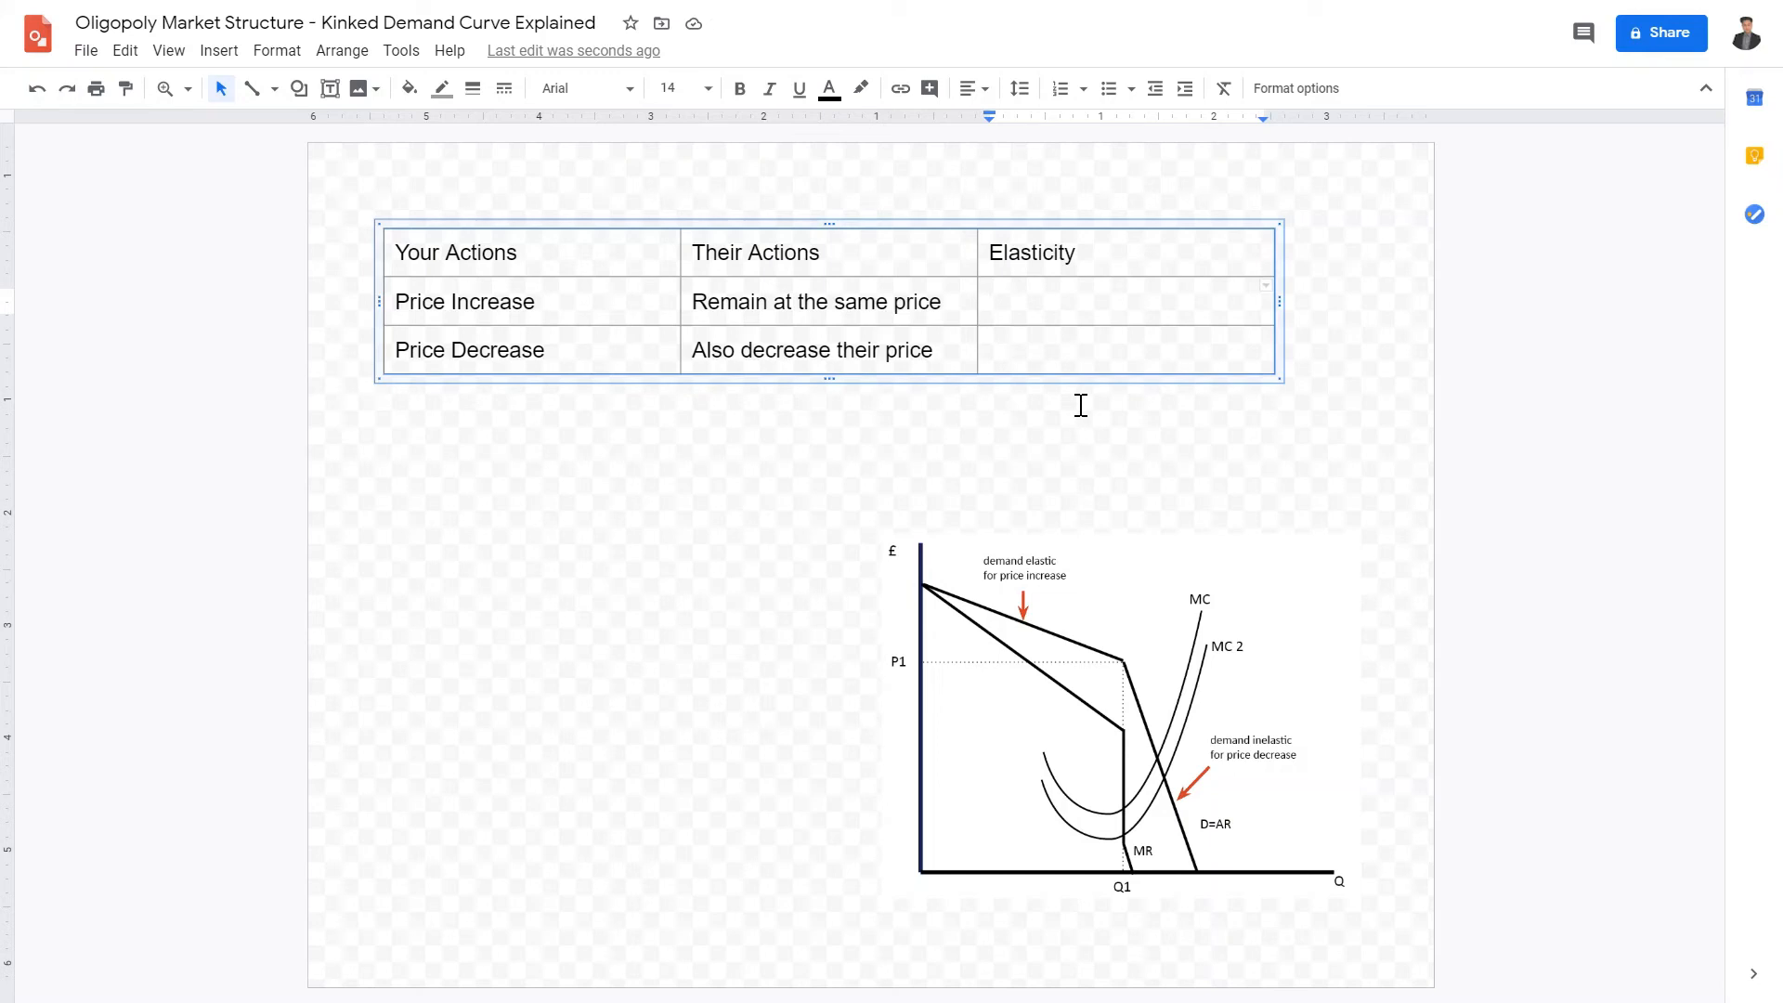
{"action": "type", "text": "Elastic"}
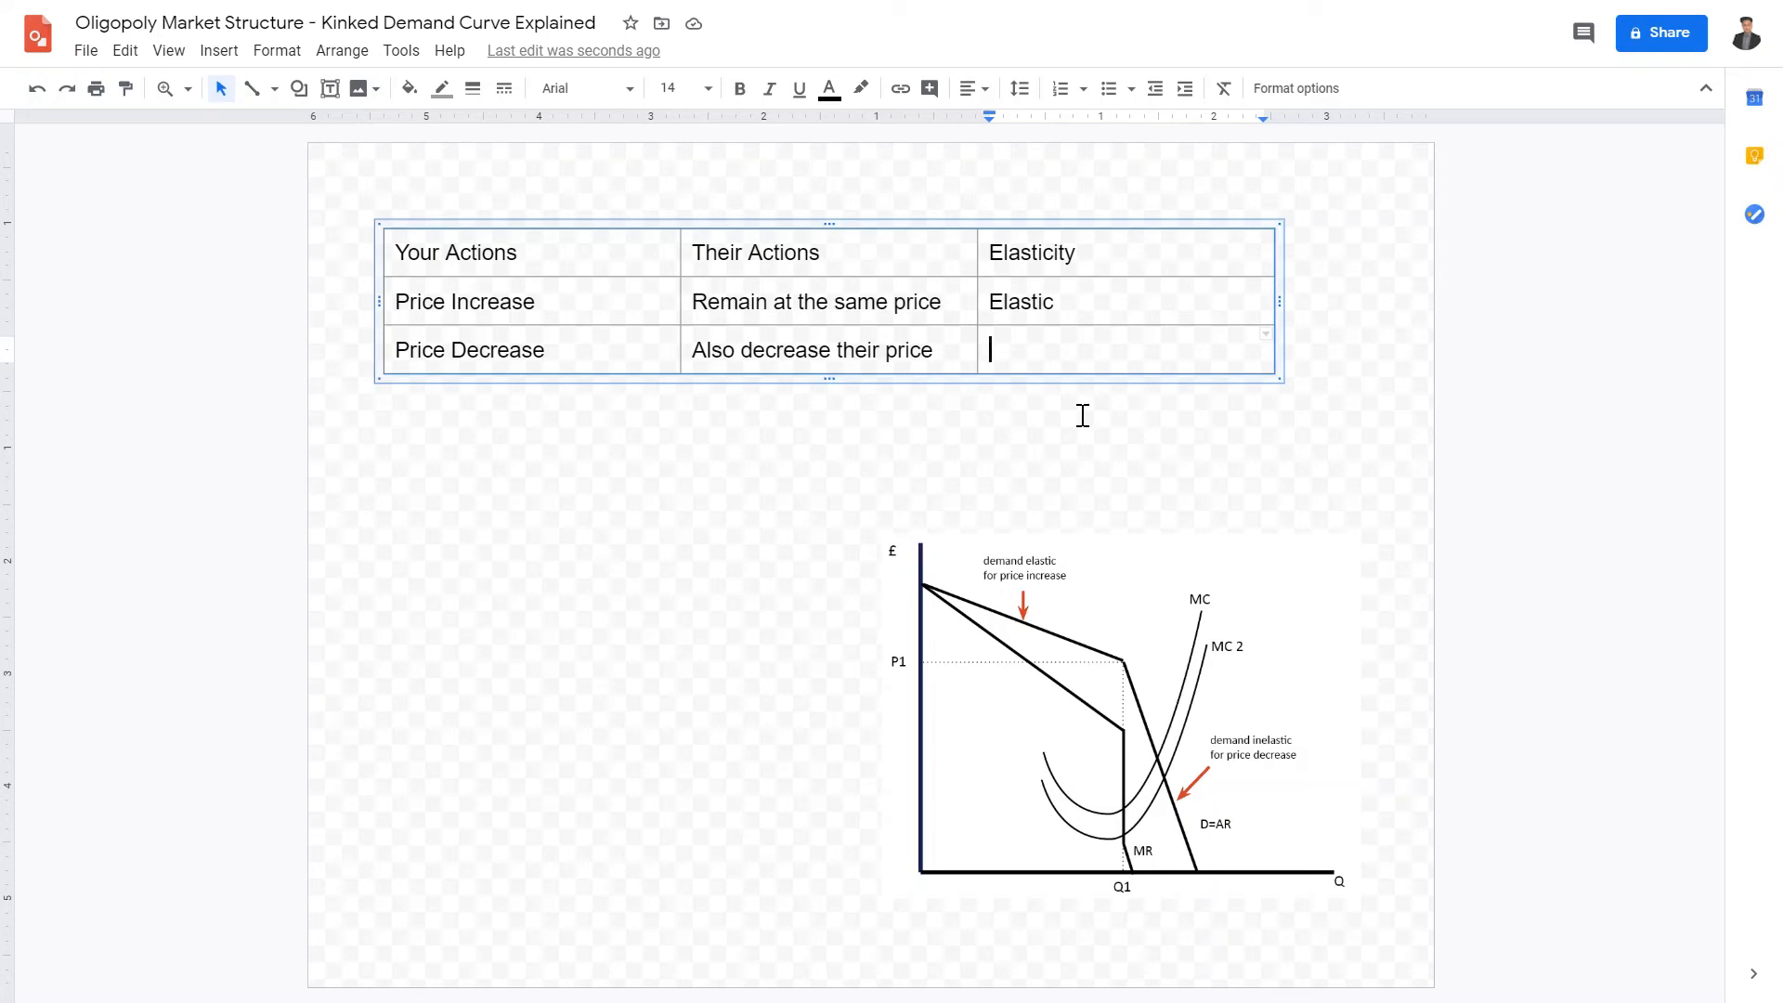
{"action": "type", "text": "Inelastic"}
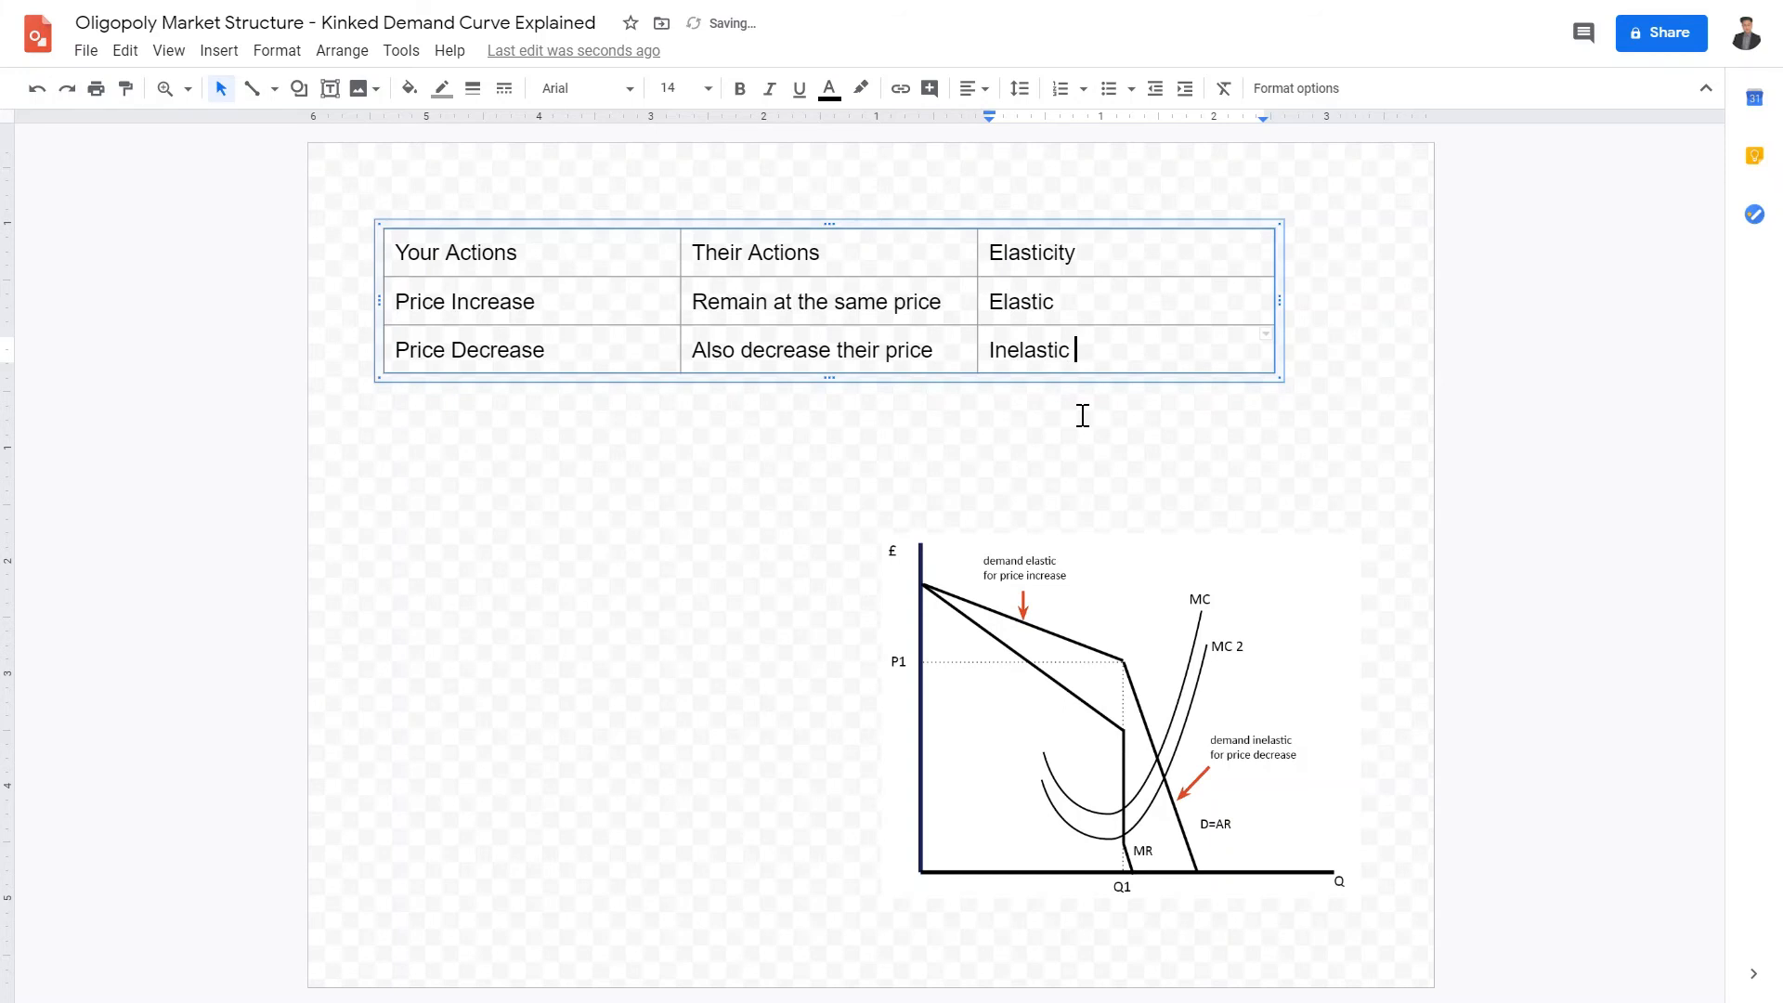
{"action": "left_click", "coordinate": [1120, 711]}
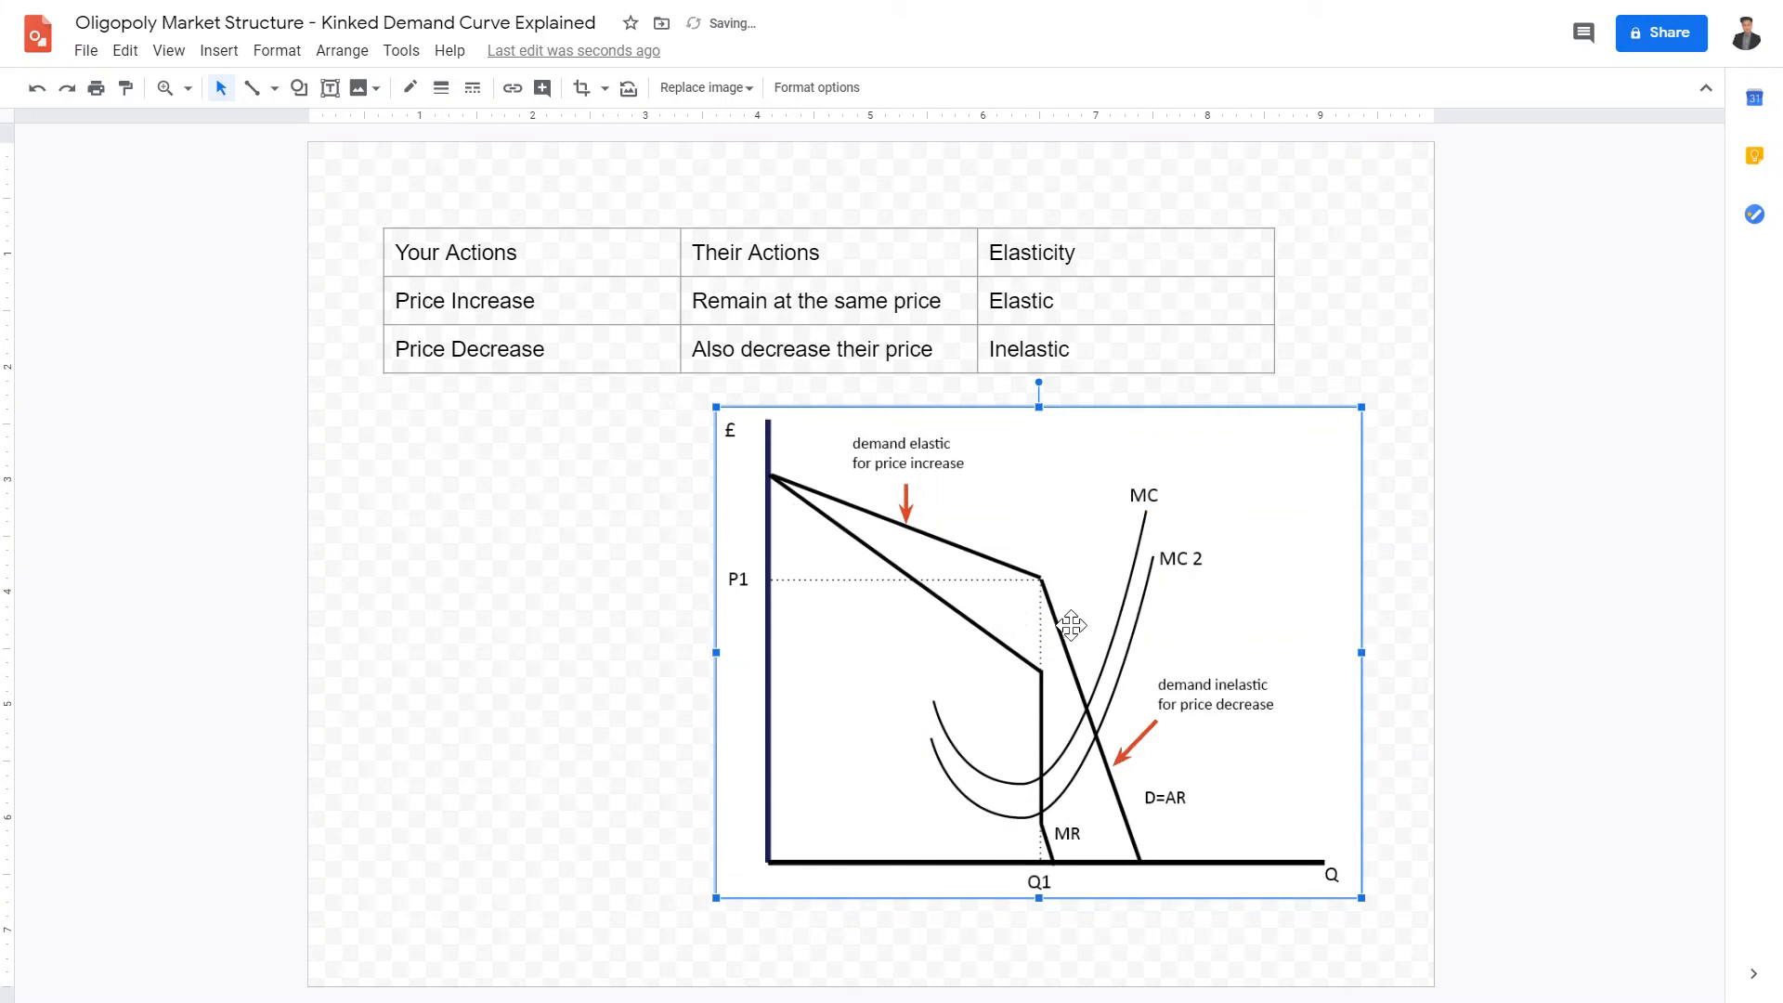
{"action": "mouse_move", "coordinate": [1057, 596]}
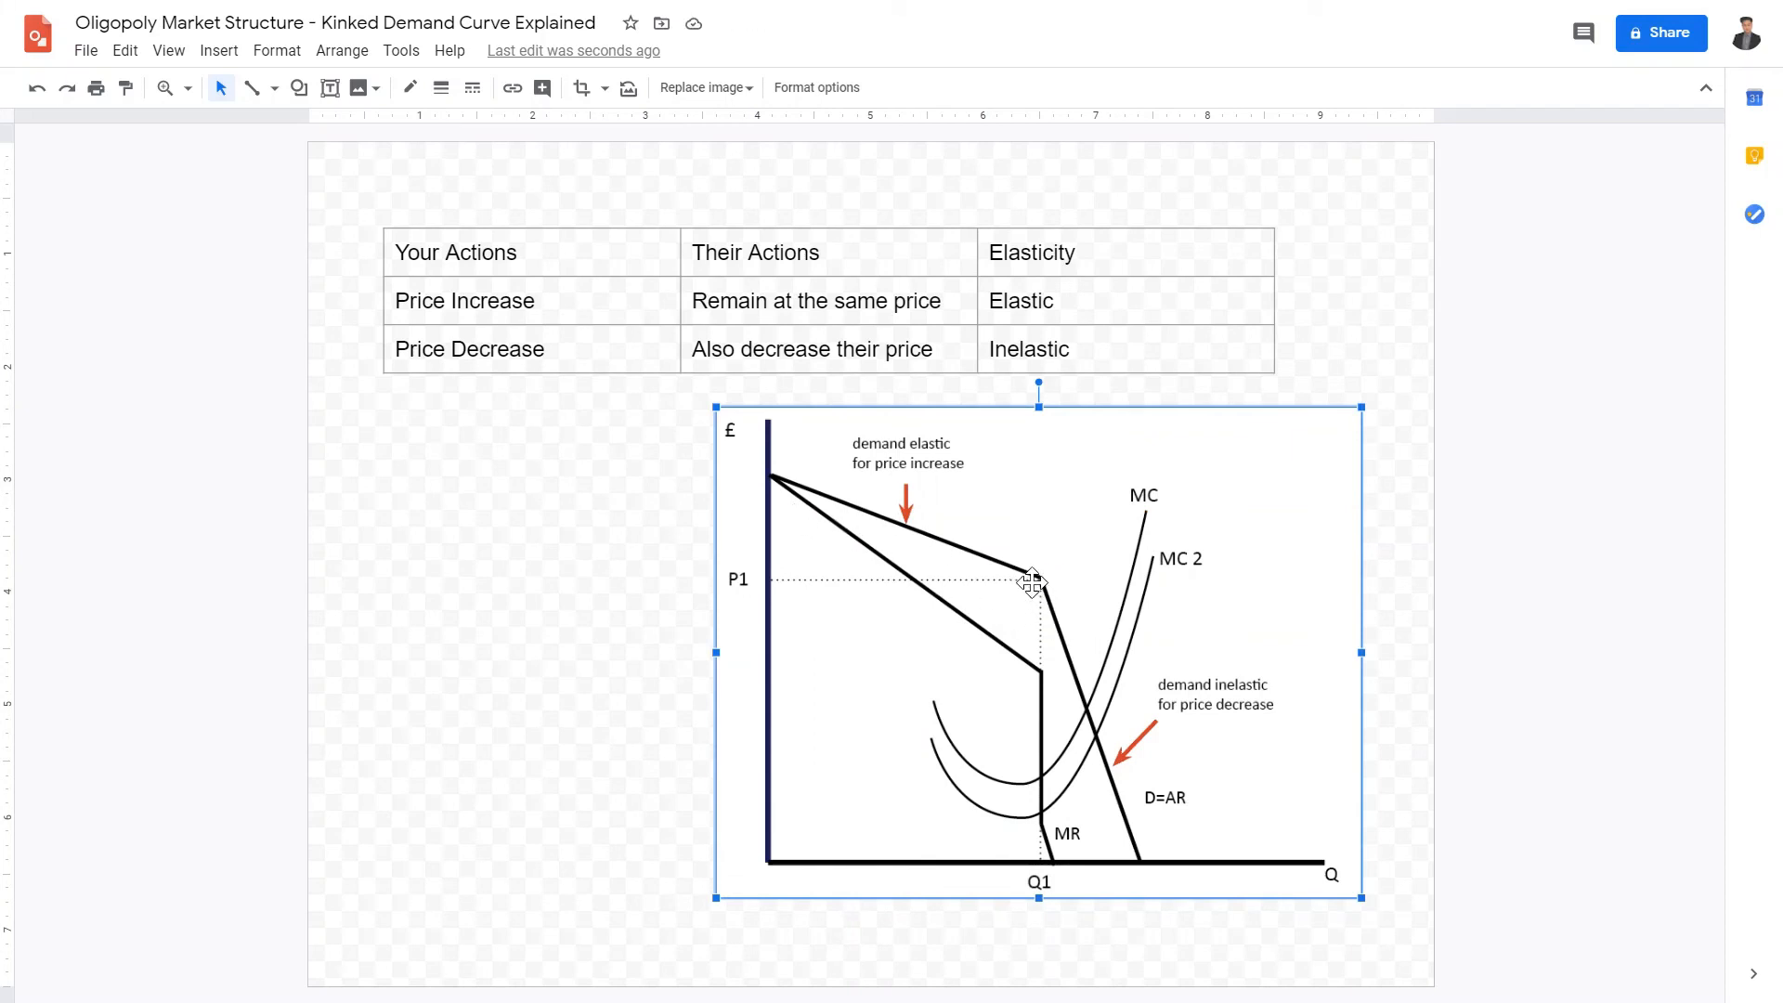
{"action": "mouse_move", "coordinate": [1001, 600]}
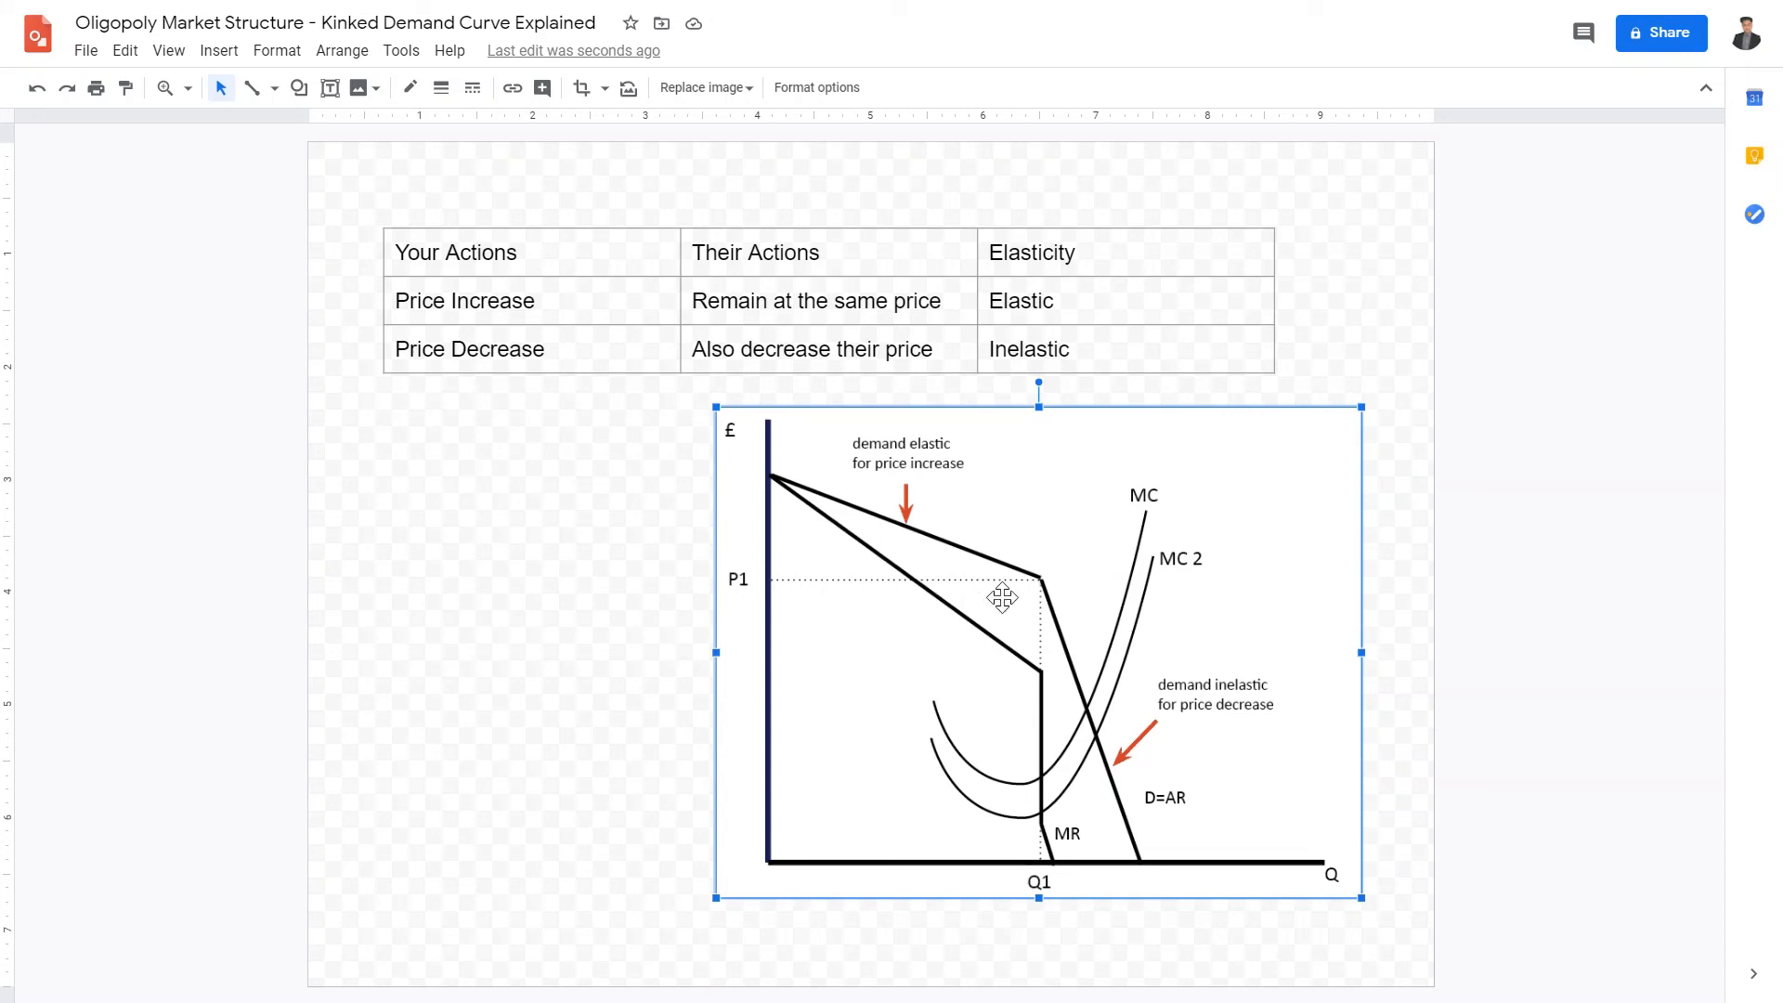
{"action": "mouse_move", "coordinate": [899, 549]}
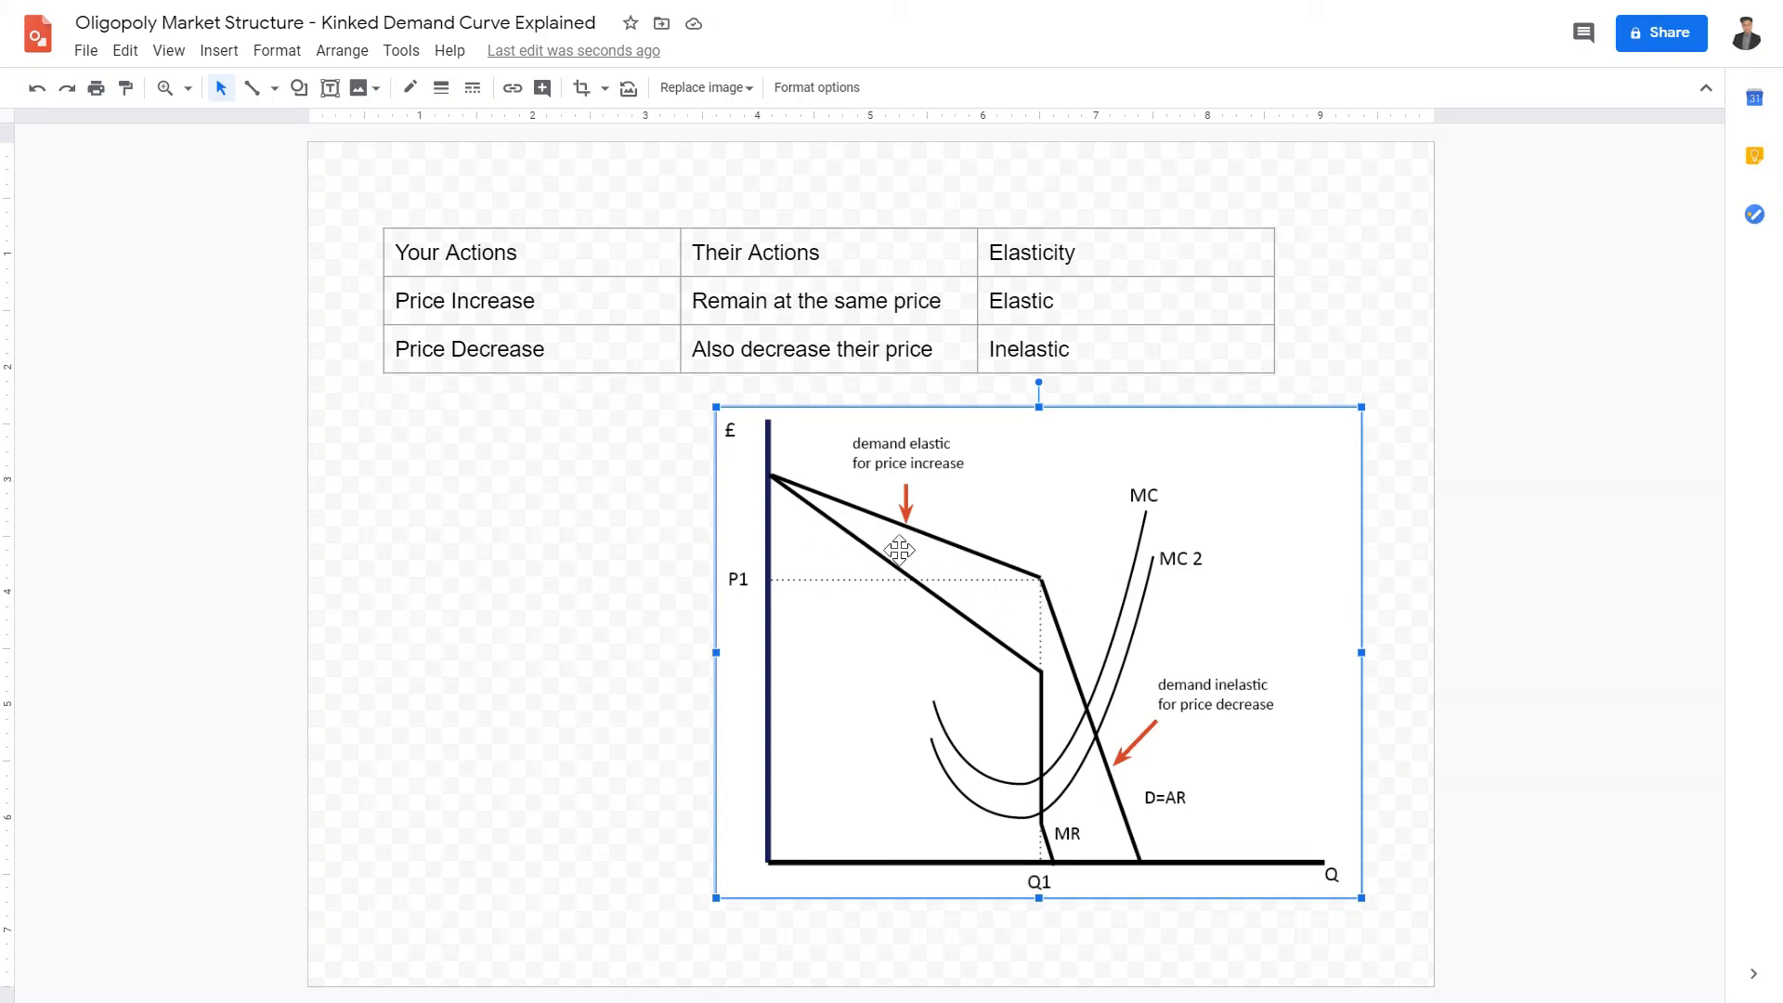
{"action": "mouse_move", "coordinate": [1487, 687]}
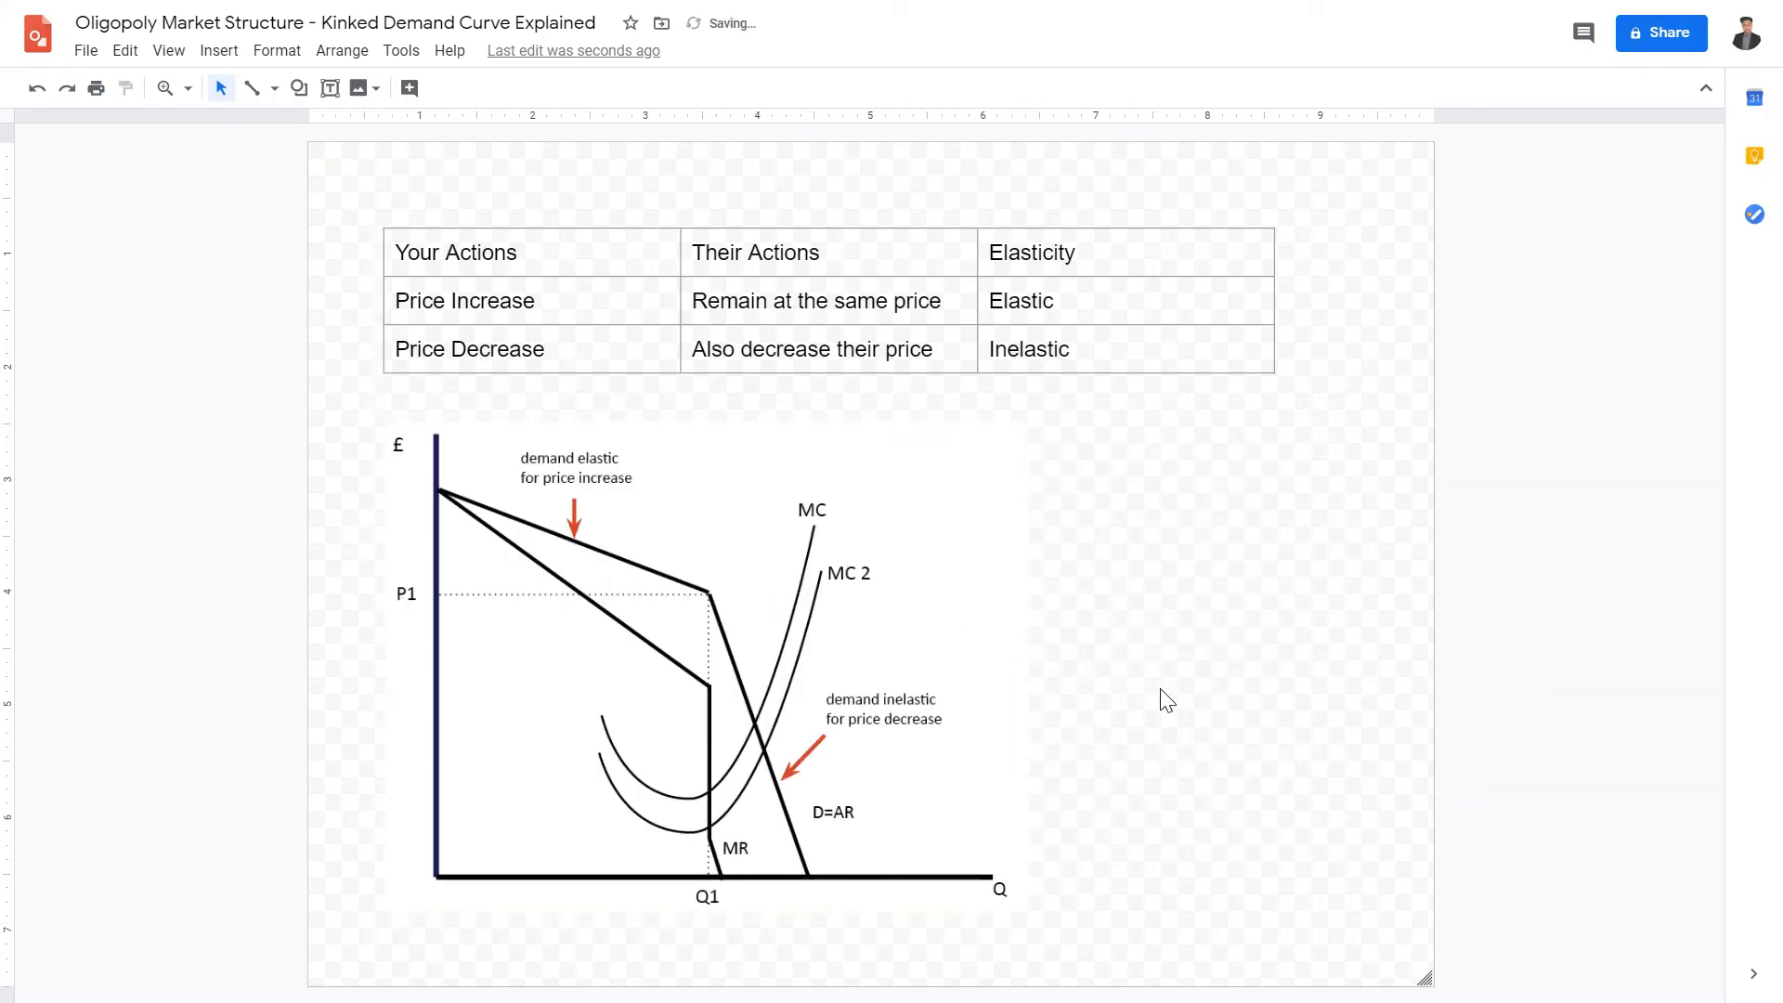
Give the kinked demand curve diagram a thin black border
{"action": "left_click", "coordinate": [442, 87]}
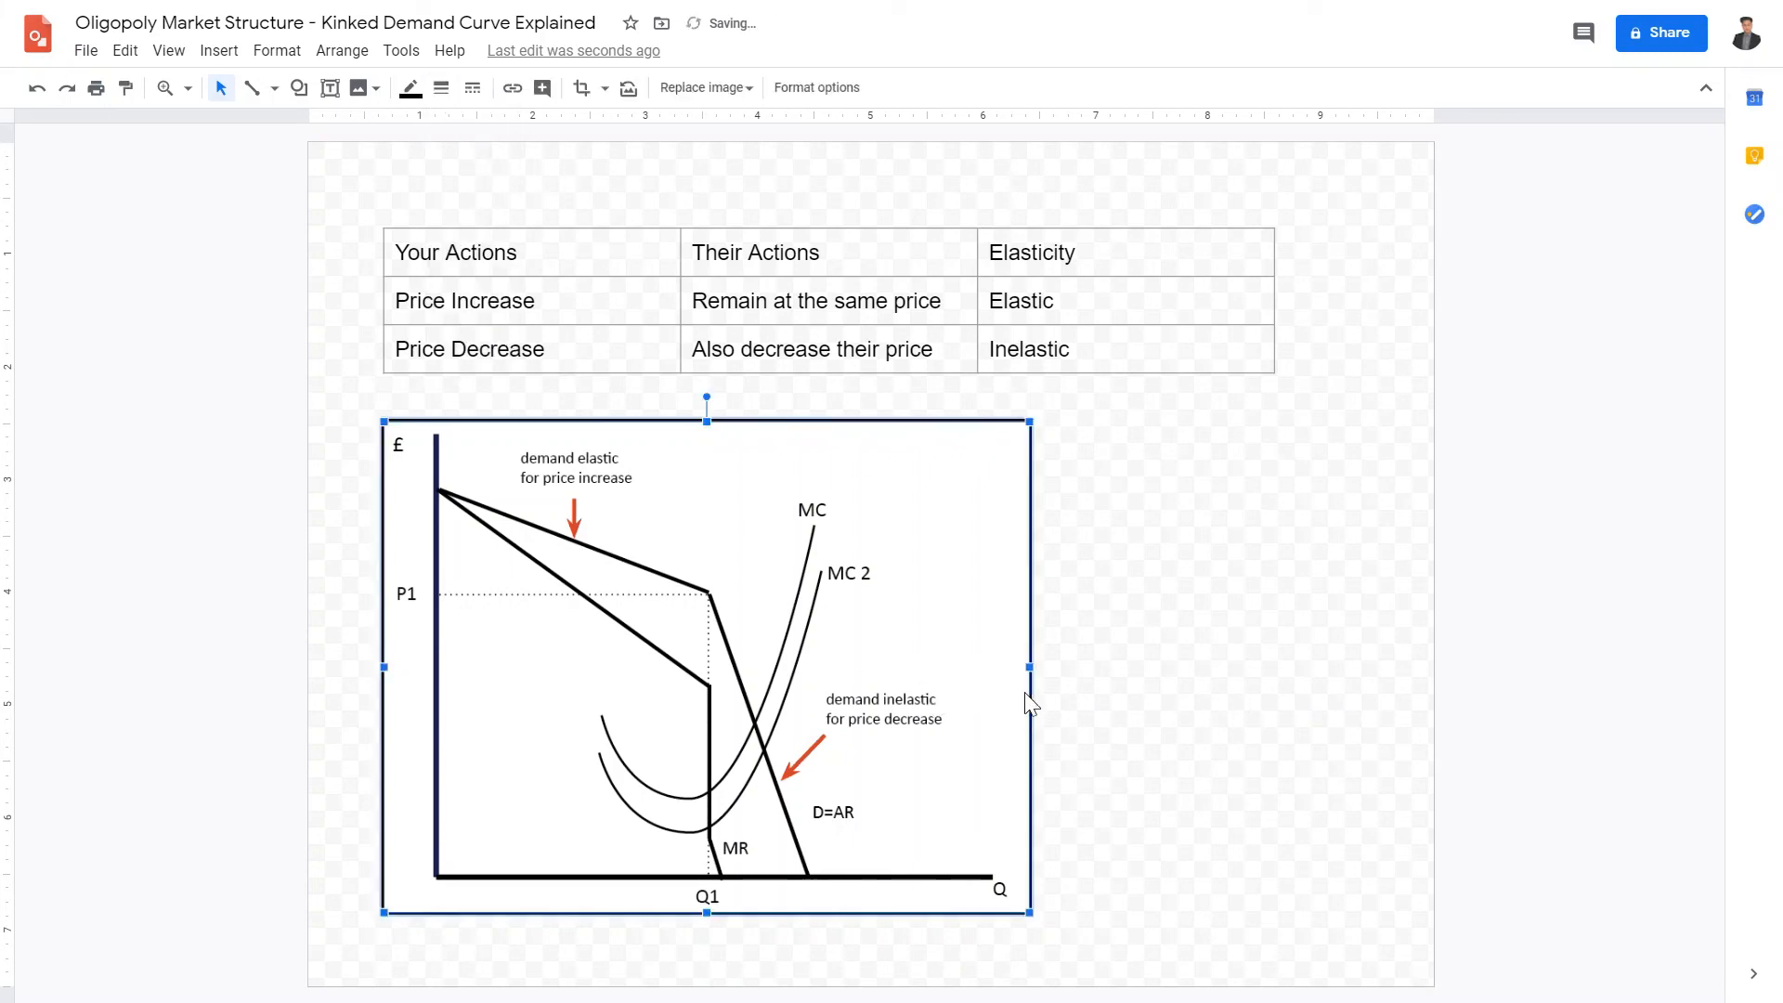
{"action": "left_click", "coordinate": [1177, 702]}
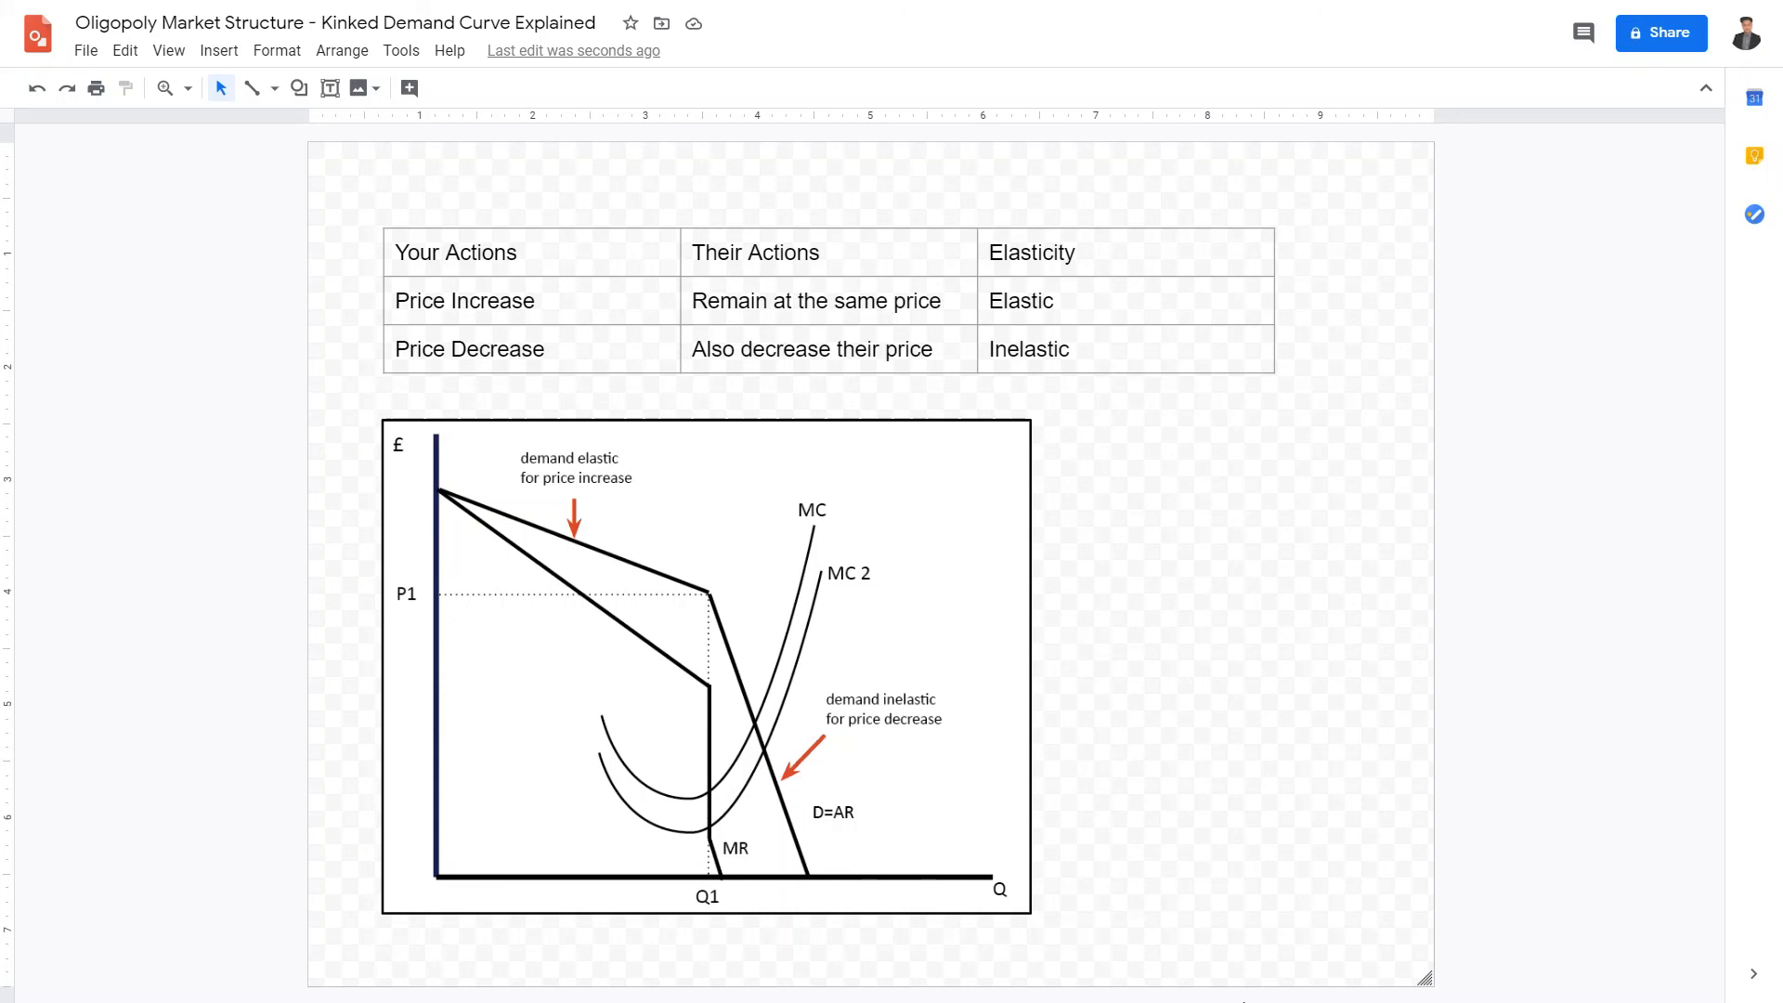
{"action": "mouse_move", "coordinate": [915, 750]}
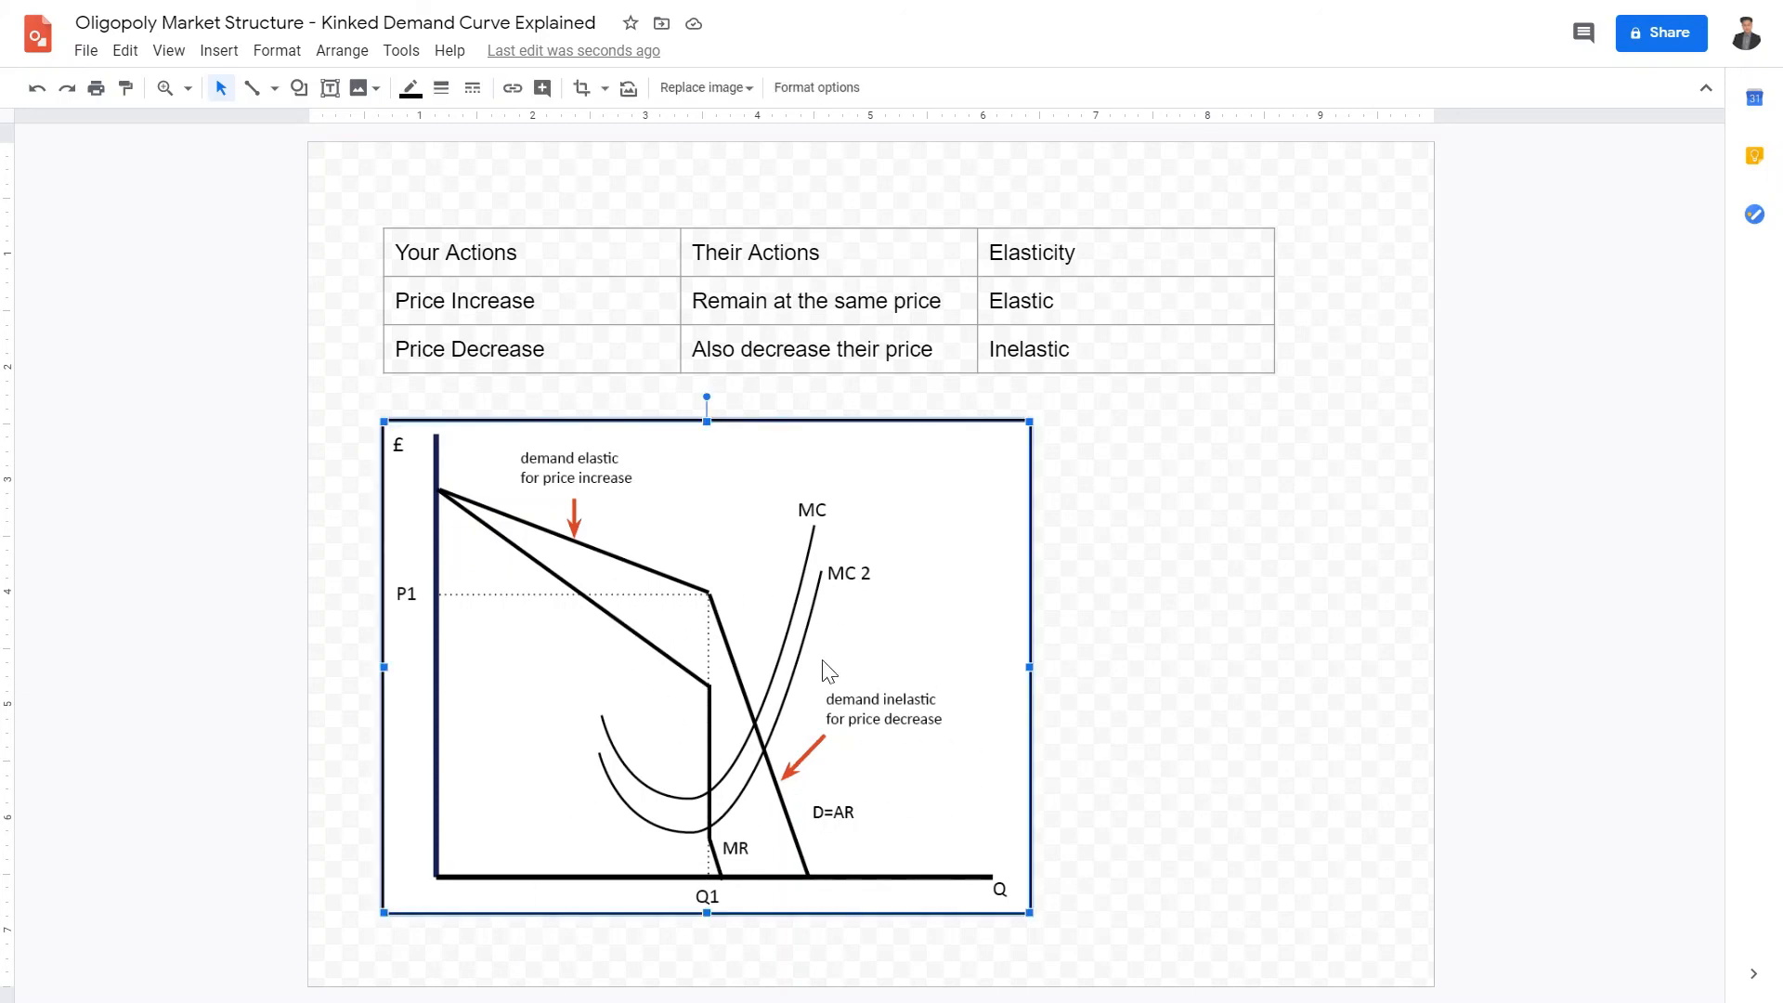
{"action": "mouse_move", "coordinate": [509, 518]}
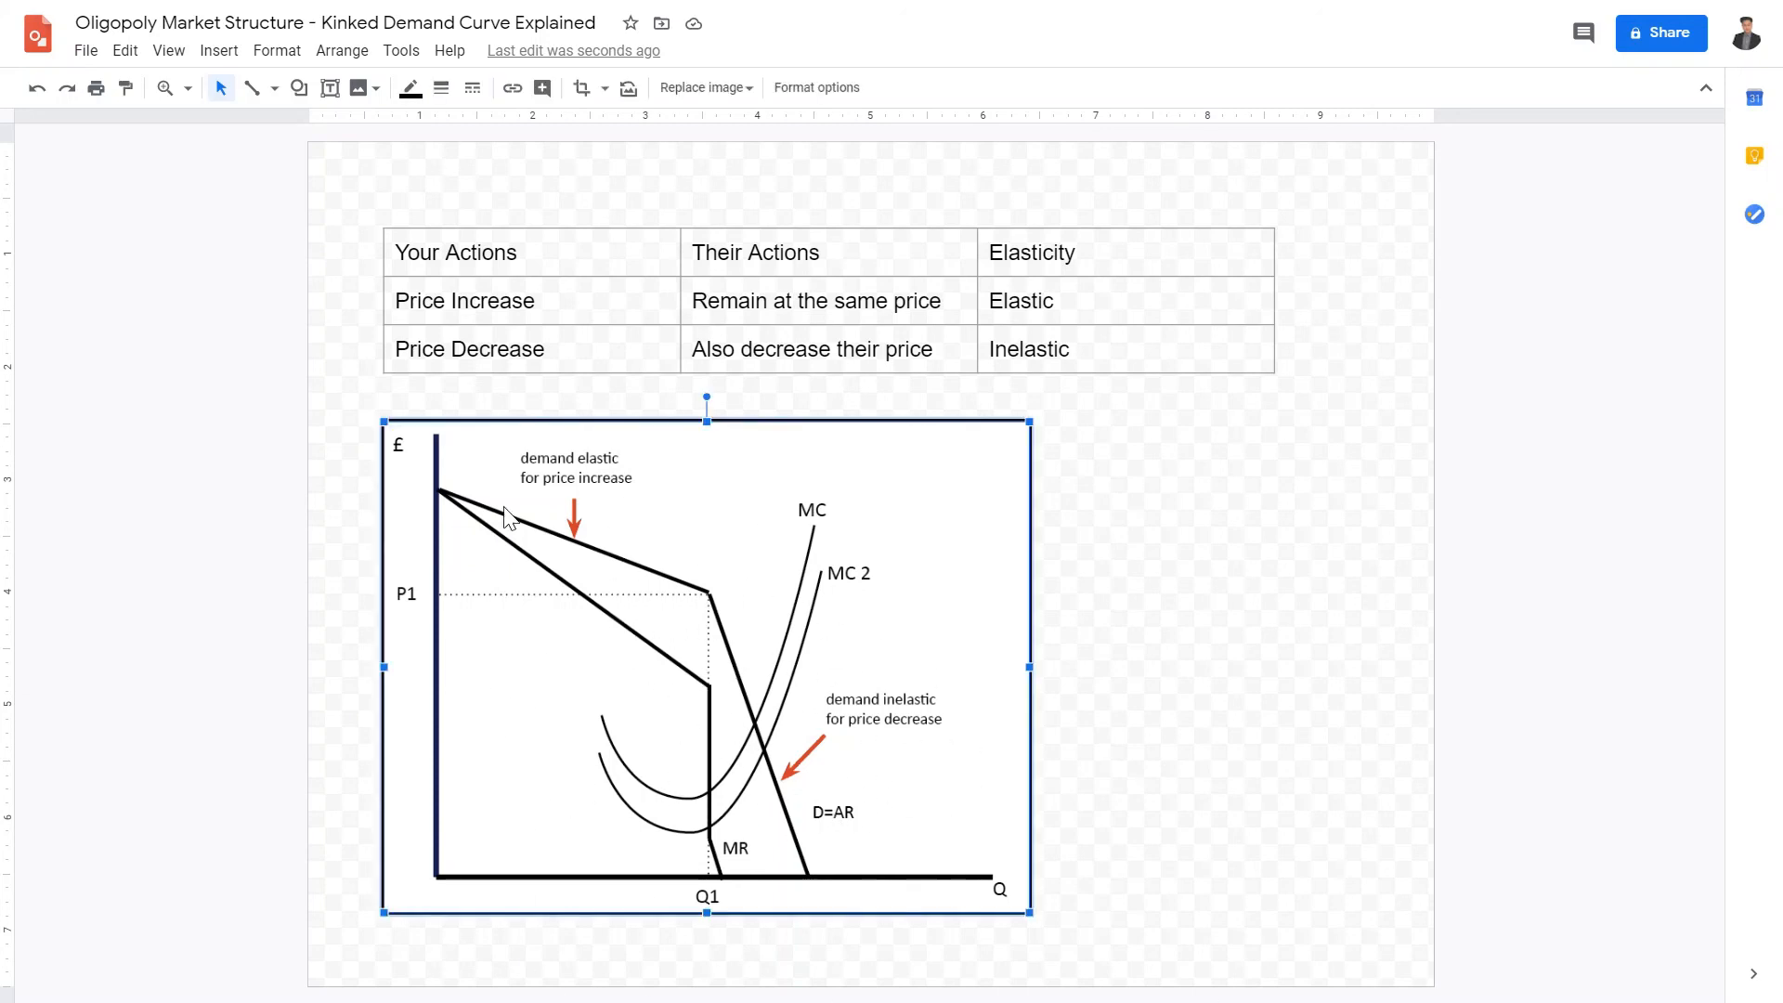
{"action": "mouse_move", "coordinate": [1535, 639]}
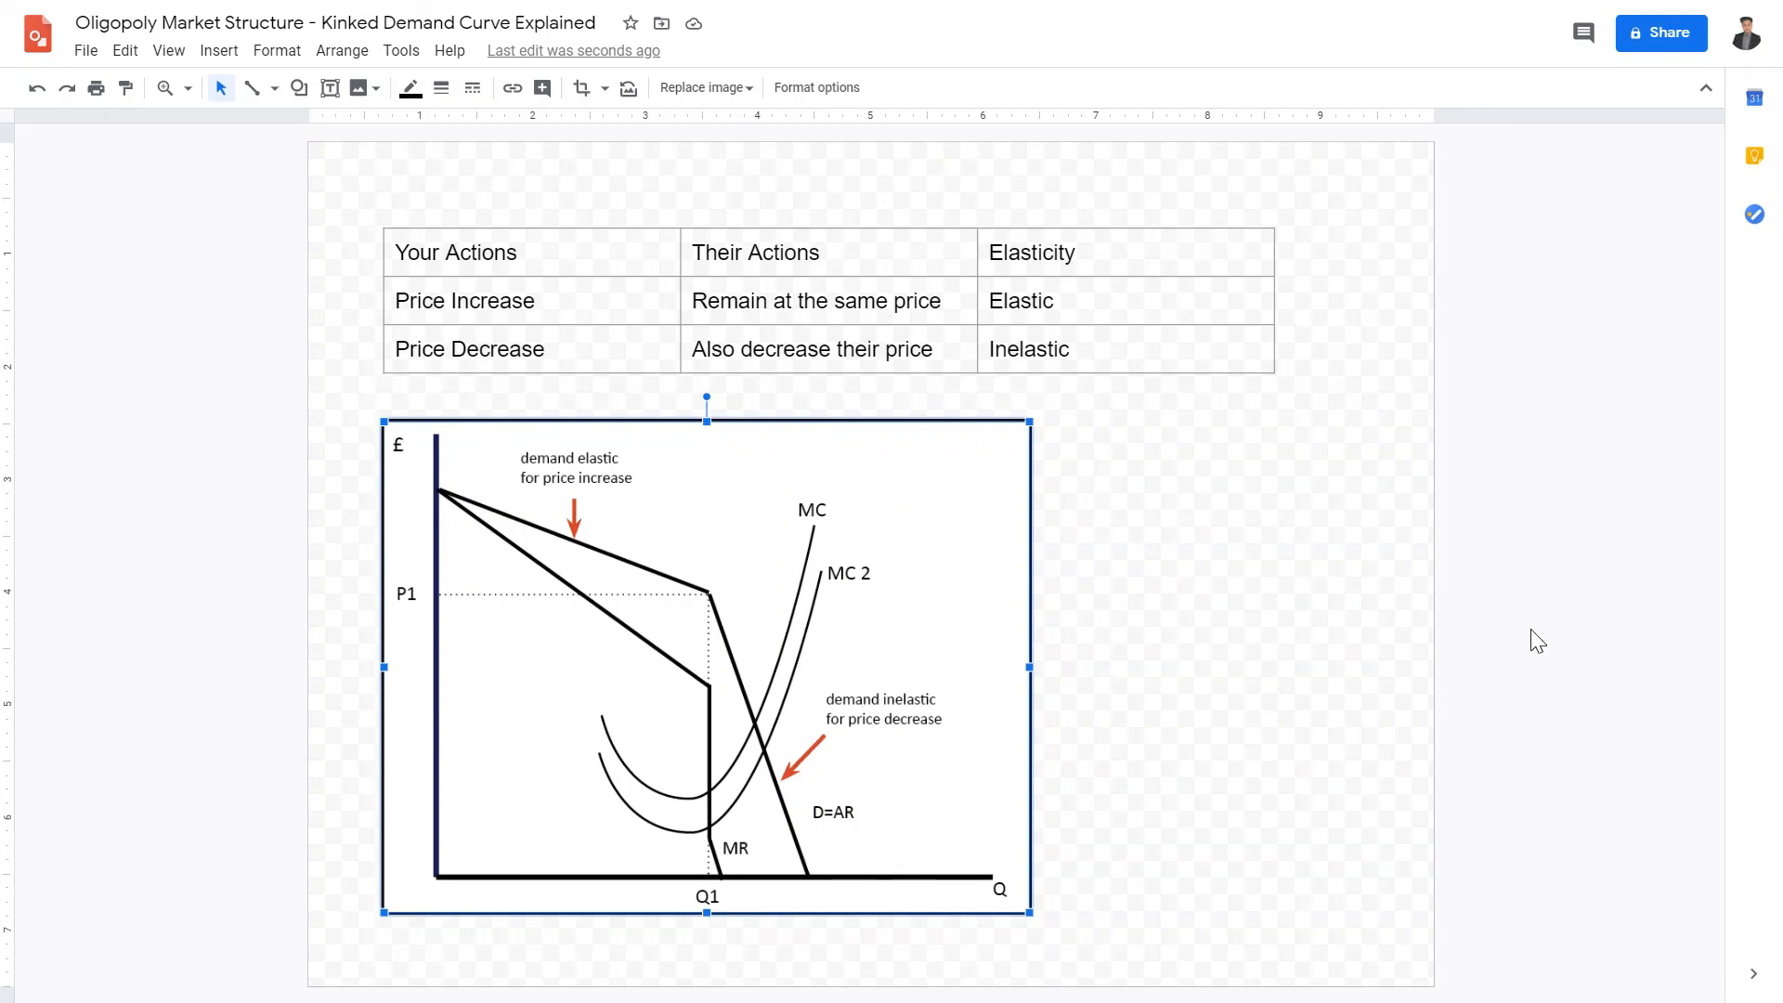
{"action": "mouse_move", "coordinate": [1649, 189]}
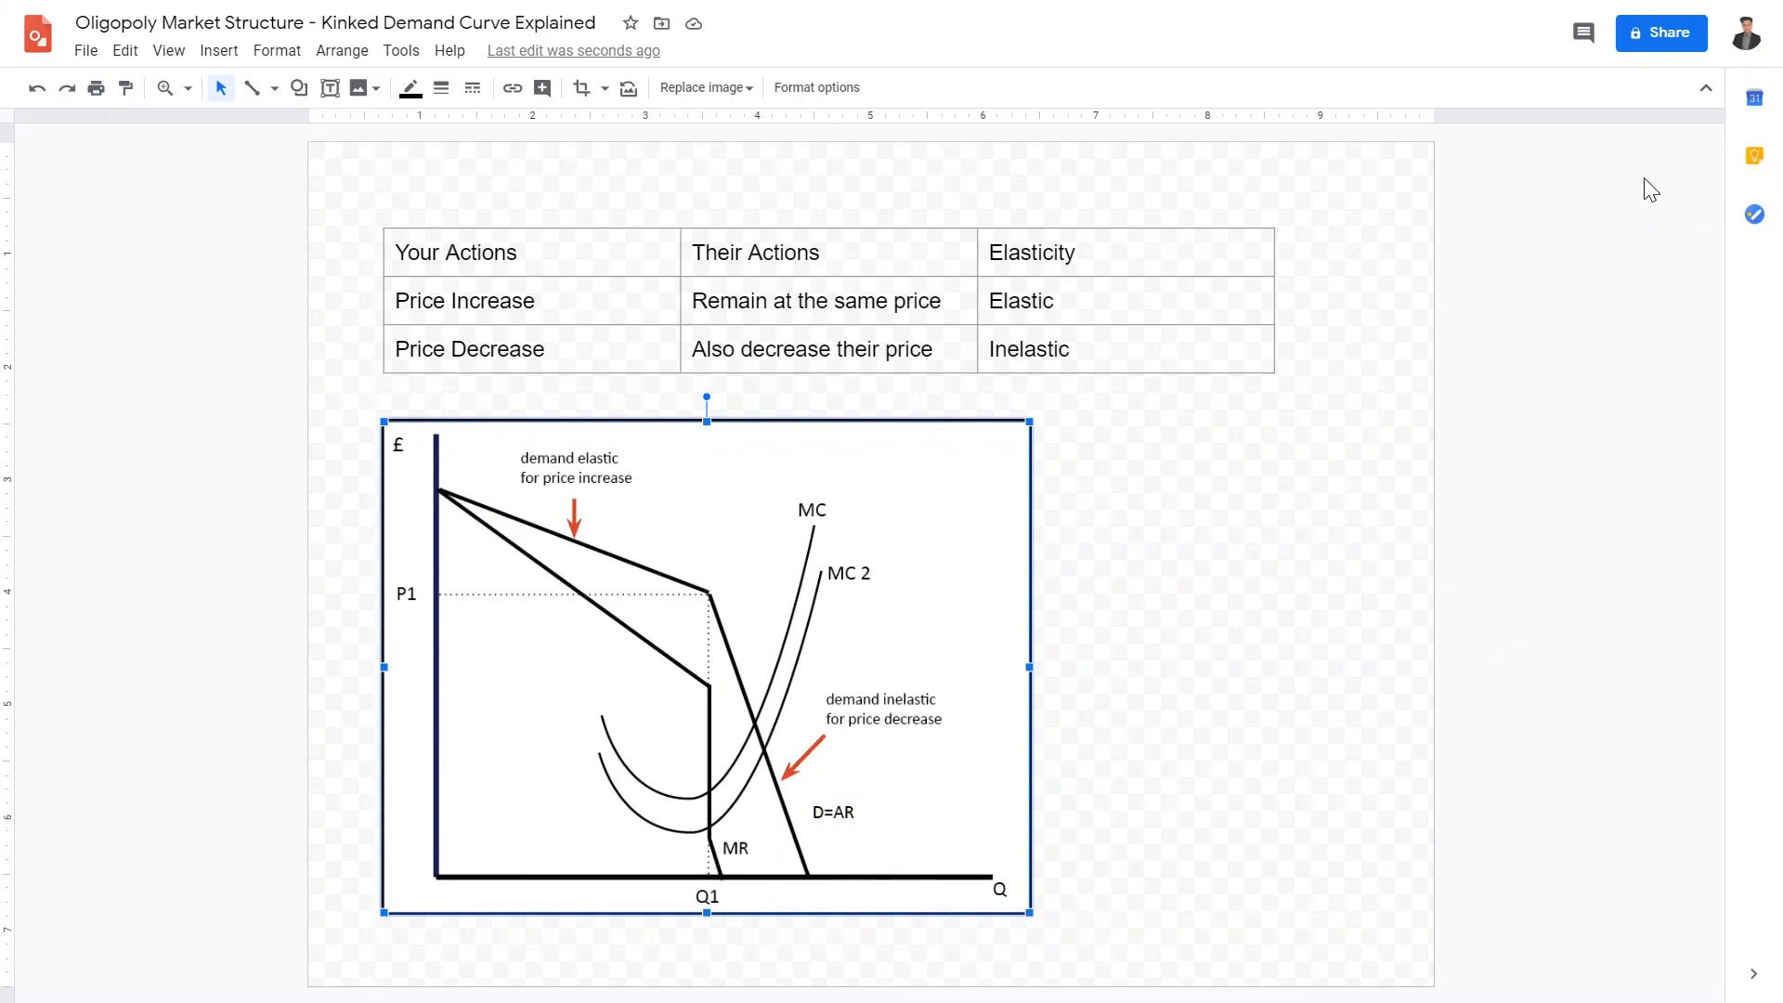
{"action": "mouse_move", "coordinate": [615, 760]}
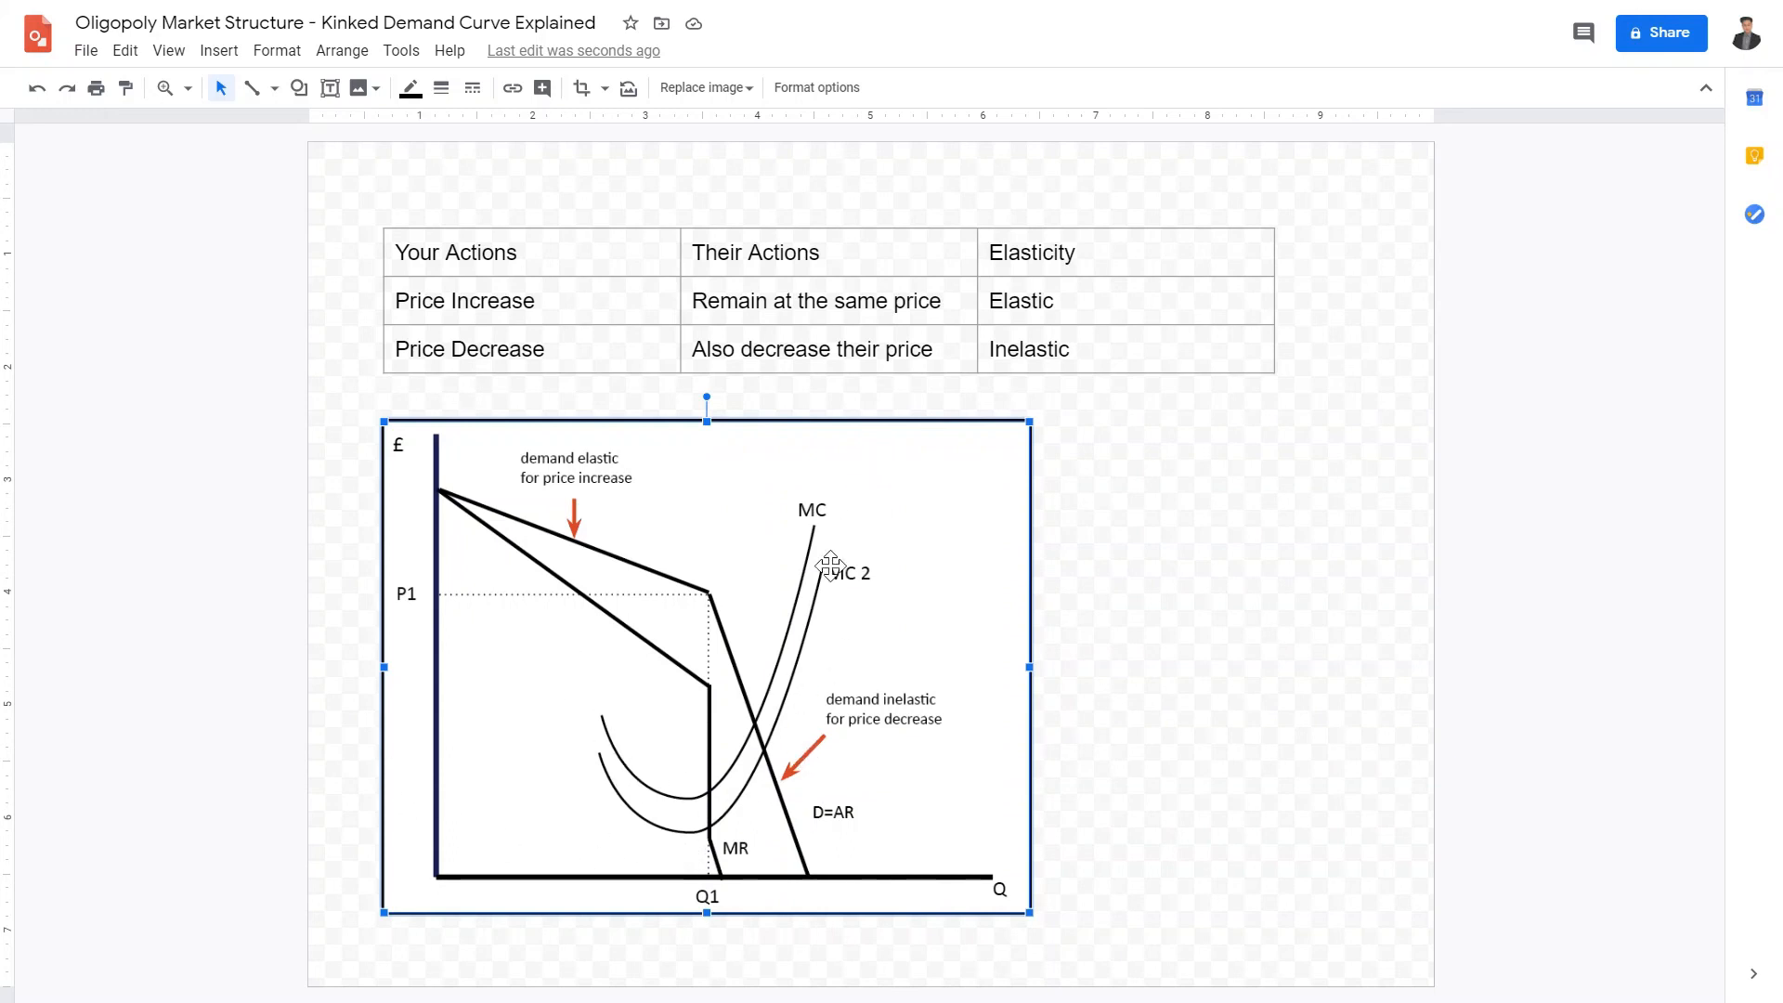
{"action": "mouse_move", "coordinate": [1650, 216]}
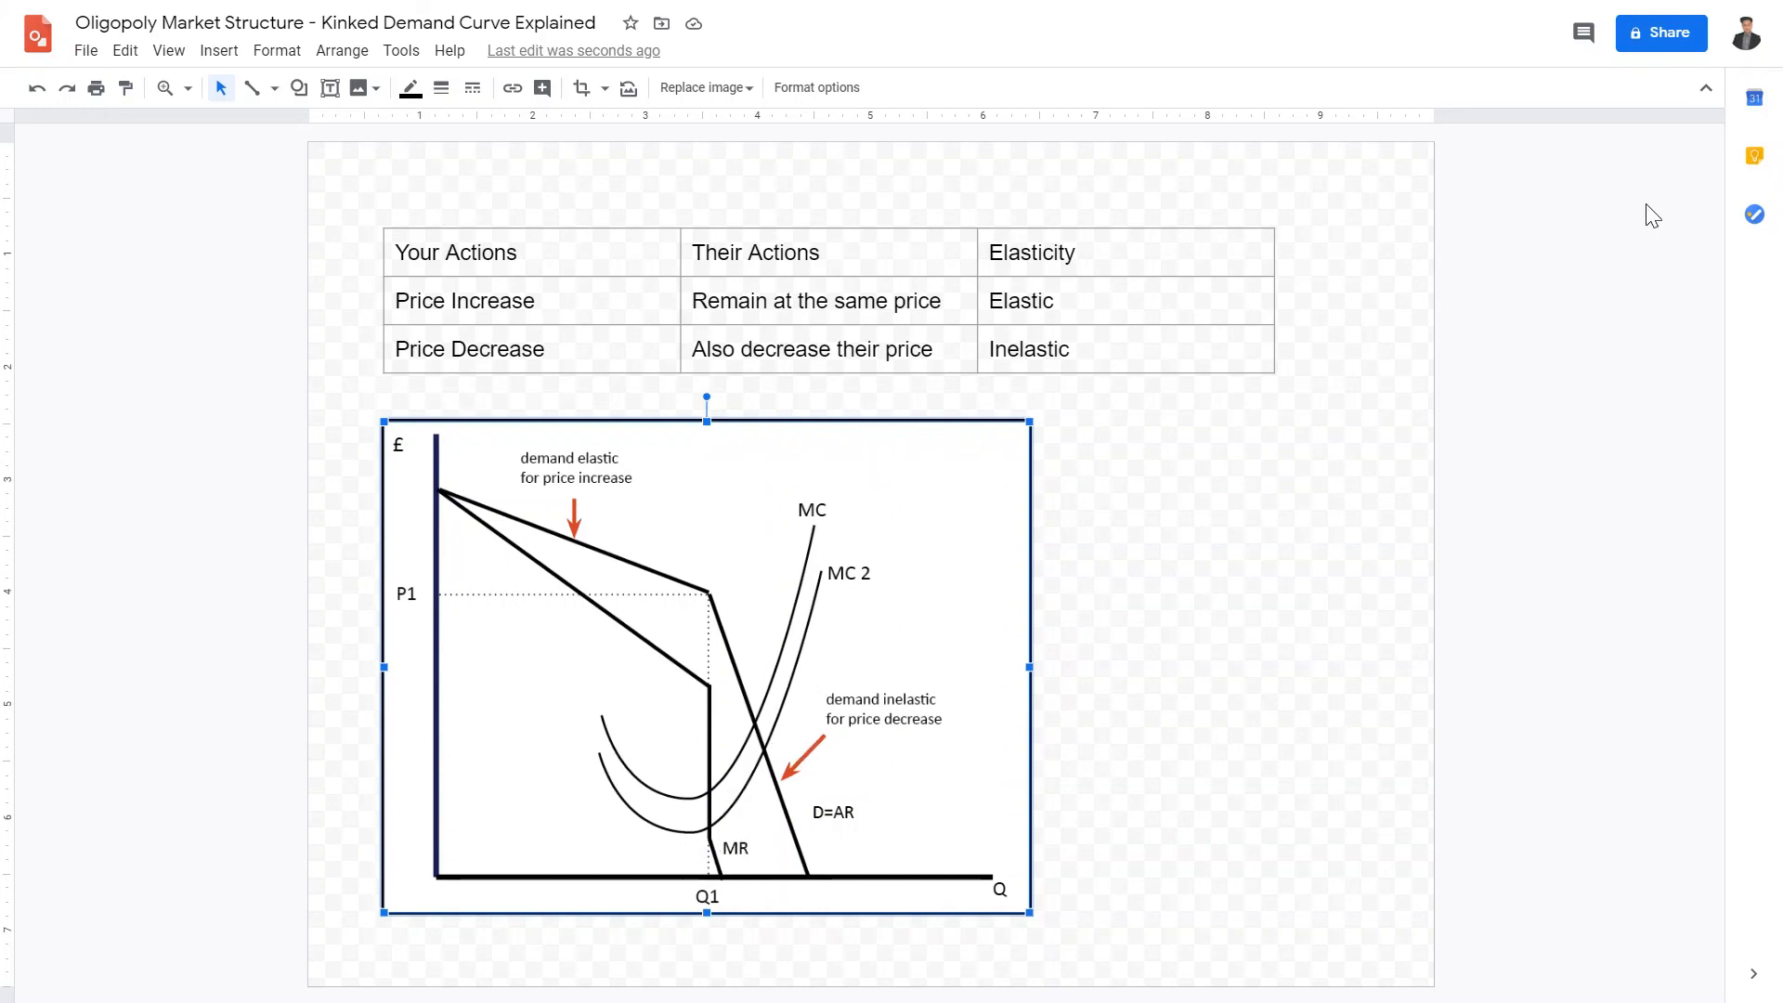